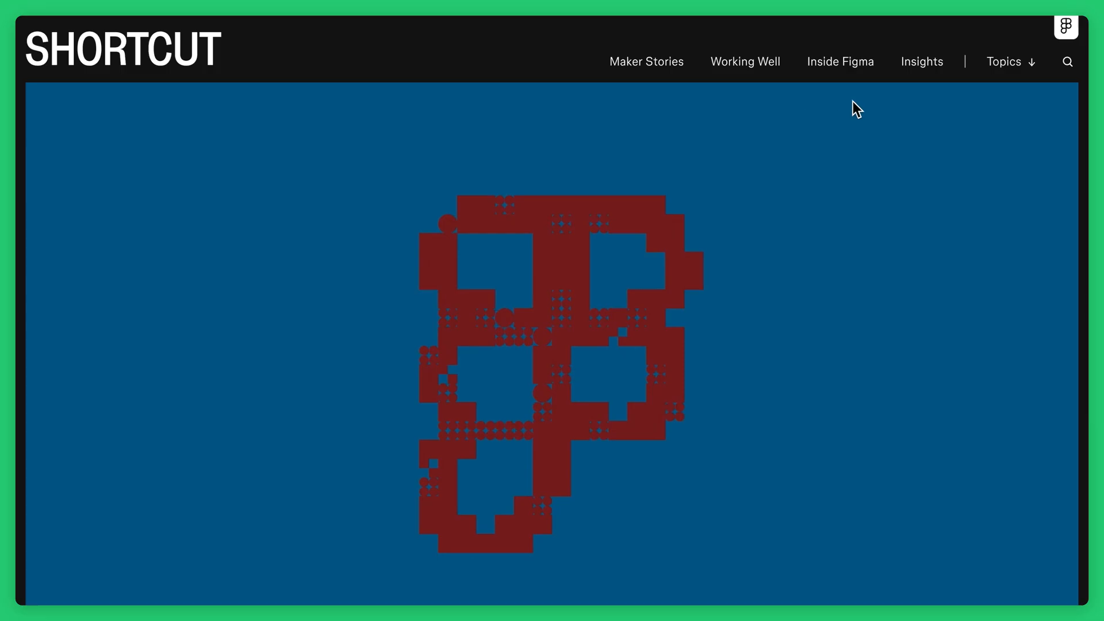
# Preview the paragraph max-width options, then open the empty Frame presets draft file
pyautogui.click(1010, 62)
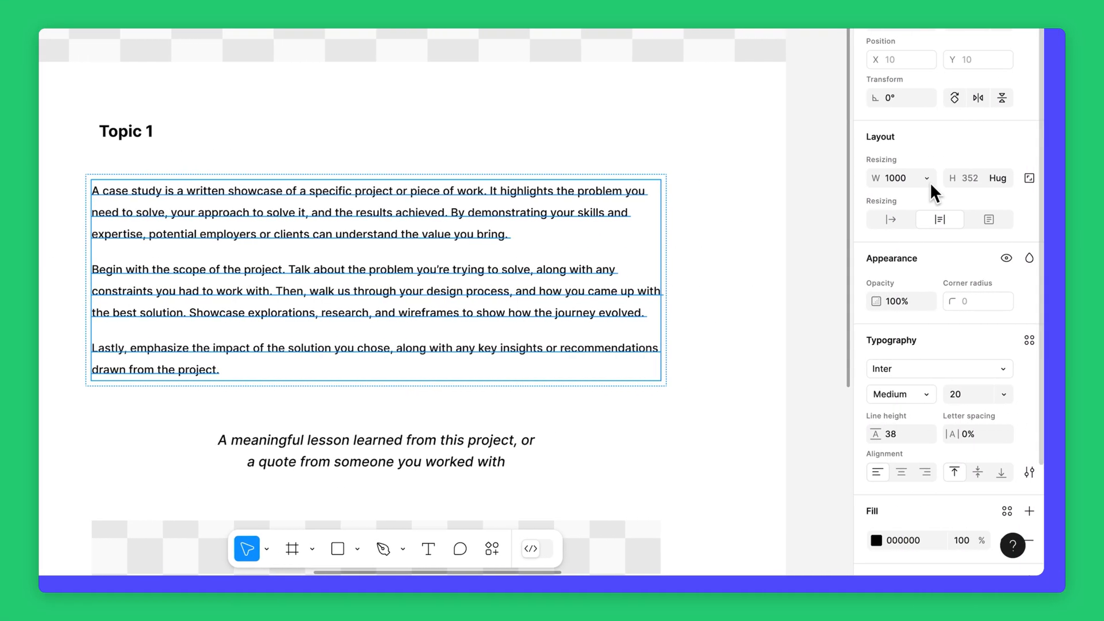
pyautogui.click(929, 219)
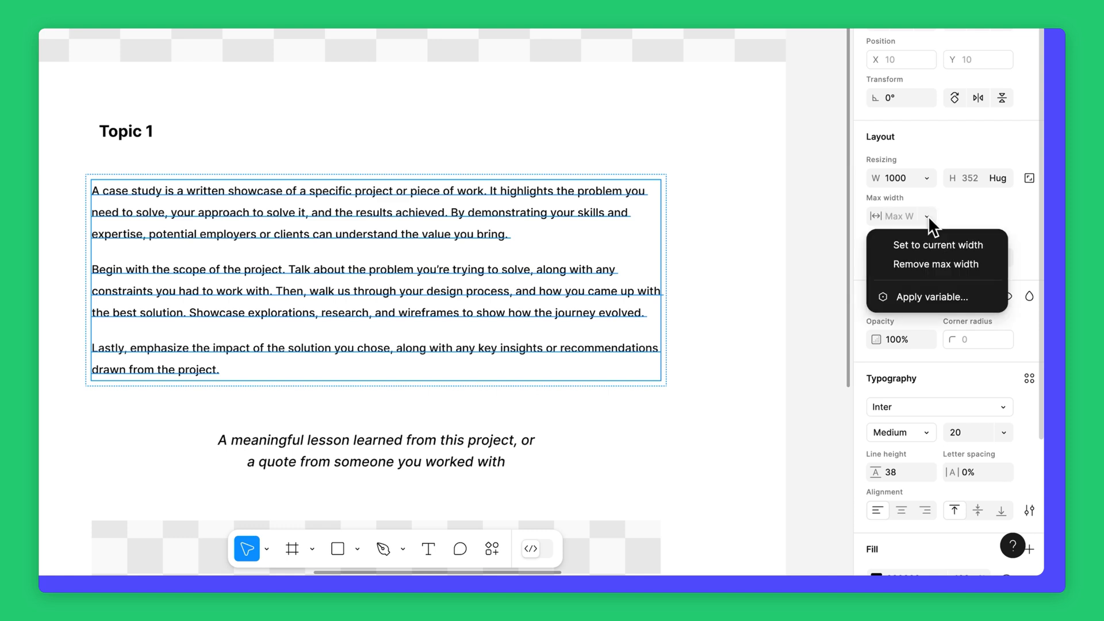
pyautogui.click(936, 244)
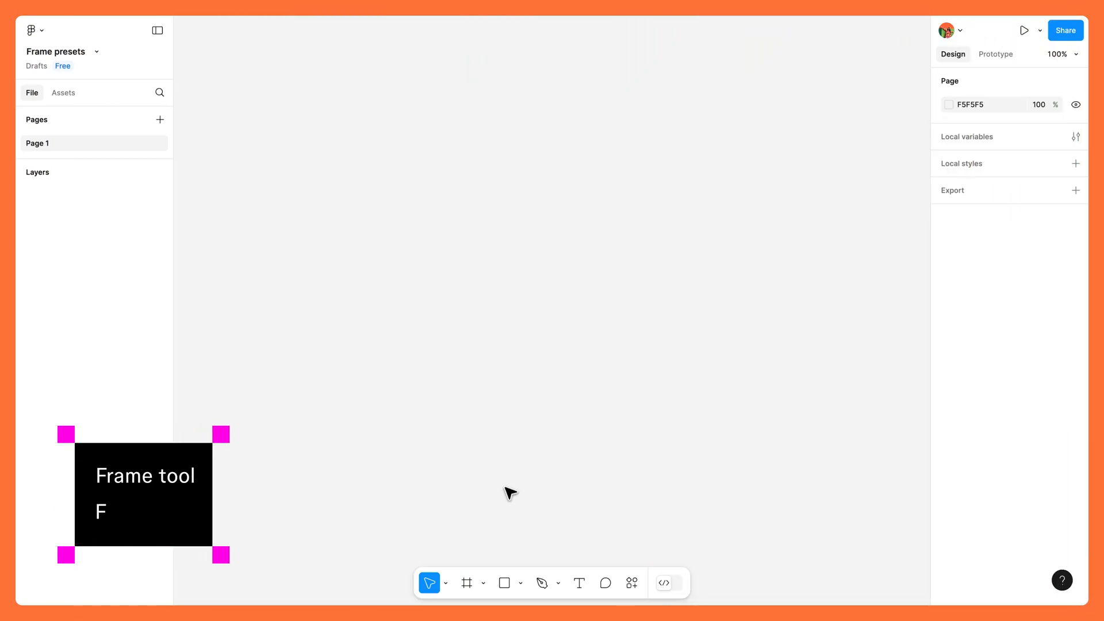
# With the Frame tool active, expand the Phone and Presentation preset groups
pyautogui.click(467, 582)
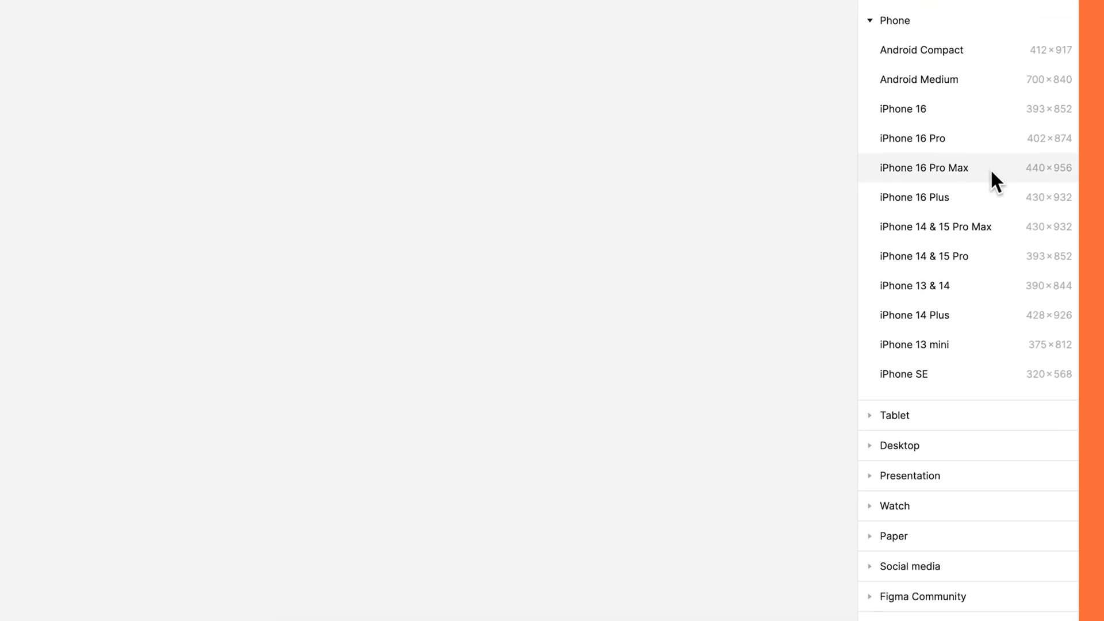
pyautogui.moveTo(947, 419)
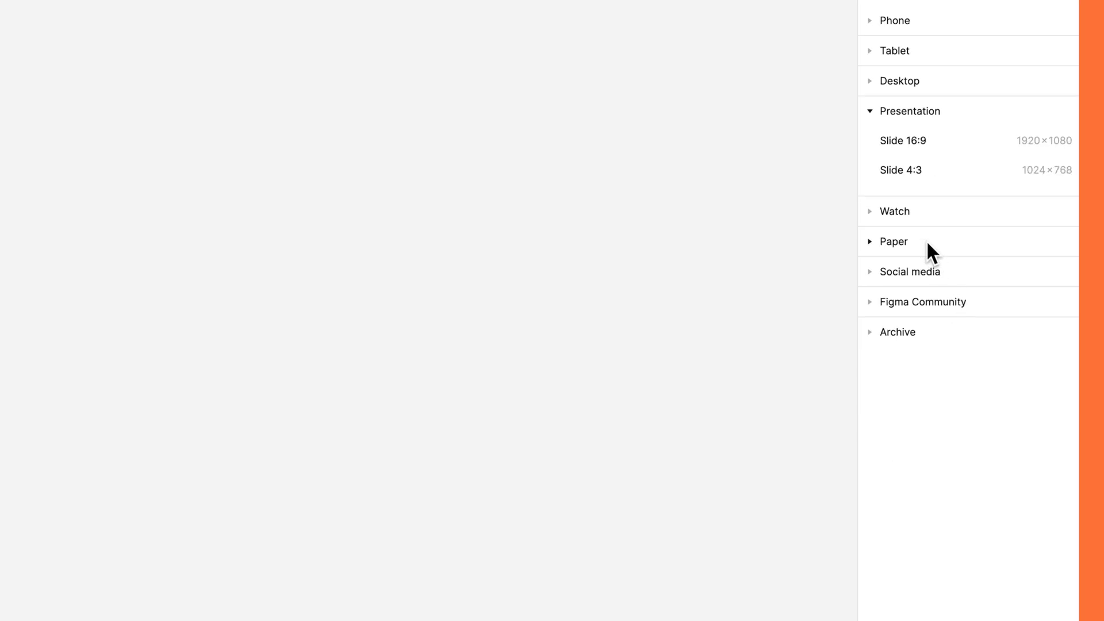
pyautogui.click(893, 241)
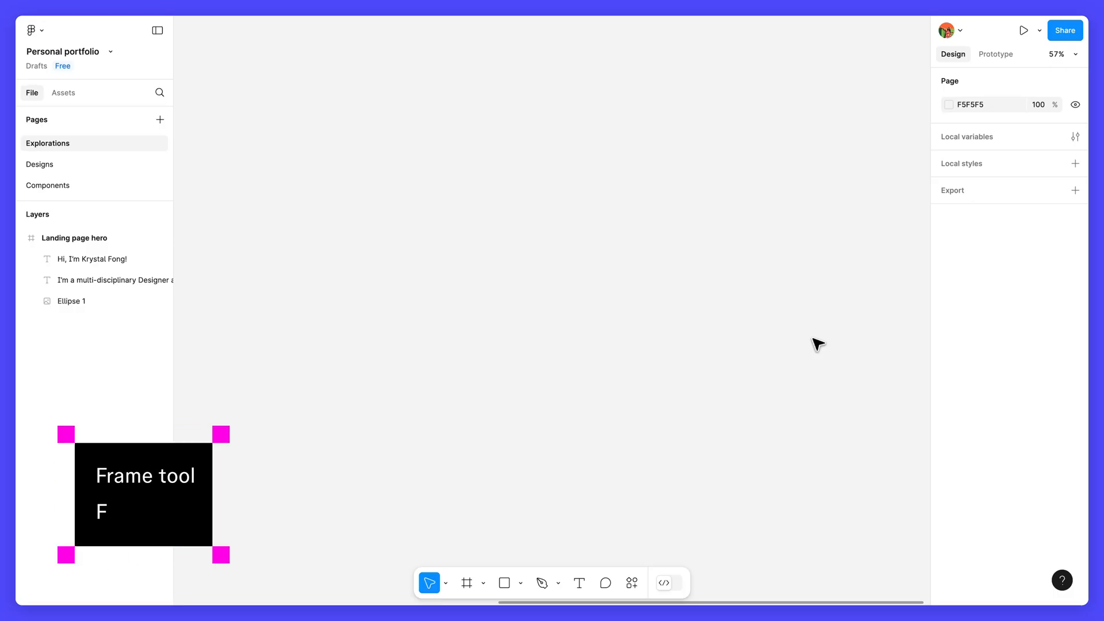
# Add a 1440-wide Desktop preset frame named 'Case study exploration'
pyautogui.click(465, 583)
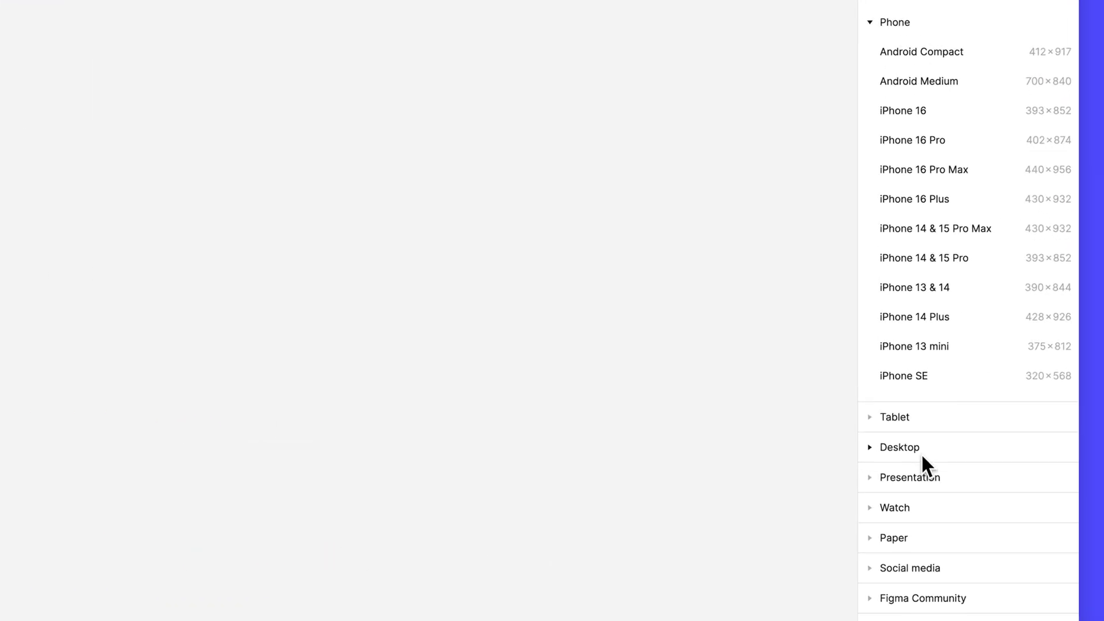
pyautogui.click(894, 22)
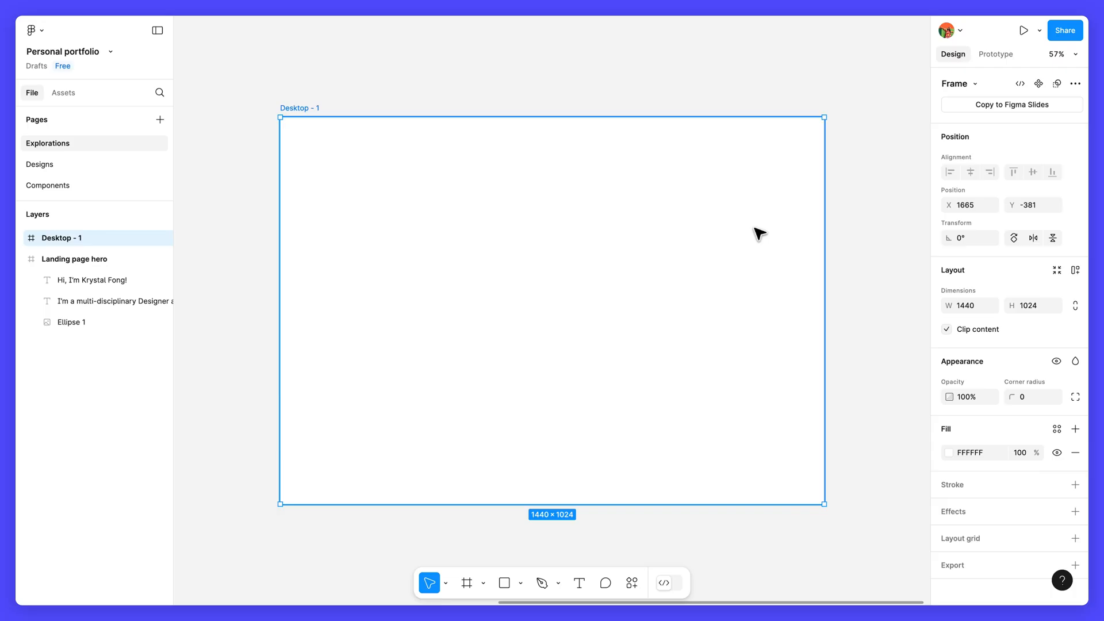
pyautogui.moveTo(309, 113)
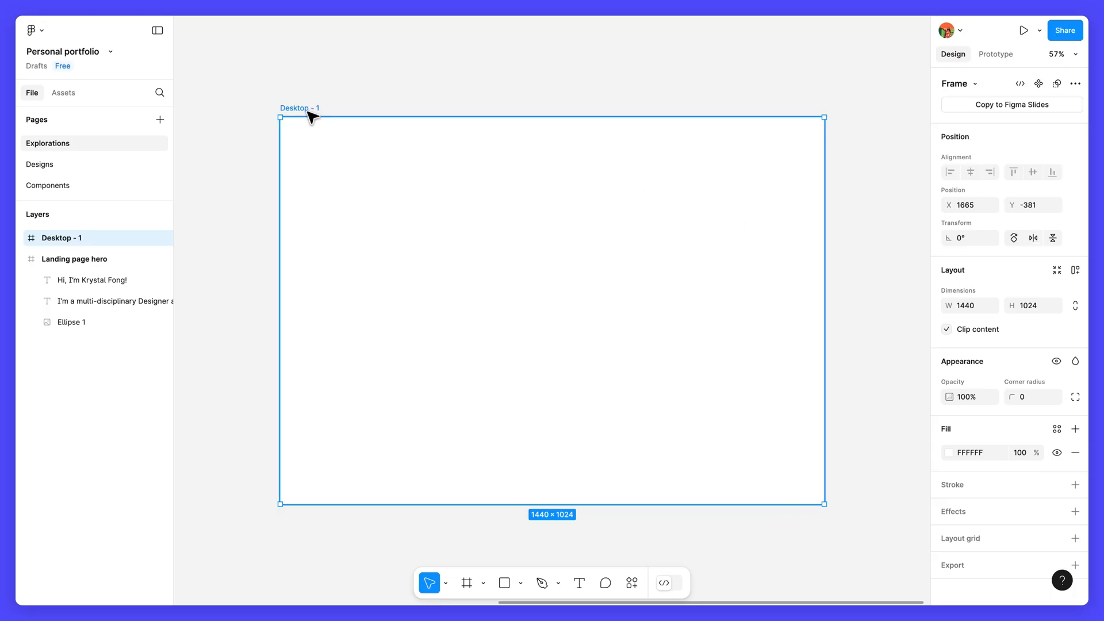
pyautogui.write('Case study exploration')
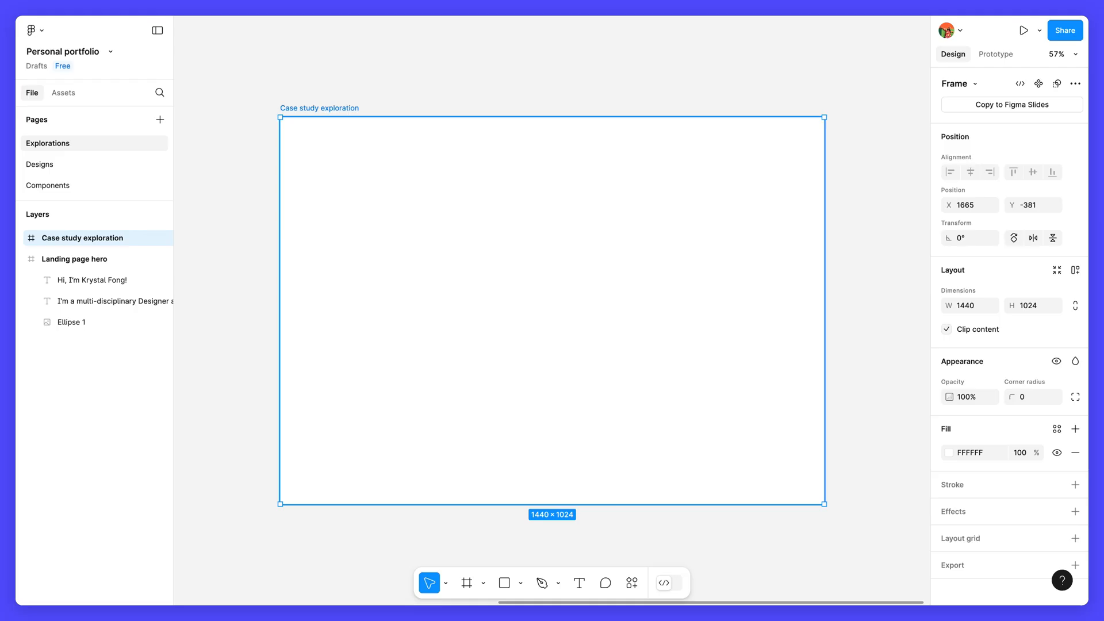
pyautogui.moveTo(551, 255)
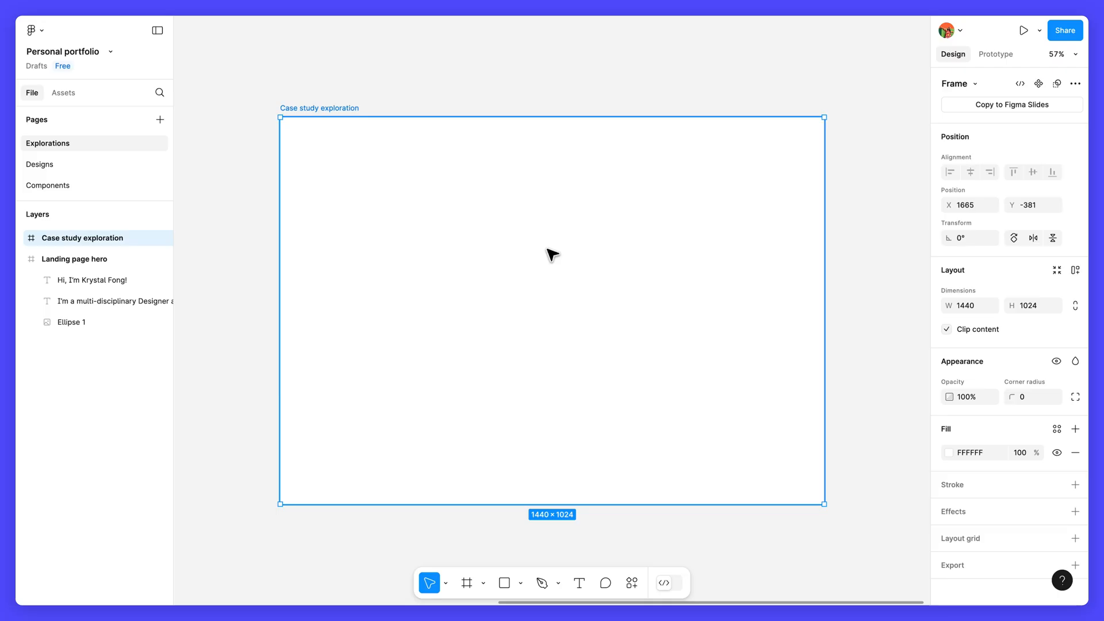
# Drag the frame's bottom edge to stretch it to 1850 tall
pyautogui.scroll(-3)
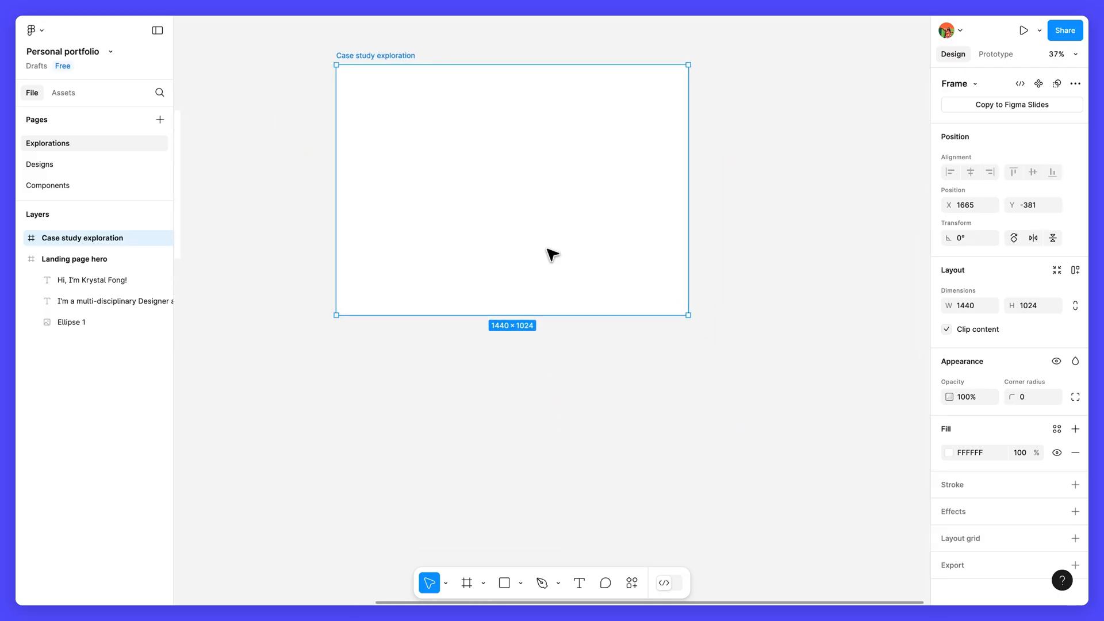
pyautogui.moveTo(512, 313); pyautogui.dragTo(563, 486)
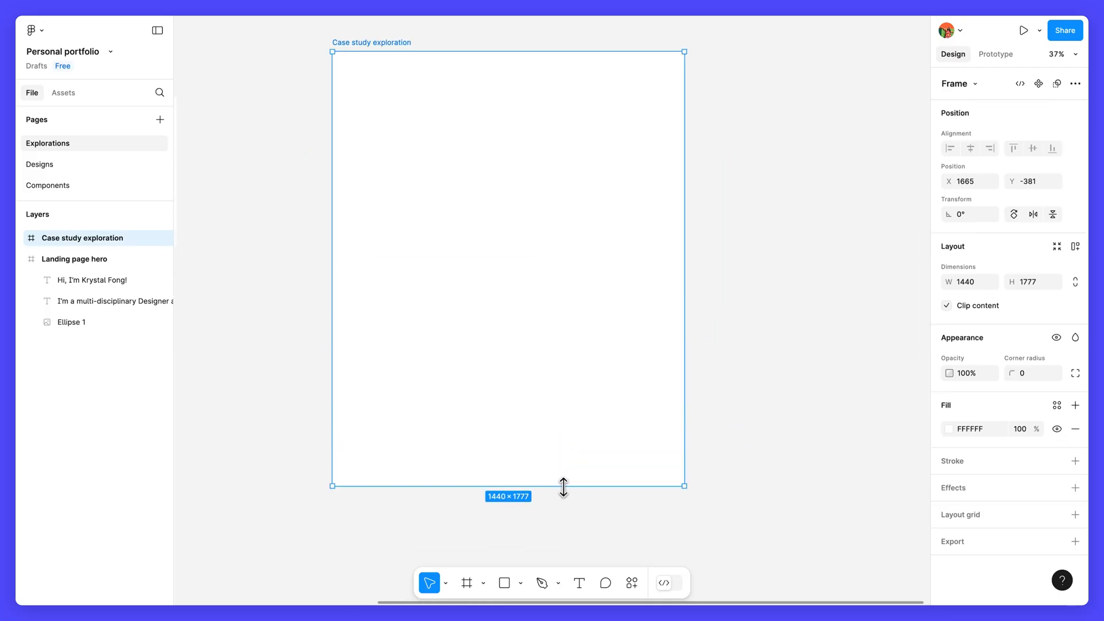
pyautogui.moveTo(562, 486); pyautogui.dragTo(562, 503)
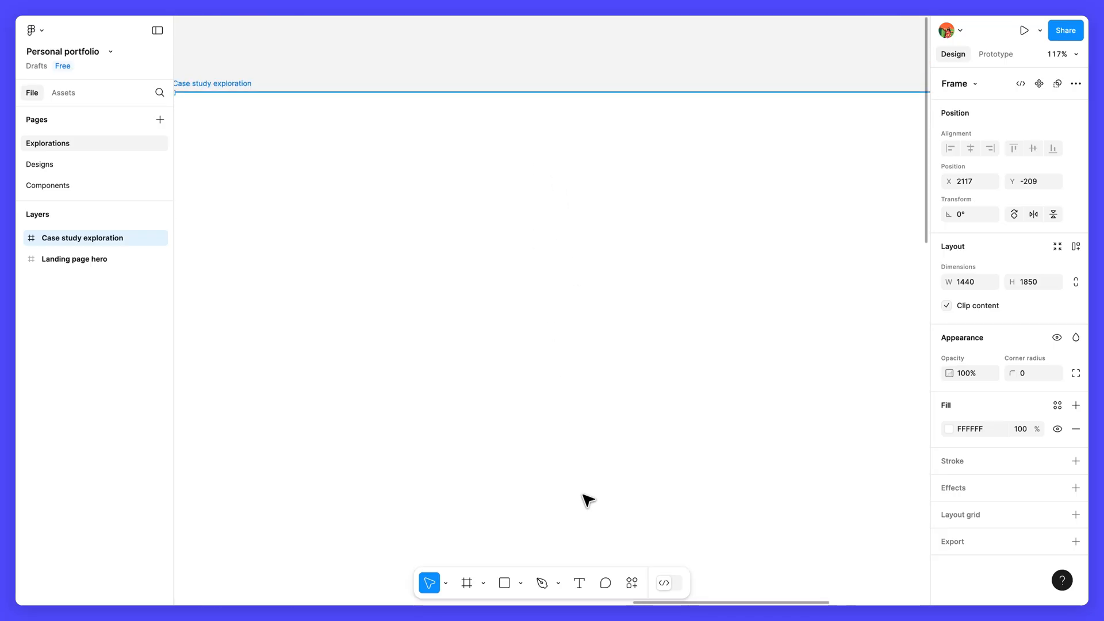
# Add a bold 'Topic 1' text layer in the frame, renamed 'Section heading'
pyautogui.click(577, 583)
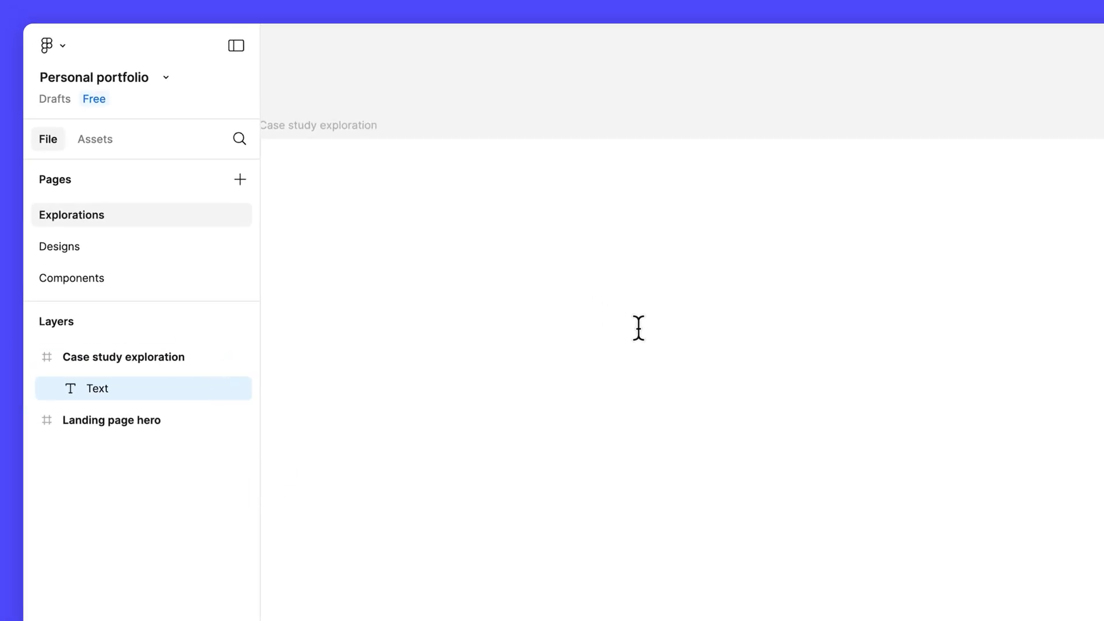
pyautogui.write('Topic 1')
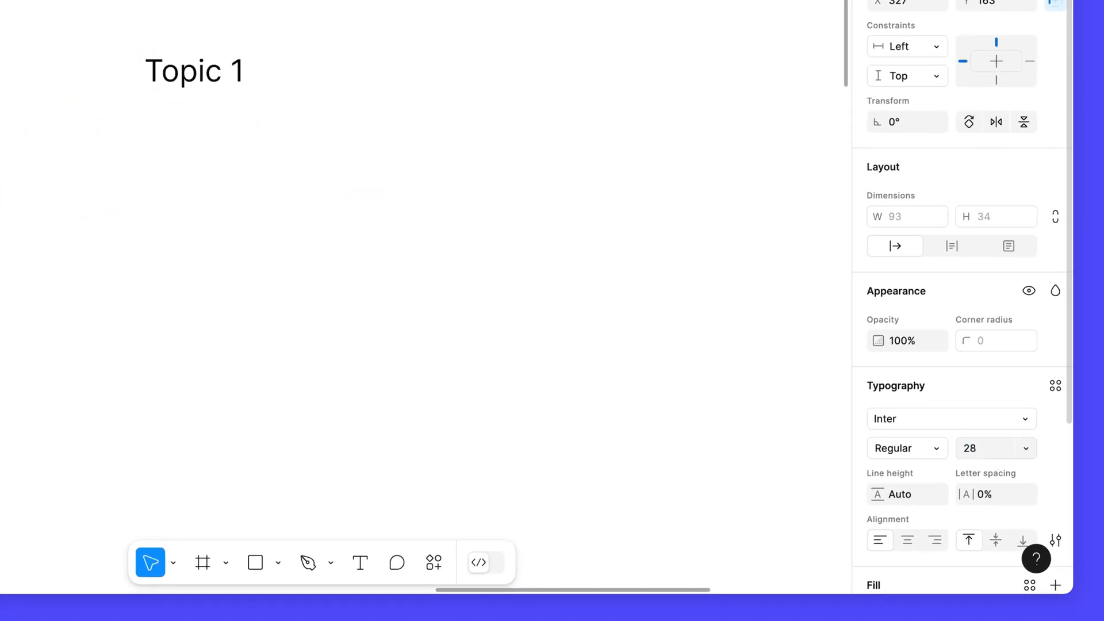
pyautogui.click(906, 448)
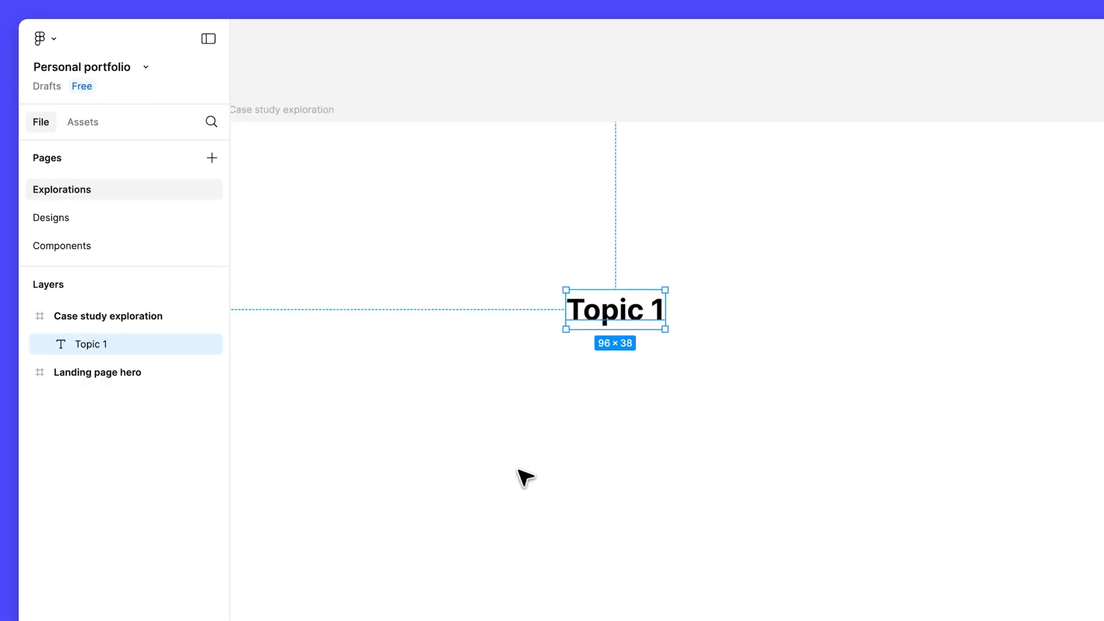
pyautogui.write('Section he')
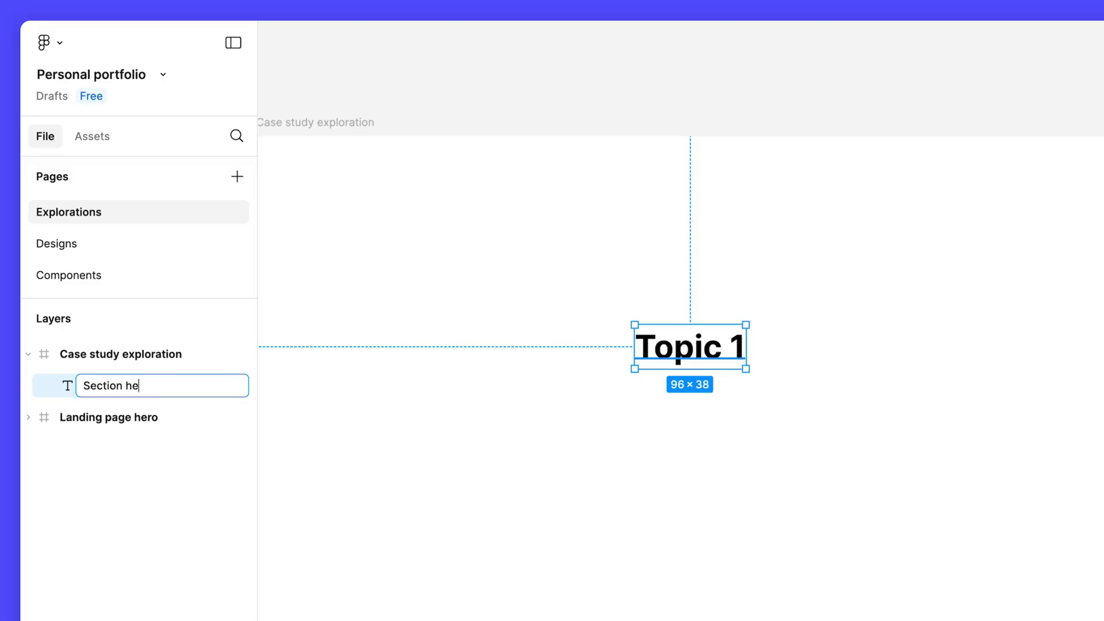
pyautogui.press('Enter')
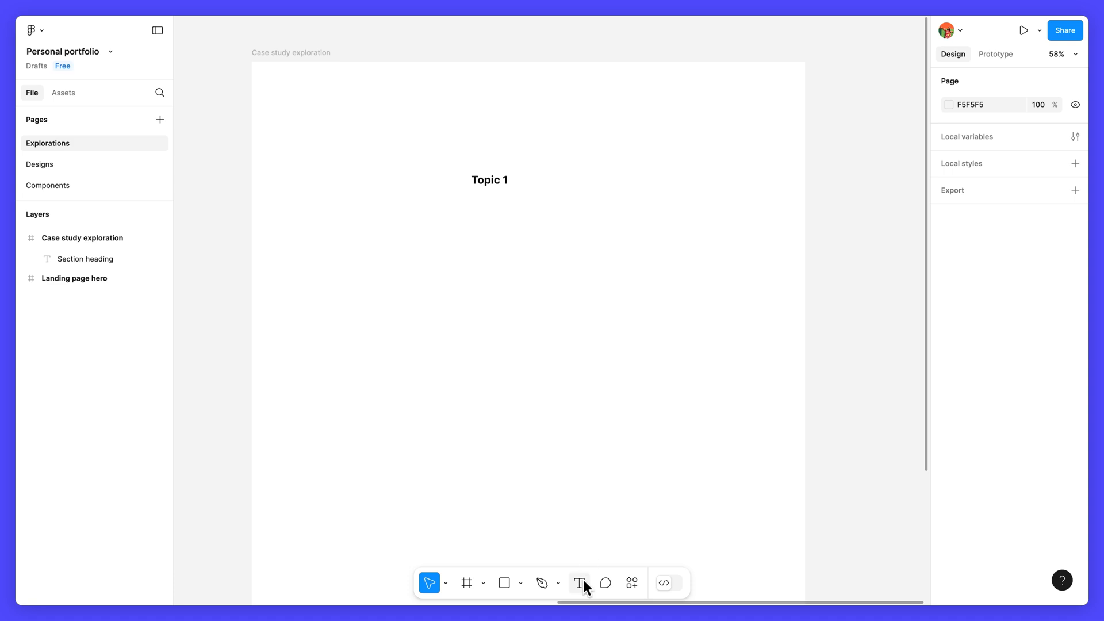
# Type the three case study paragraphs into a new text box below Topic 1
pyautogui.click(579, 582)
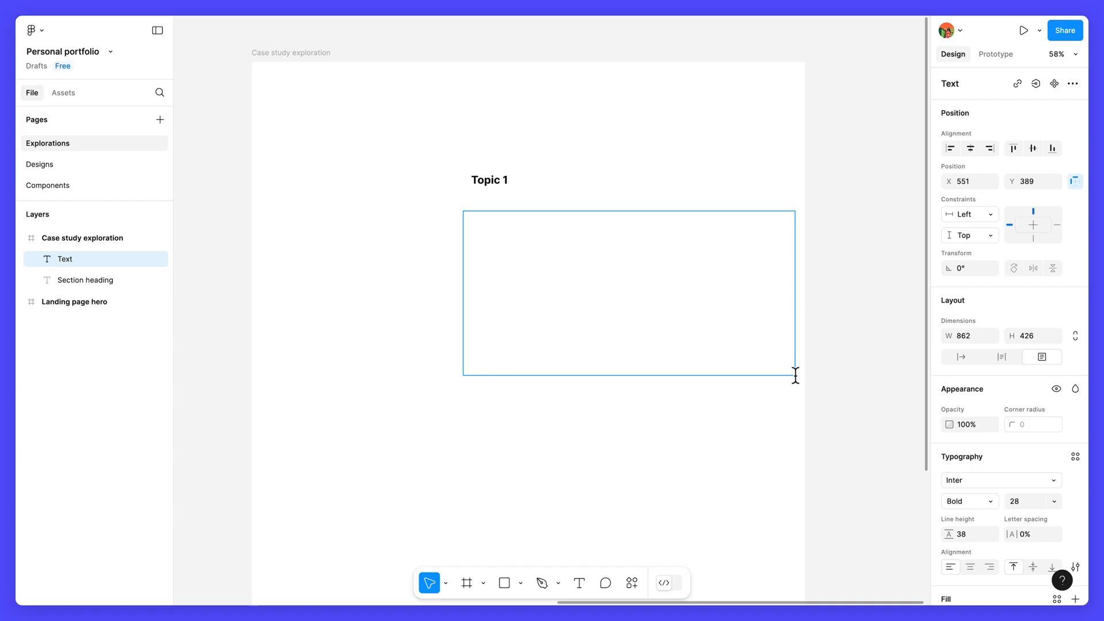
pyautogui.click(566, 292)
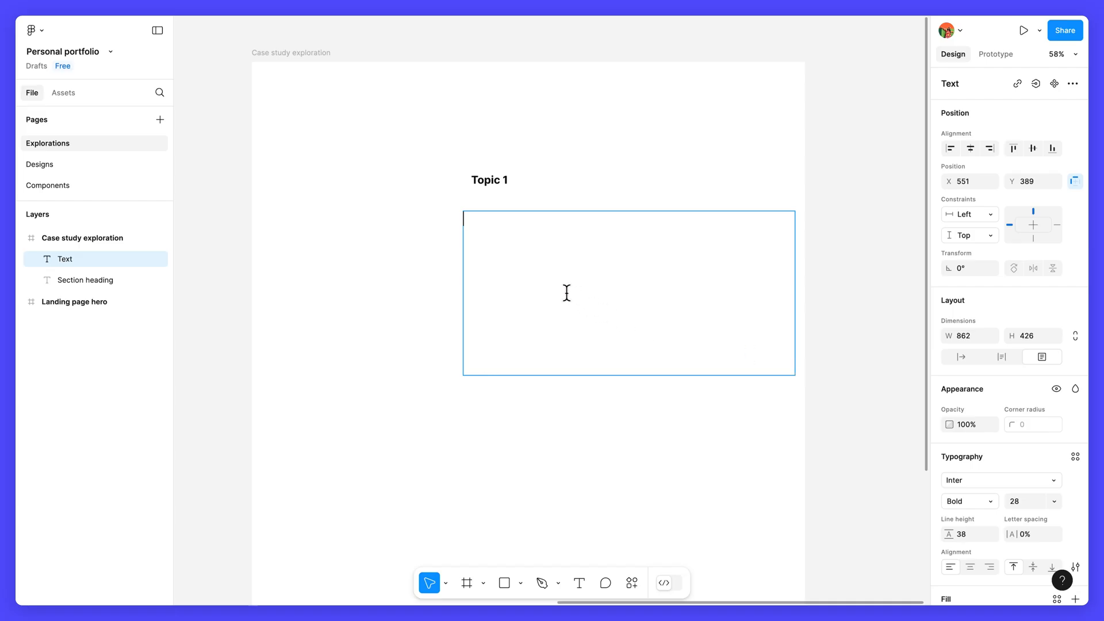
pyautogui.write('A case study is a written showcase of a specific project or')
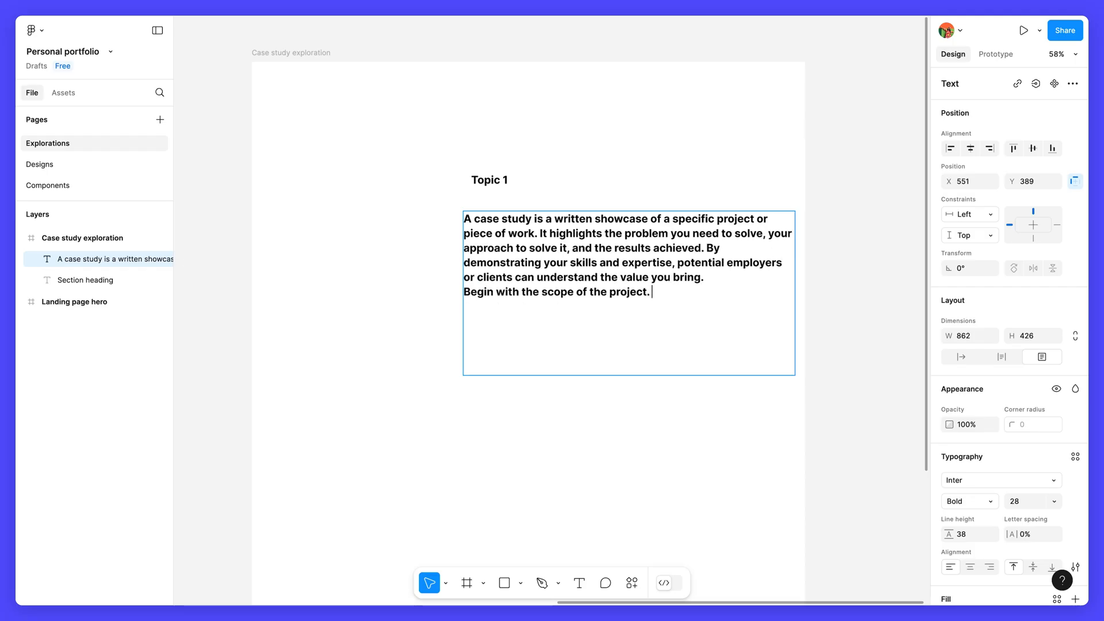
pyautogui.write("Talk about the problem you're trying to solve, along with any constraints you had to work with. Then, walk us through your design process, and ho")
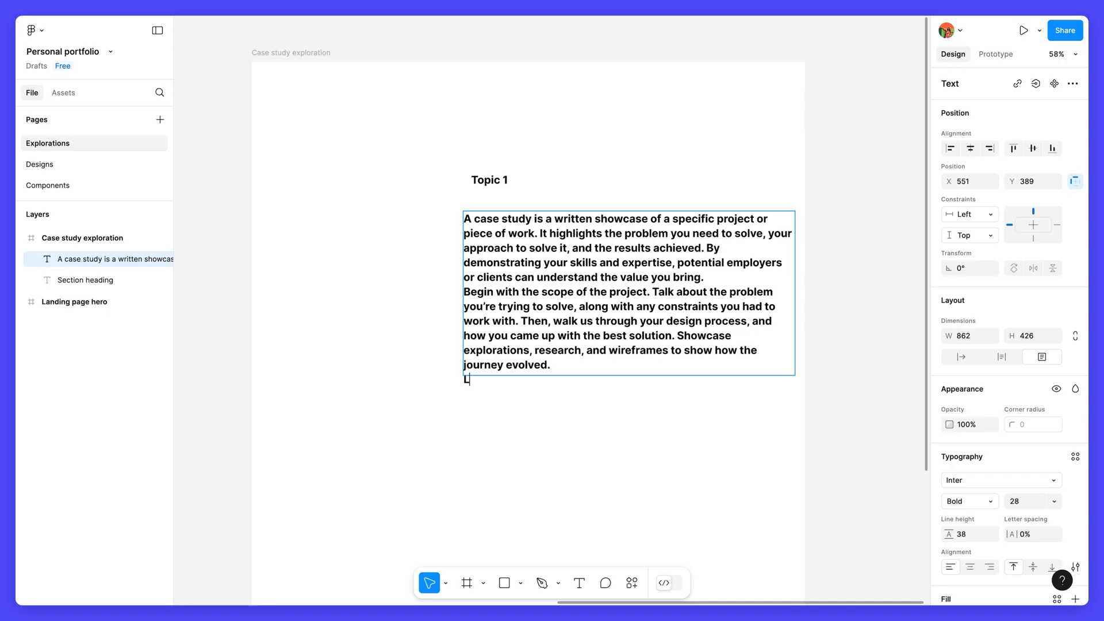
pyautogui.write('Lastly, emphasize the impact of the solution you chose, along with any key insights or recommendations drawn from the project.')
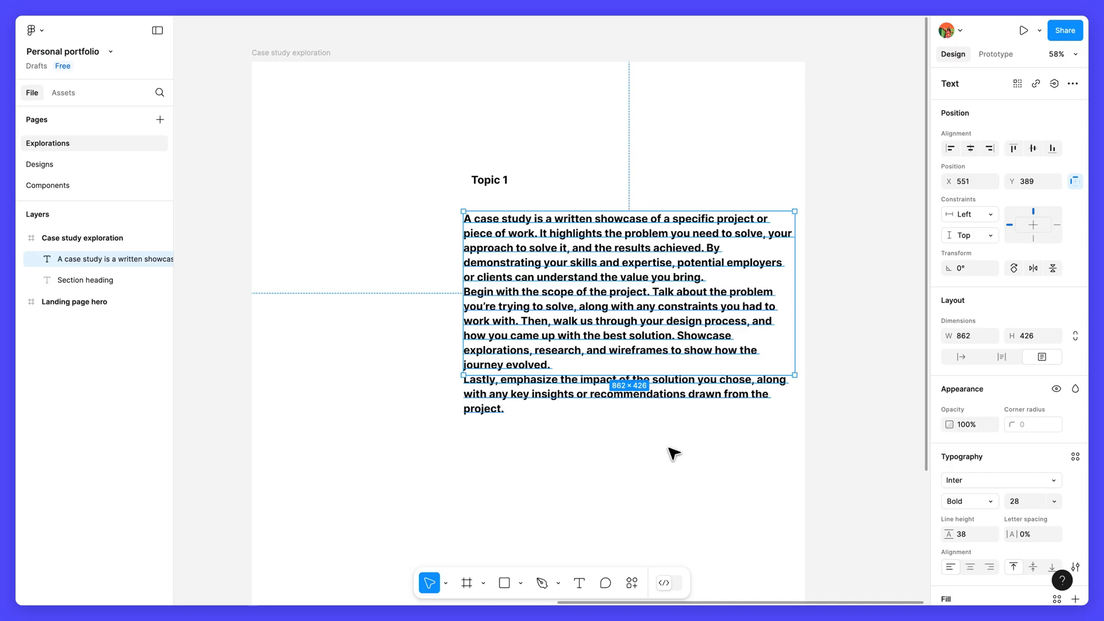
# Set the paragraphs to Inter Medium 20 with an auto-height text box
pyautogui.click(1028, 501)
pyautogui.write('20')
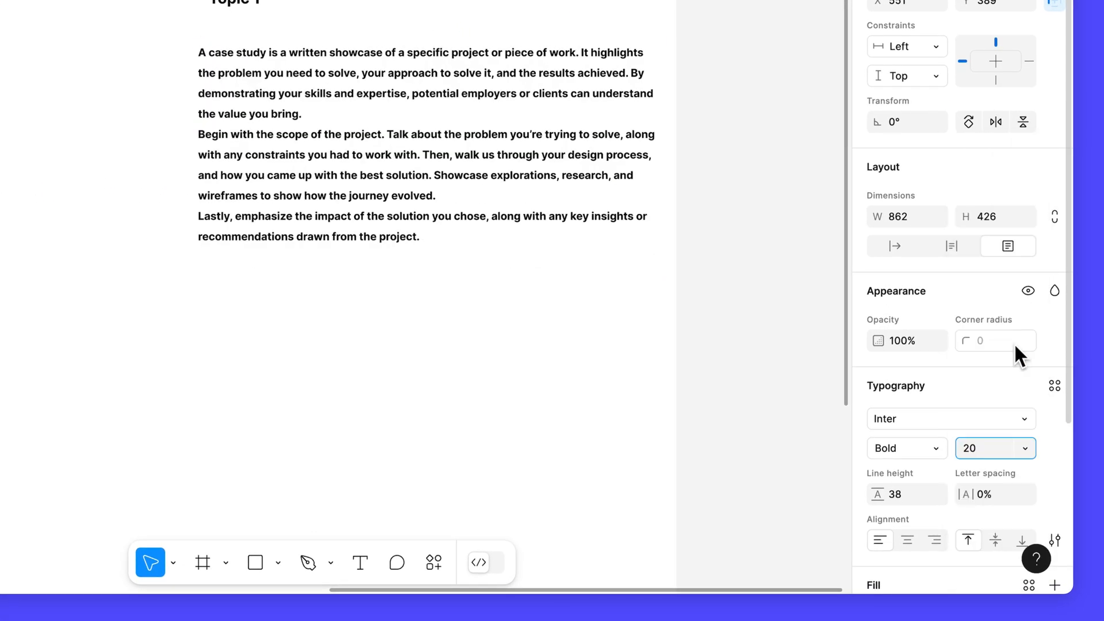
pyautogui.click(902, 448)
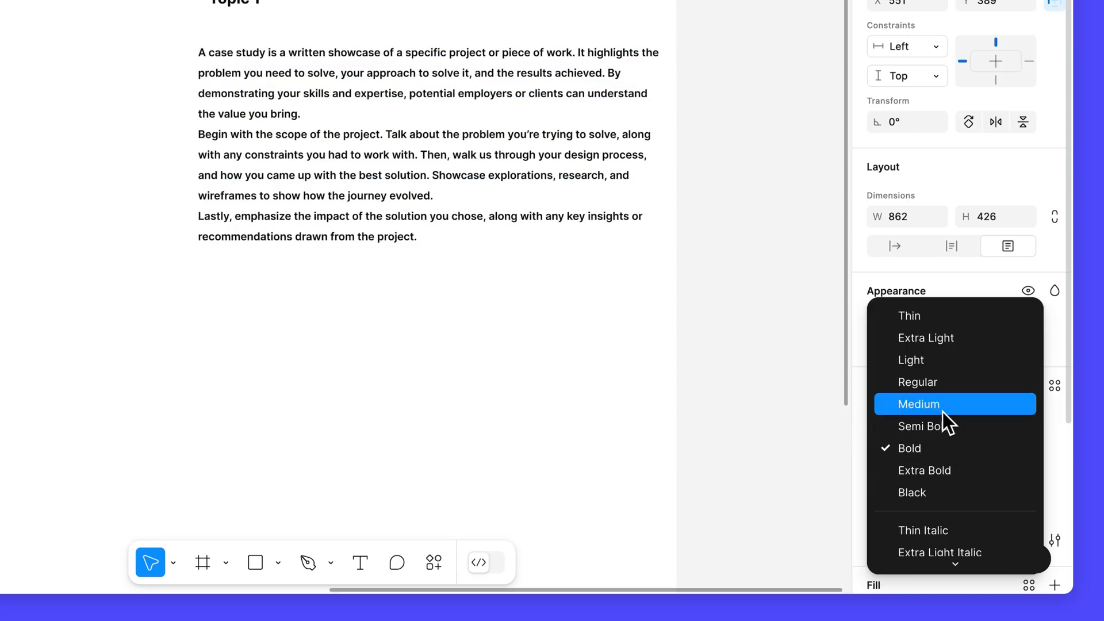
pyautogui.click(918, 404)
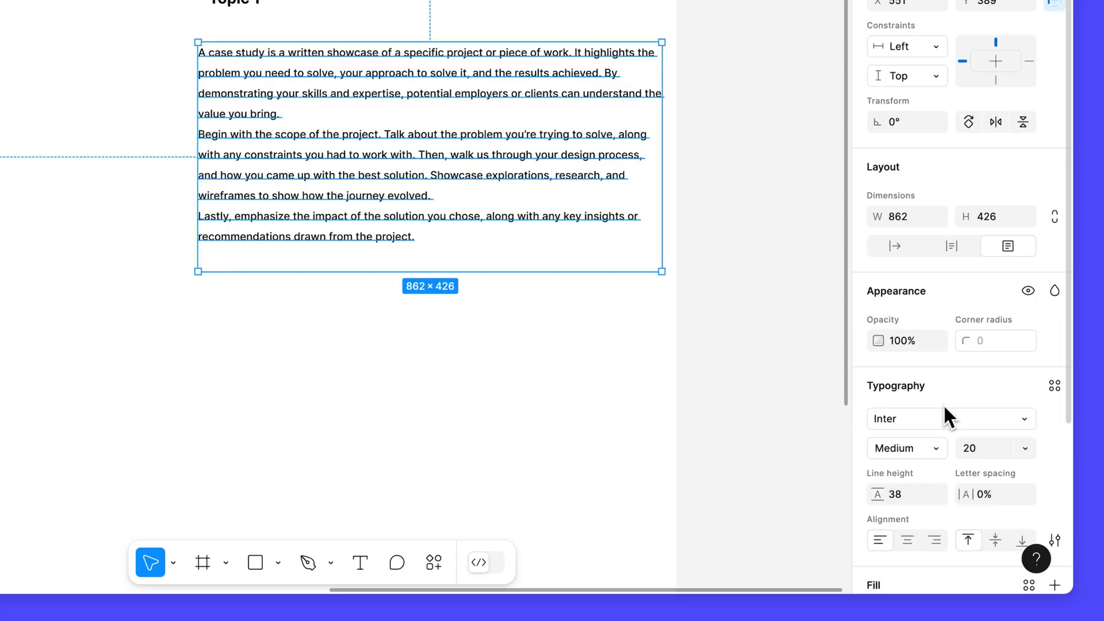
pyautogui.click(950, 246)
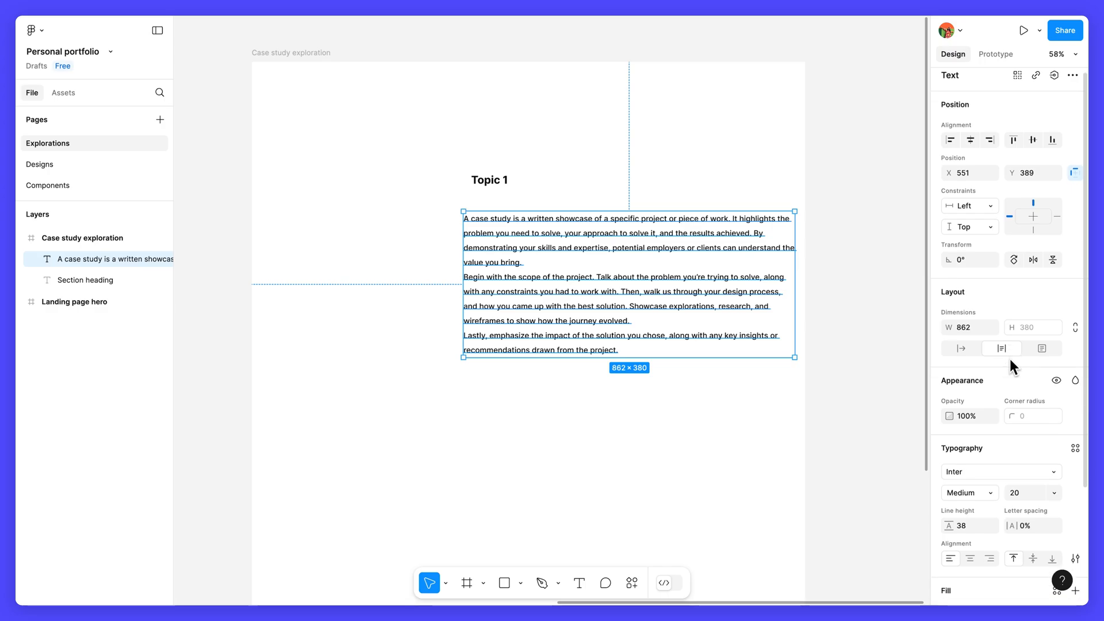
# Give the paragraphs 24 paragraph spacing and a 1000-wide box, and rename the layer 'Paragraph text'
pyautogui.scroll(-3)
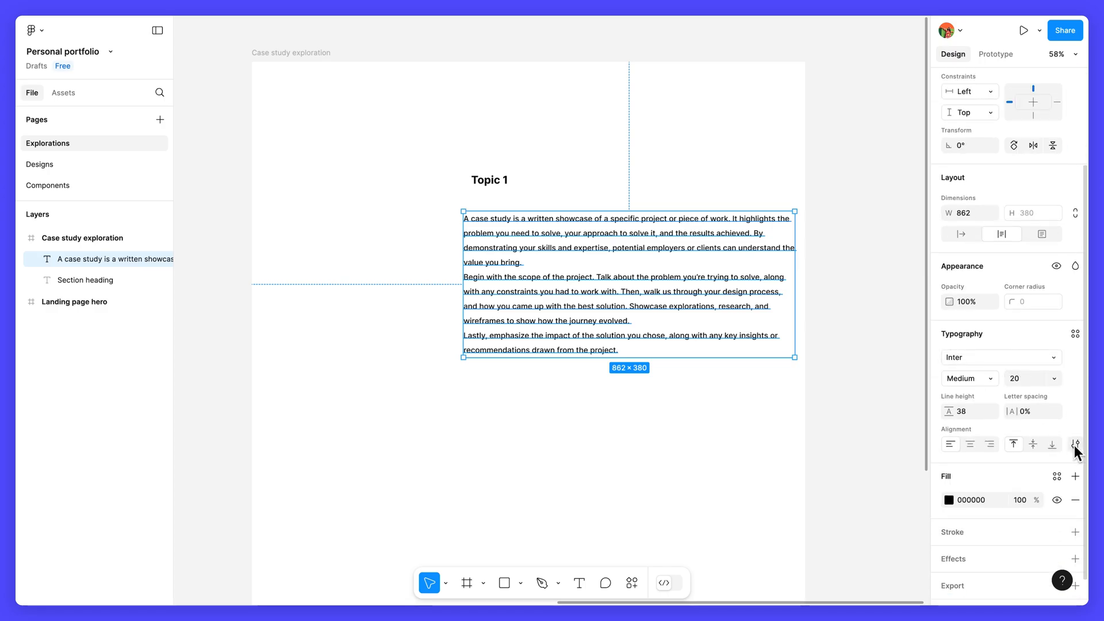
pyautogui.click(1075, 443)
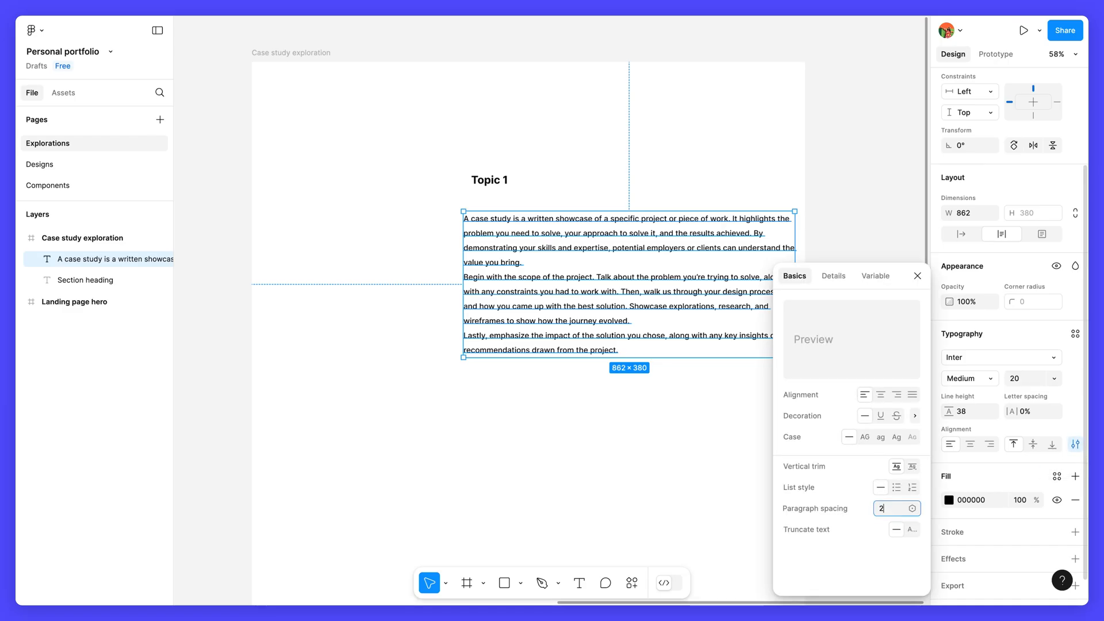
pyautogui.write('24')
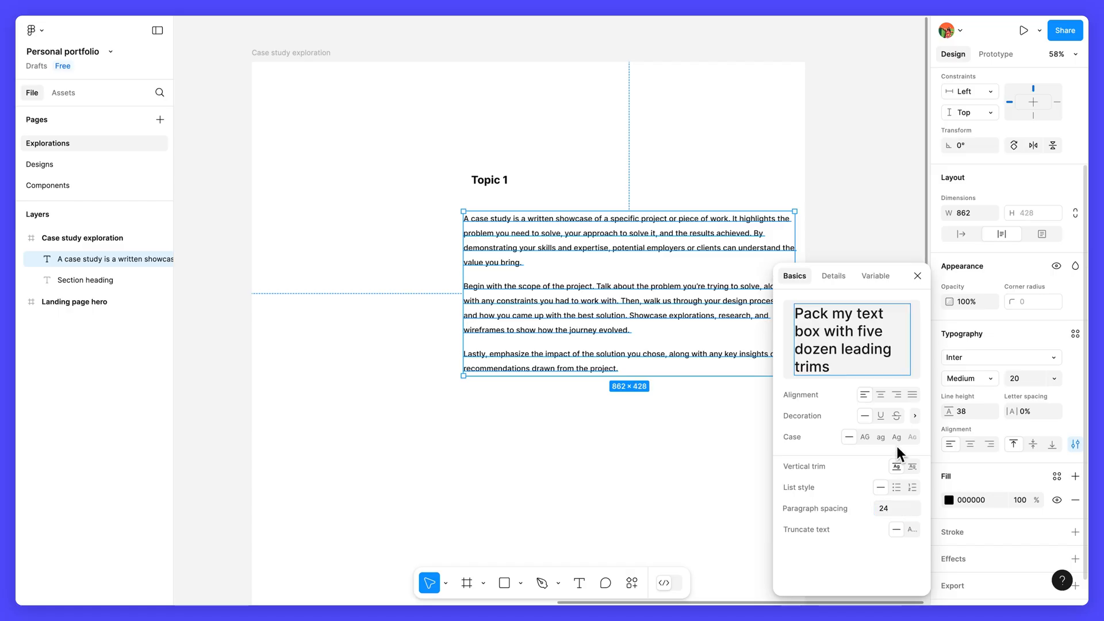
pyautogui.click(916, 276)
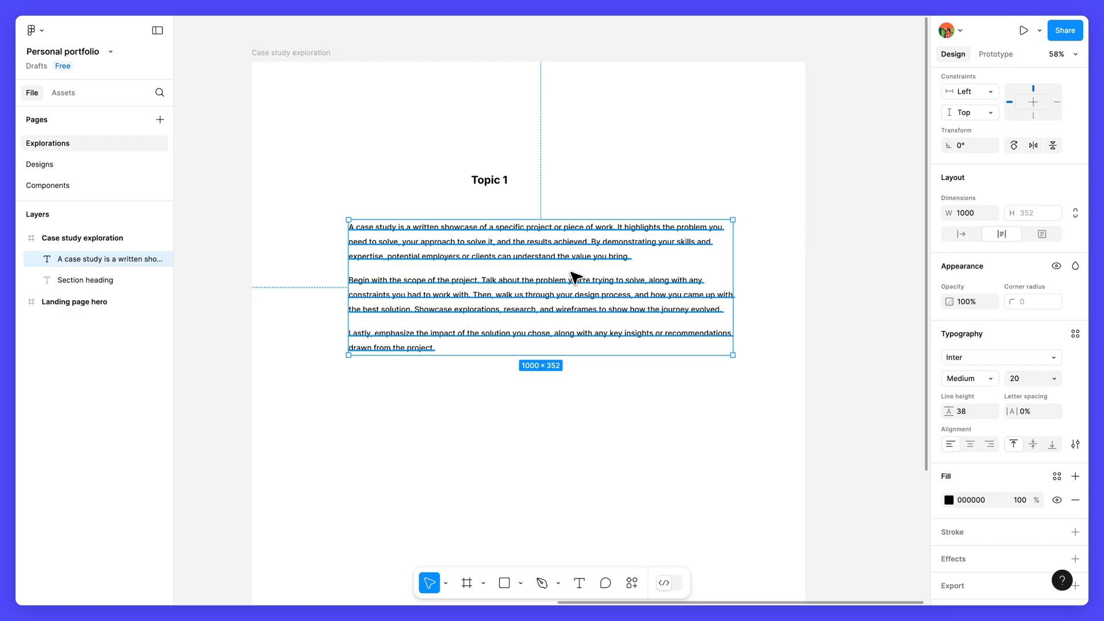
pyautogui.moveTo(558, 277)
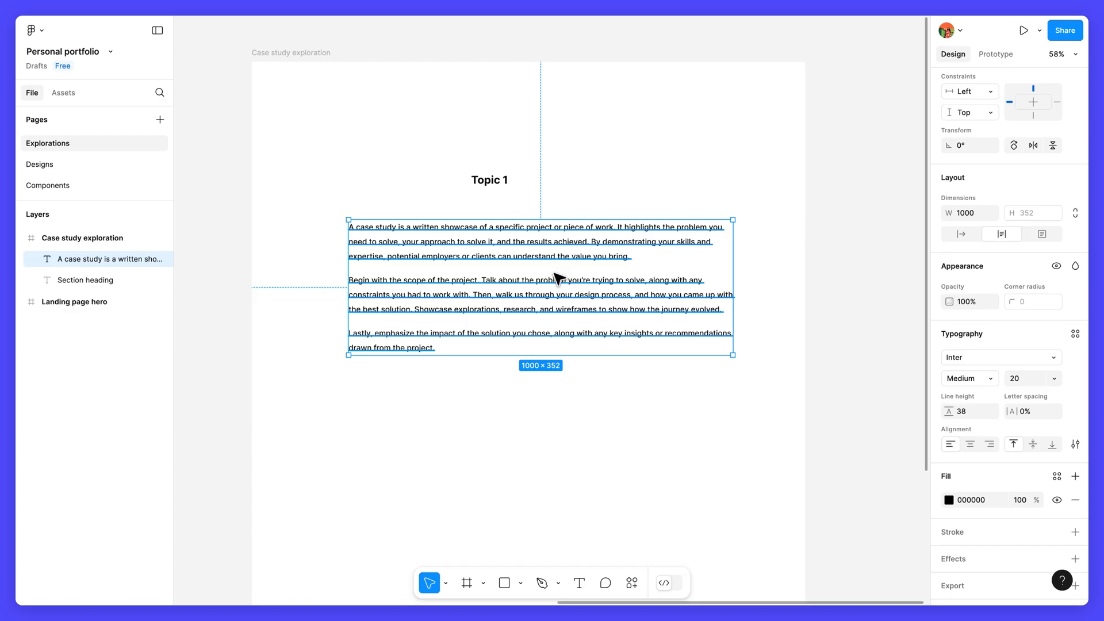
pyautogui.write('Par')
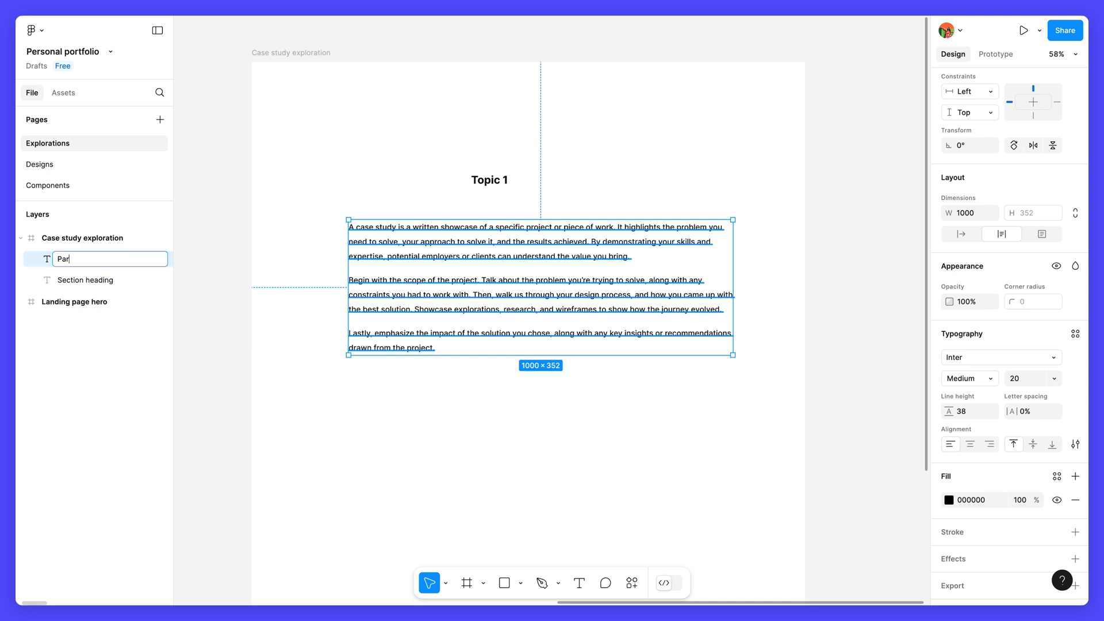
pyautogui.press('Enter')
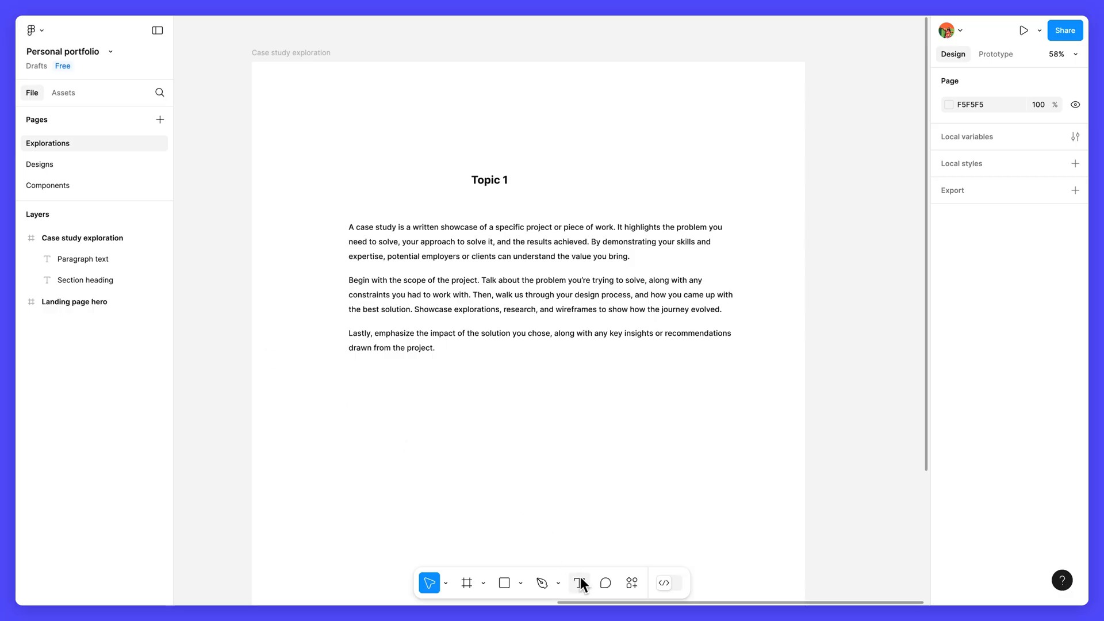
# Draw a text box below the paragraphs and type the meaningful-lesson-or-quote placeholder line
pyautogui.click(579, 582)
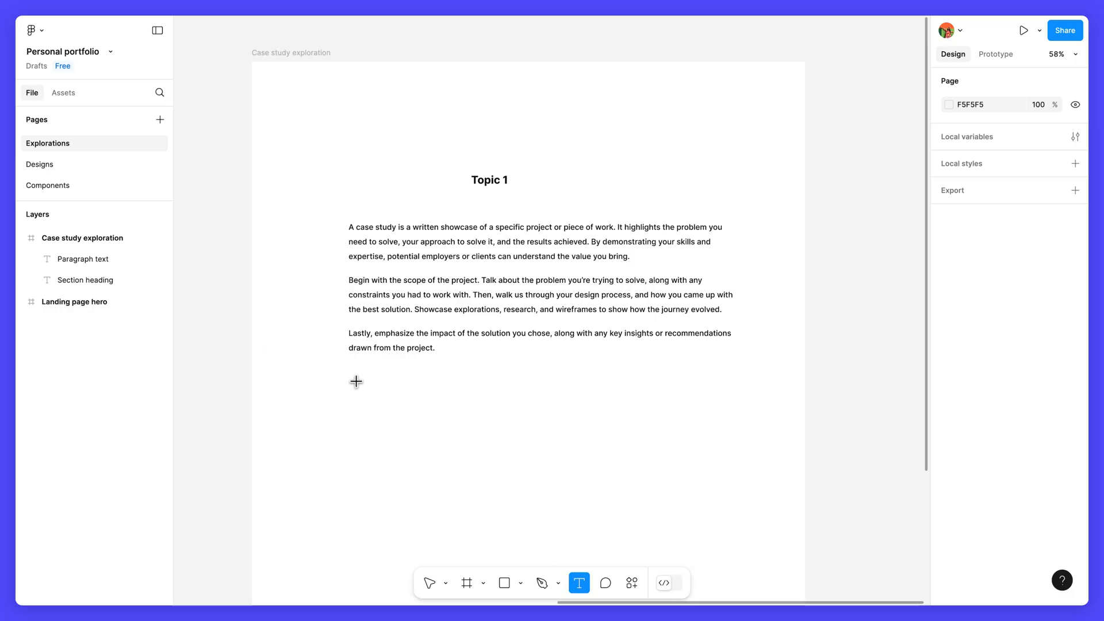
pyautogui.moveTo(356, 382); pyautogui.dragTo(719, 458)
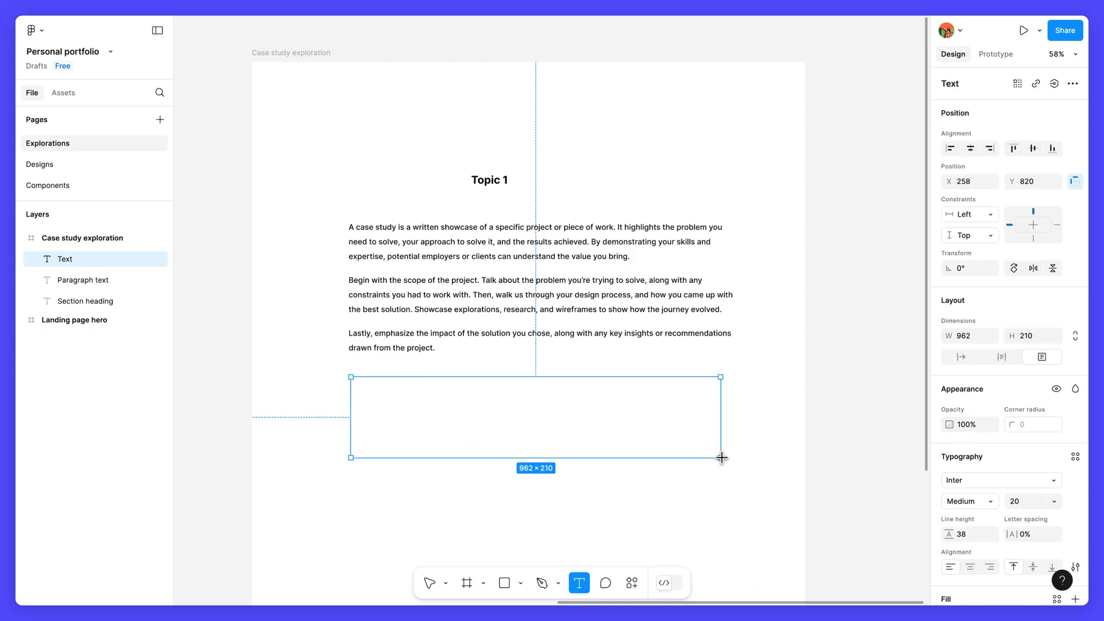
pyautogui.moveTo(719, 457); pyautogui.dragTo(736, 456)
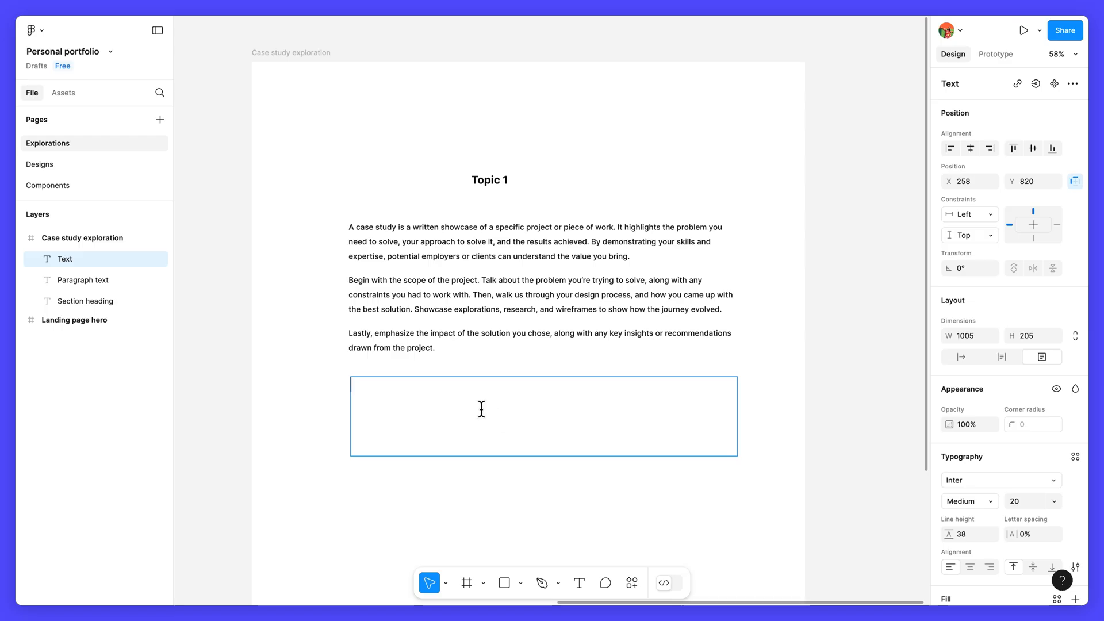
pyautogui.write('A meaningful lesson learned from this project, or a quote from someone you worked with')
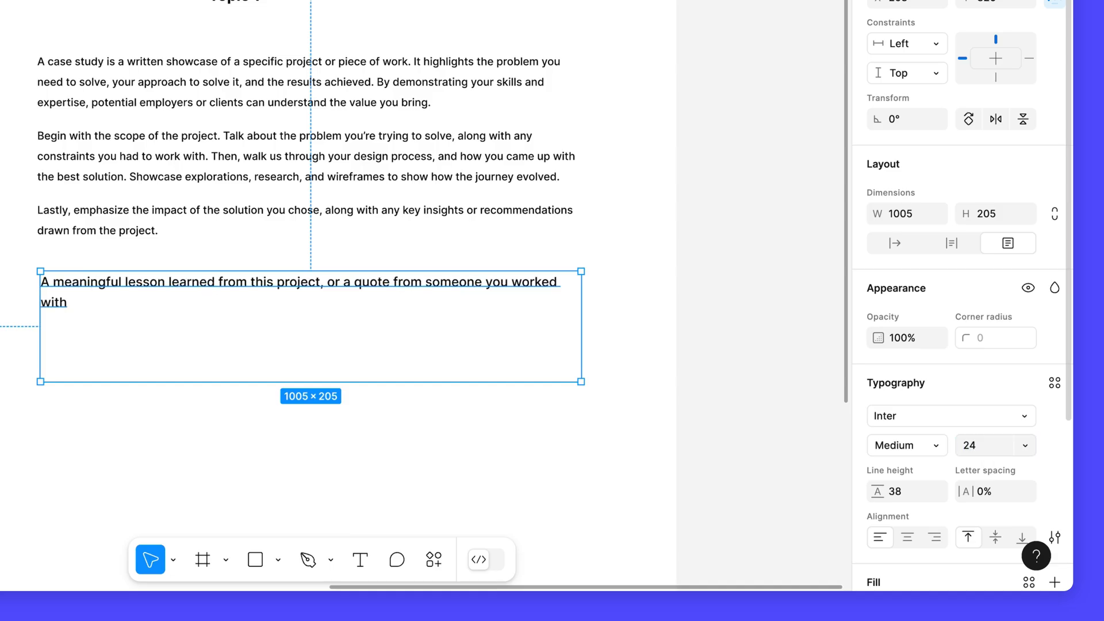
# Make the quote Medium Italic, auto height, 570 wide and center-aligned, named 'Quote'
pyautogui.click(901, 445)
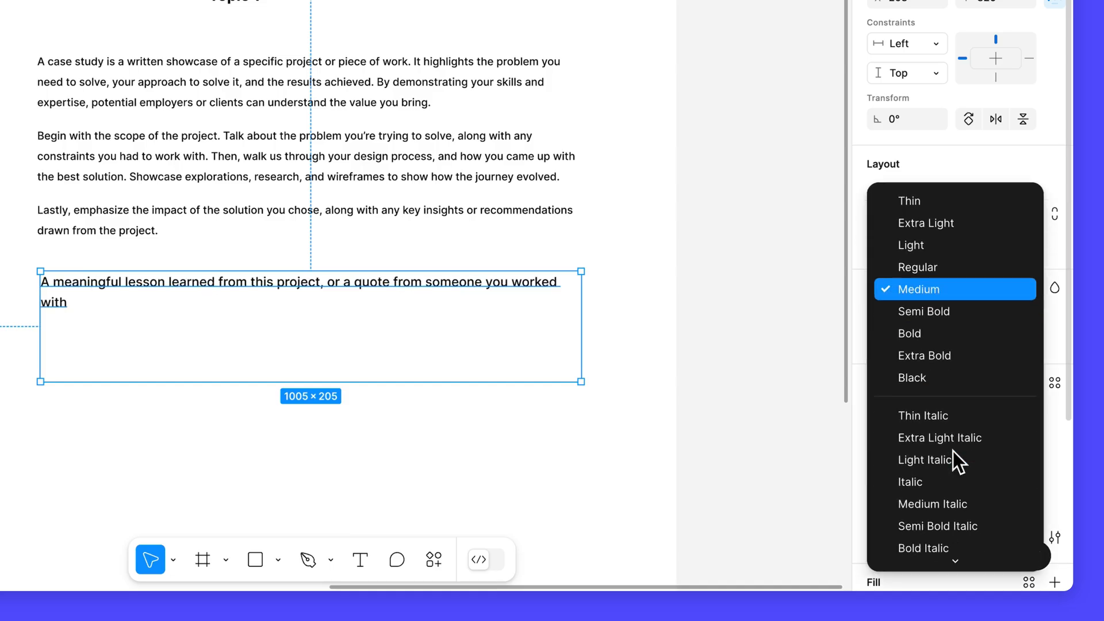
pyautogui.click(910, 482)
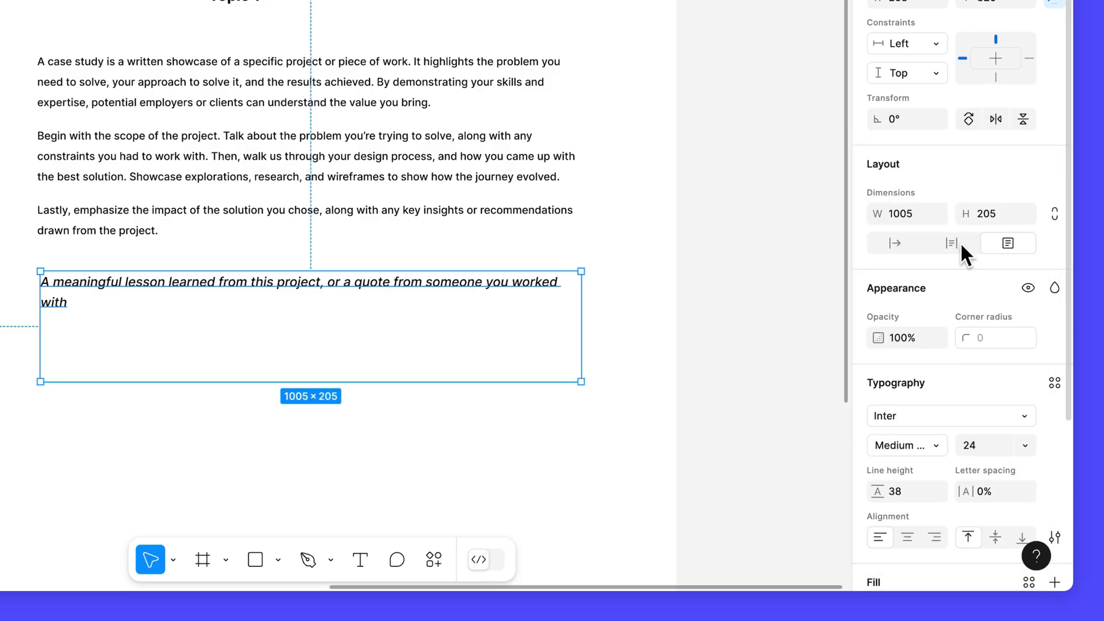
pyautogui.click(950, 242)
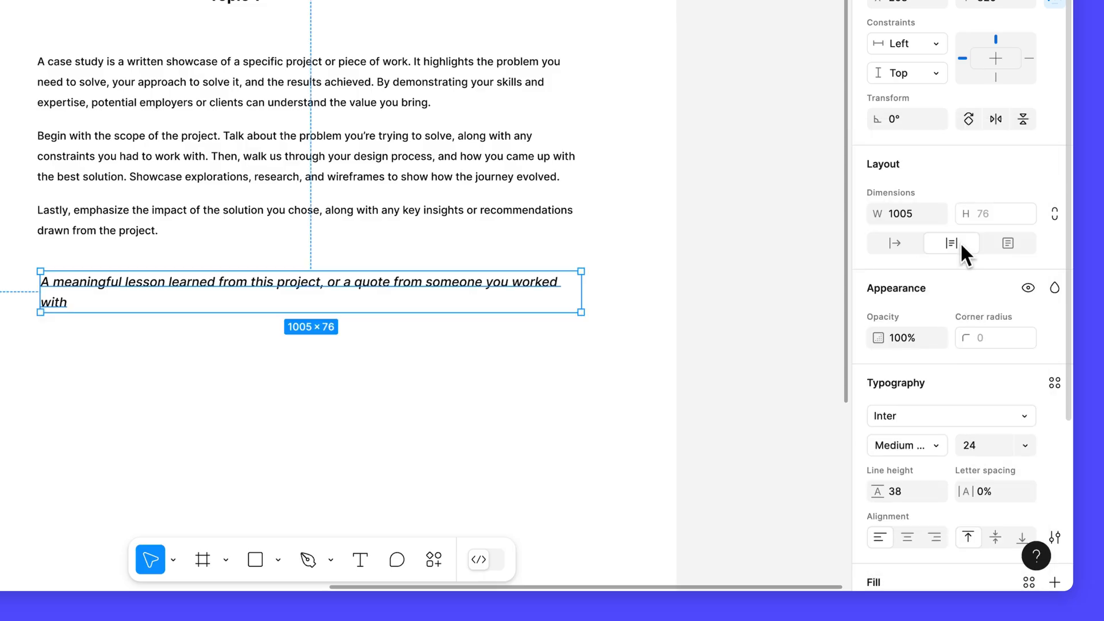
pyautogui.scroll(-3)
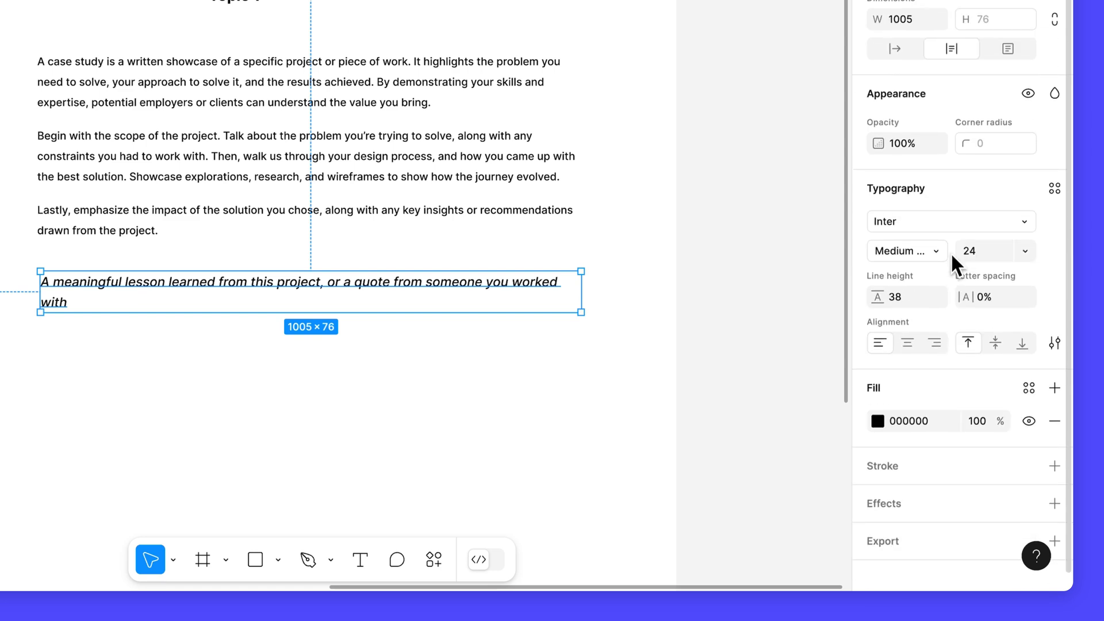
pyautogui.click(1055, 344)
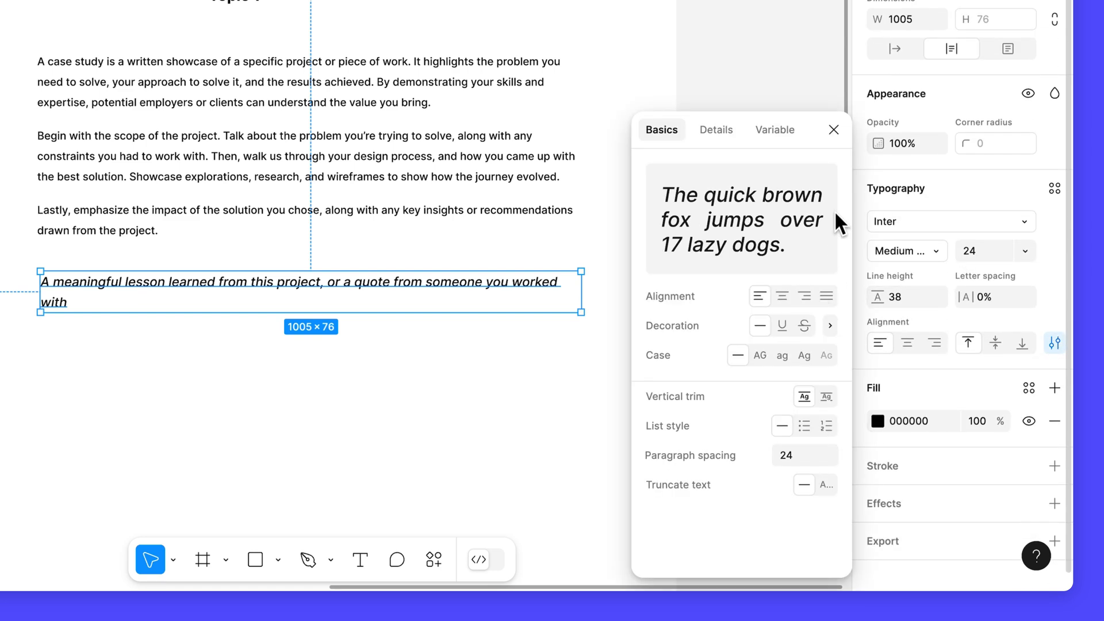
pyautogui.click(834, 130)
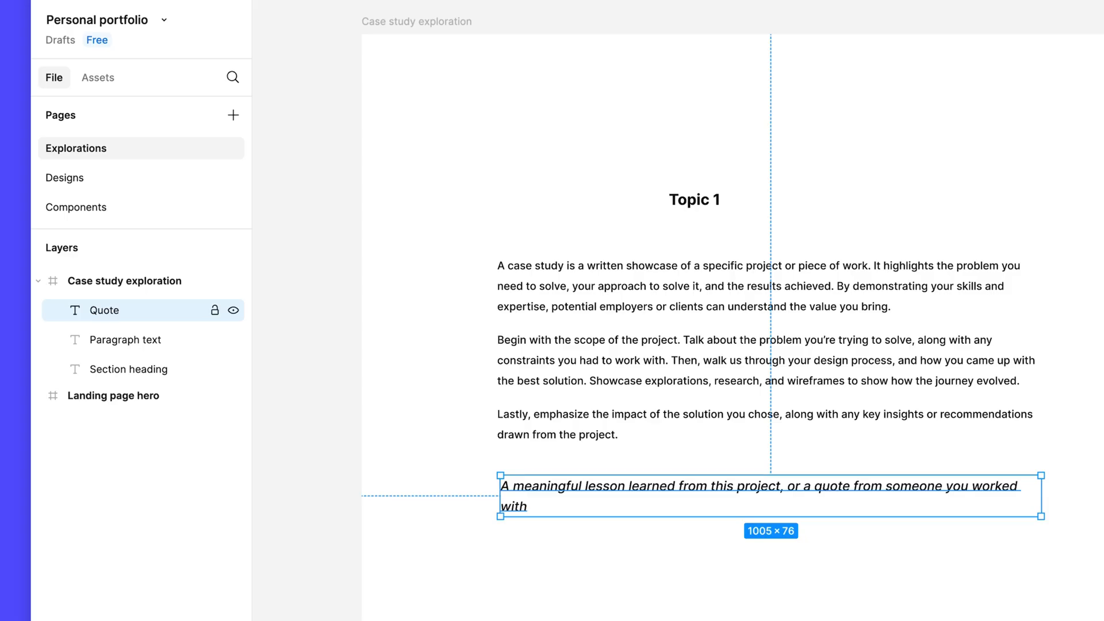
pyautogui.moveTo(169, 317)
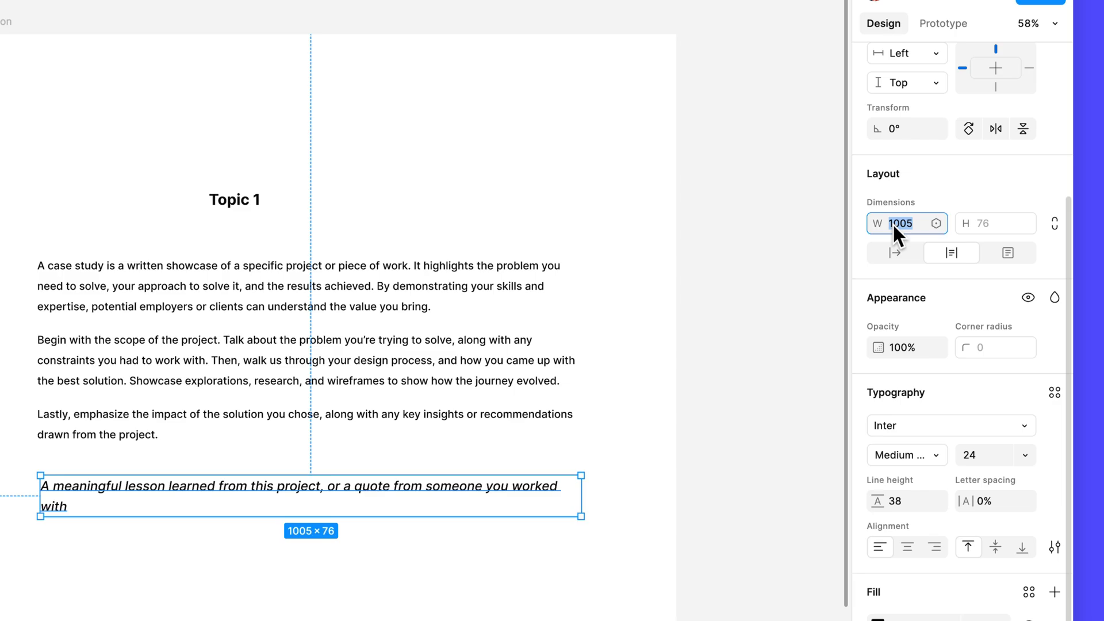
pyautogui.write('570')
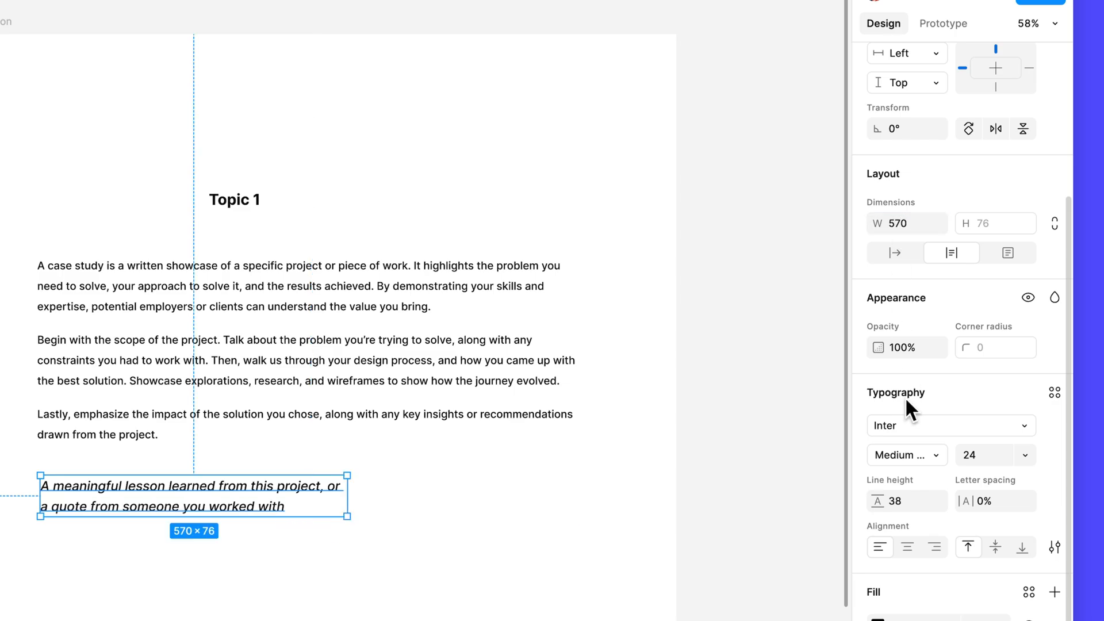
pyautogui.moveTo(907, 547)
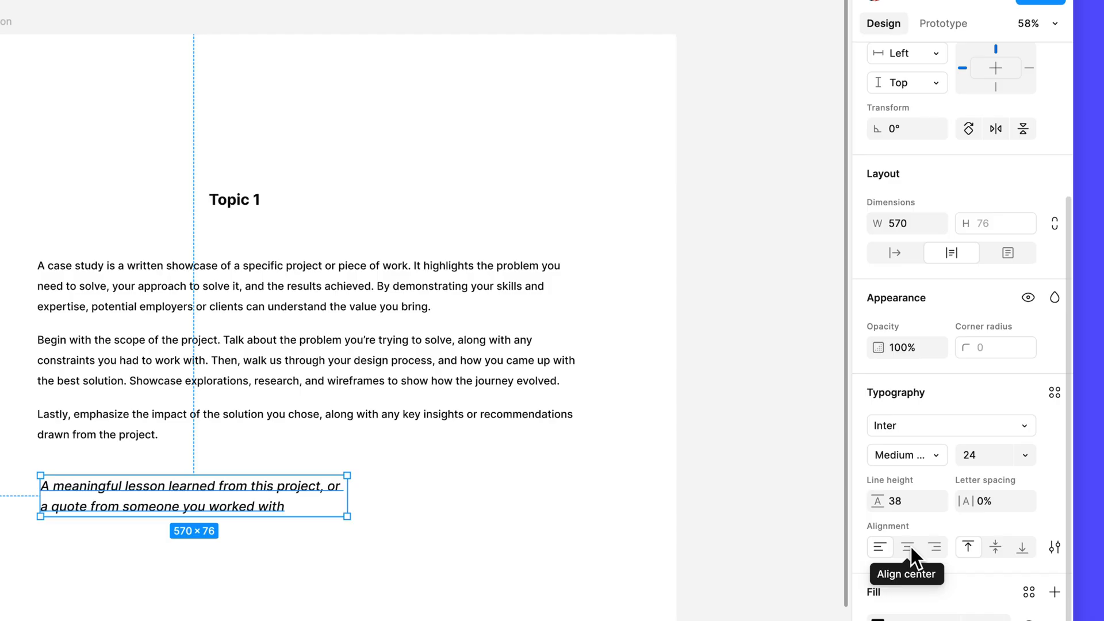
pyautogui.click(907, 546)
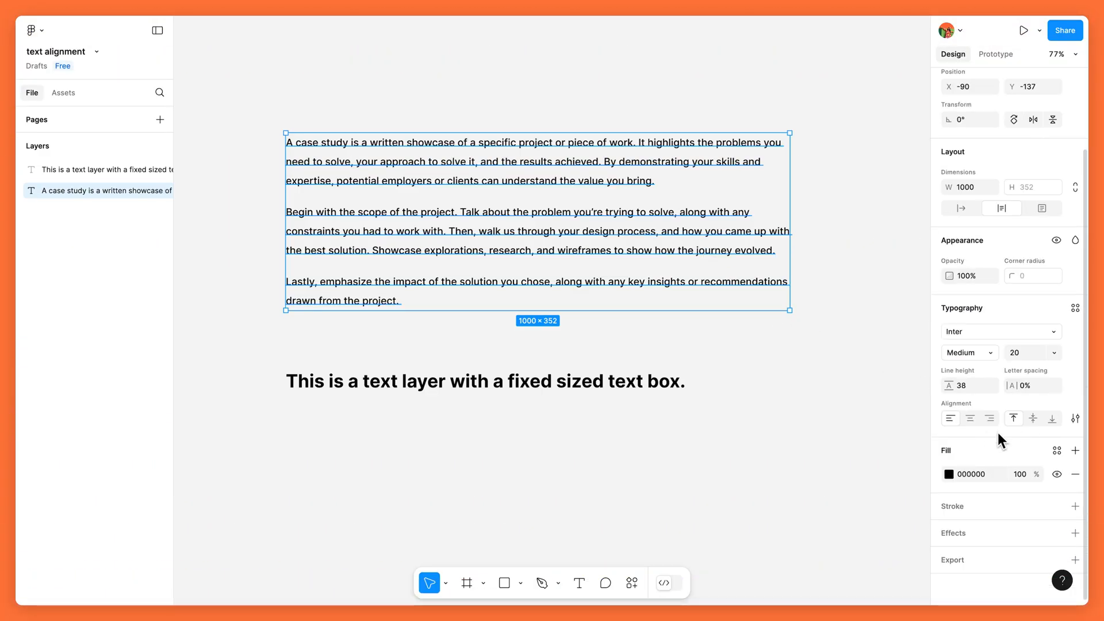
# Set the paragraphs to justified alignment and vertically center the Topic 1 heading
pyautogui.click(1033, 417)
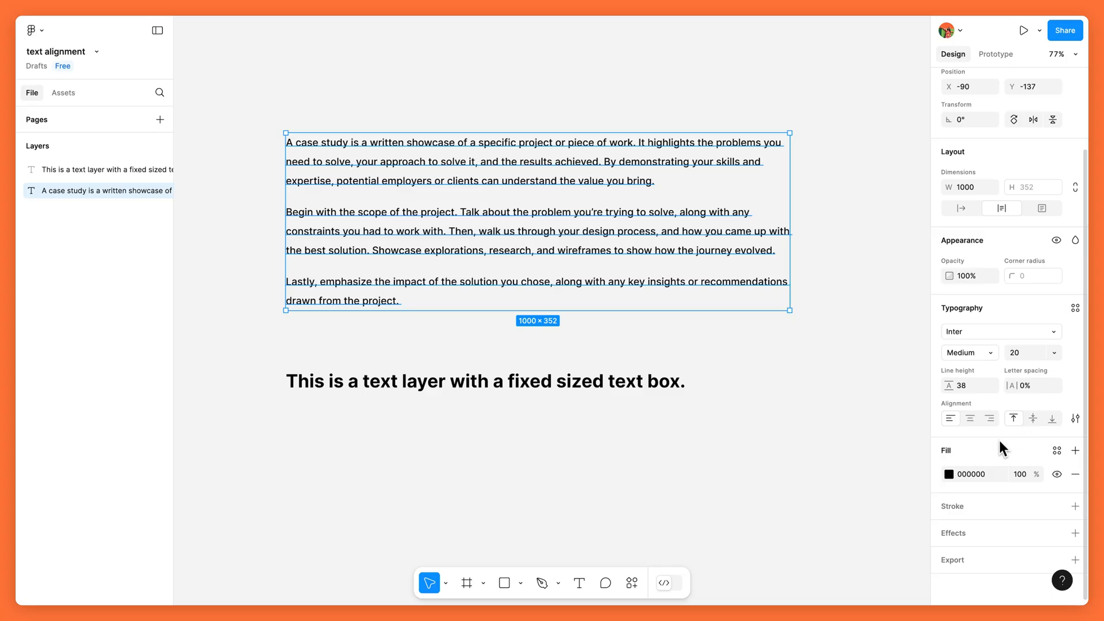
pyautogui.moveTo(949, 417)
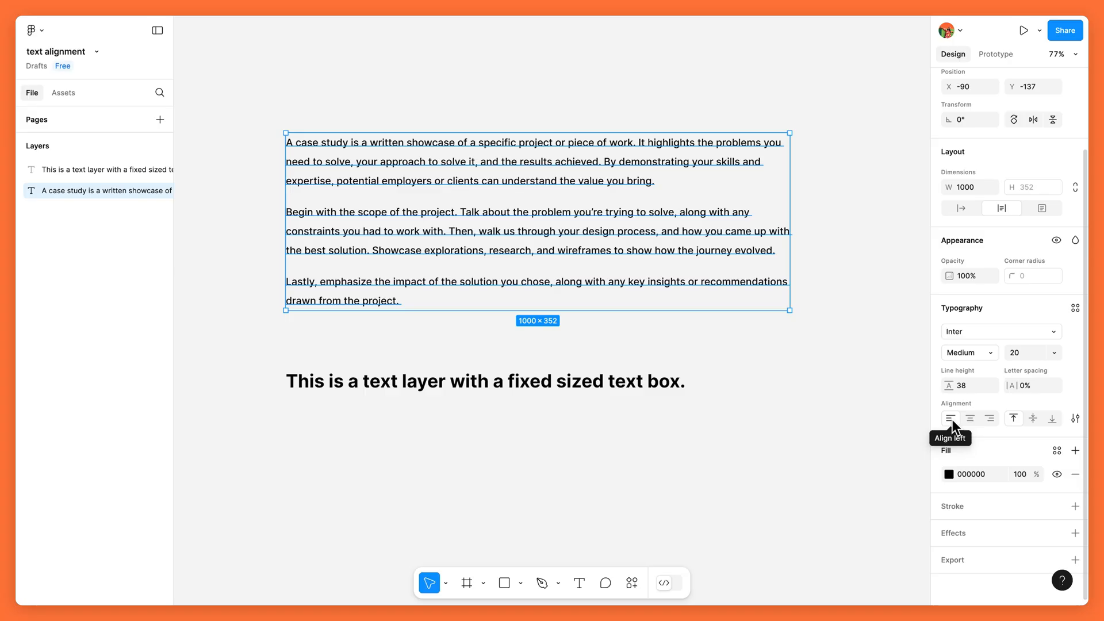
pyautogui.click(969, 417)
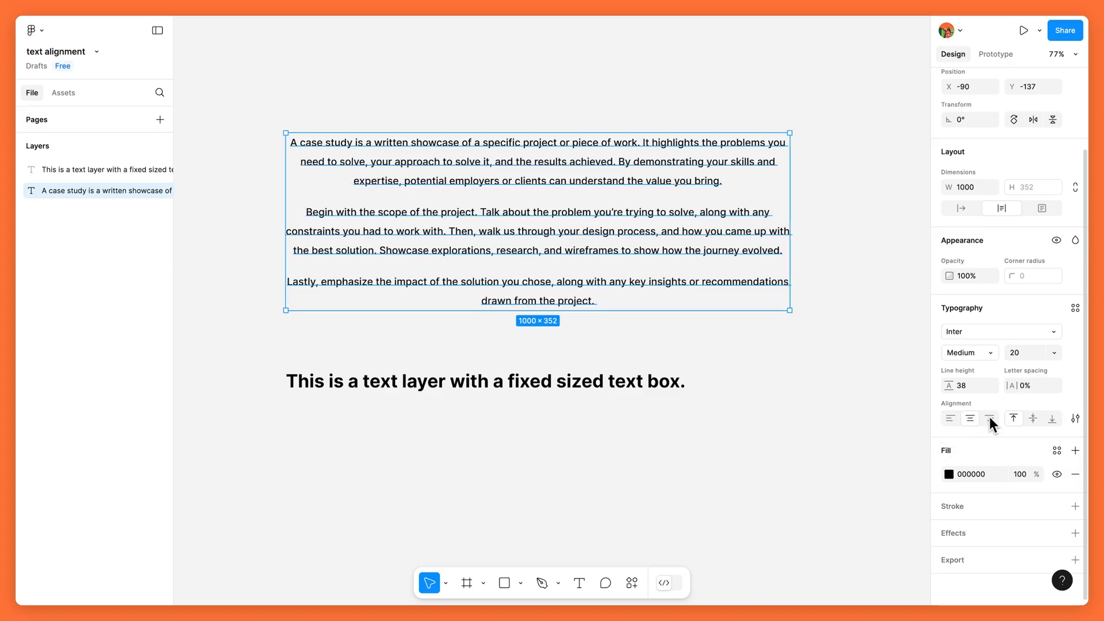
pyautogui.click(989, 418)
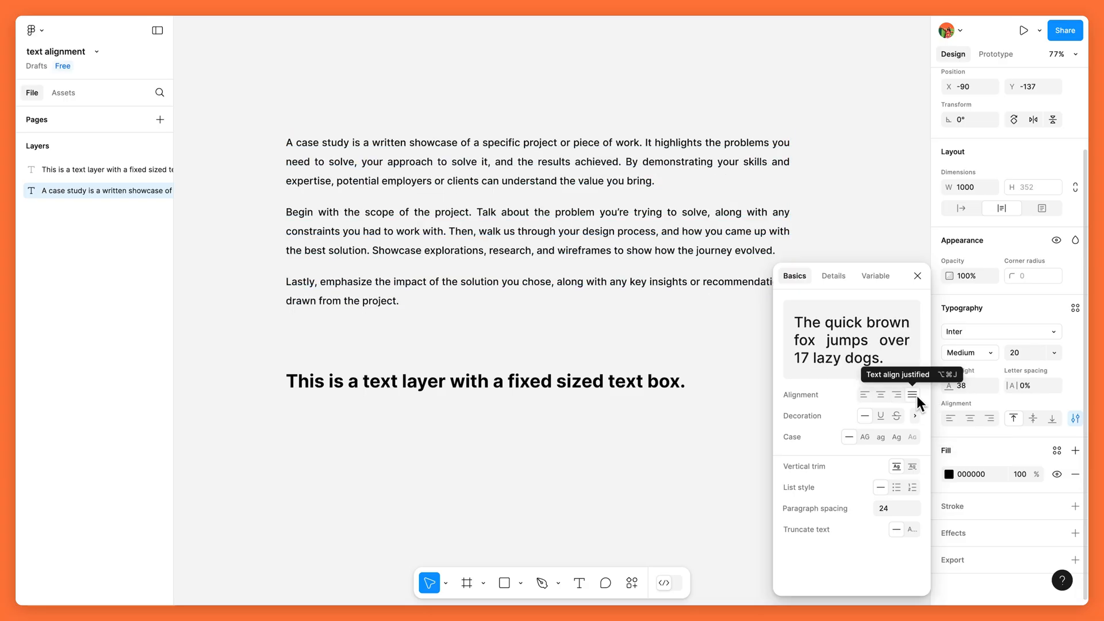
pyautogui.click(913, 394)
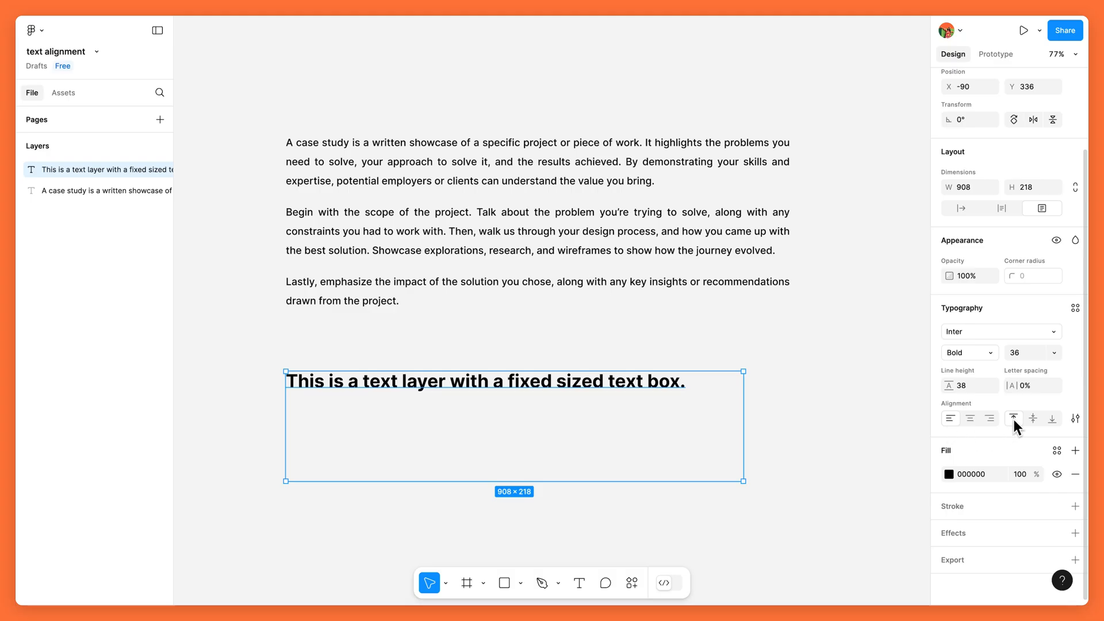
pyautogui.click(1033, 418)
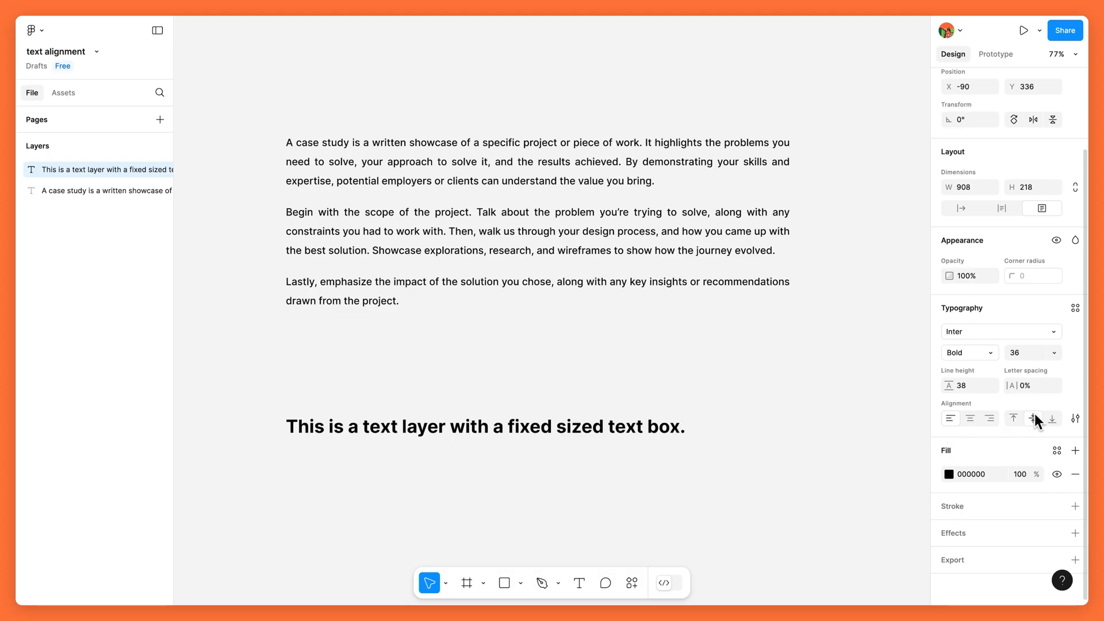
pyautogui.click(1032, 418)
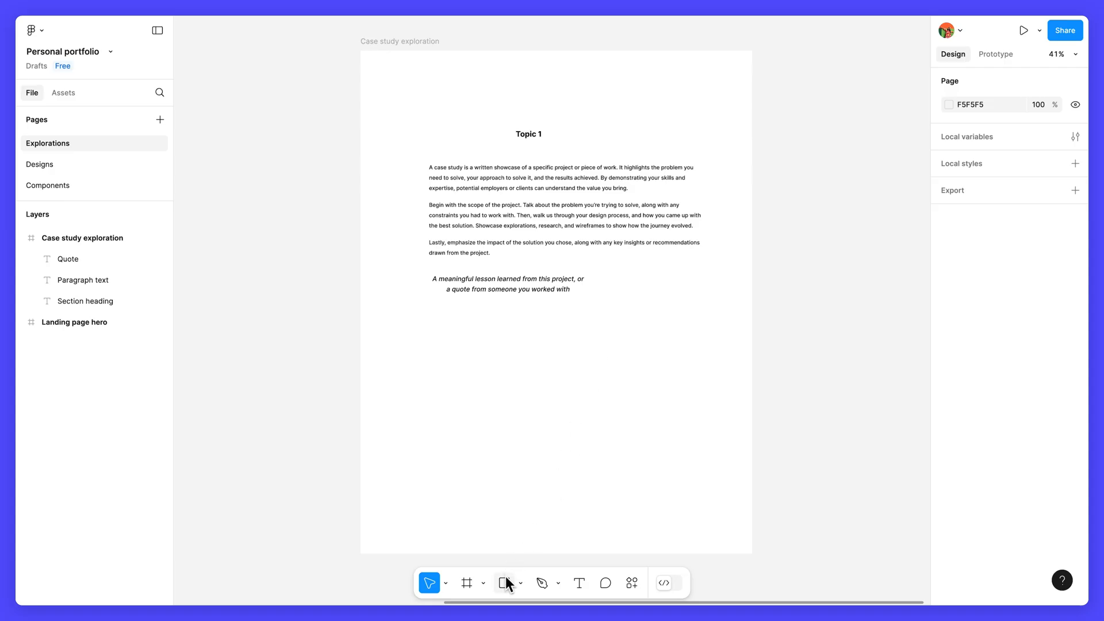
# Draw a placeholder rectangle below the quote and set its height to 562
pyautogui.click(504, 582)
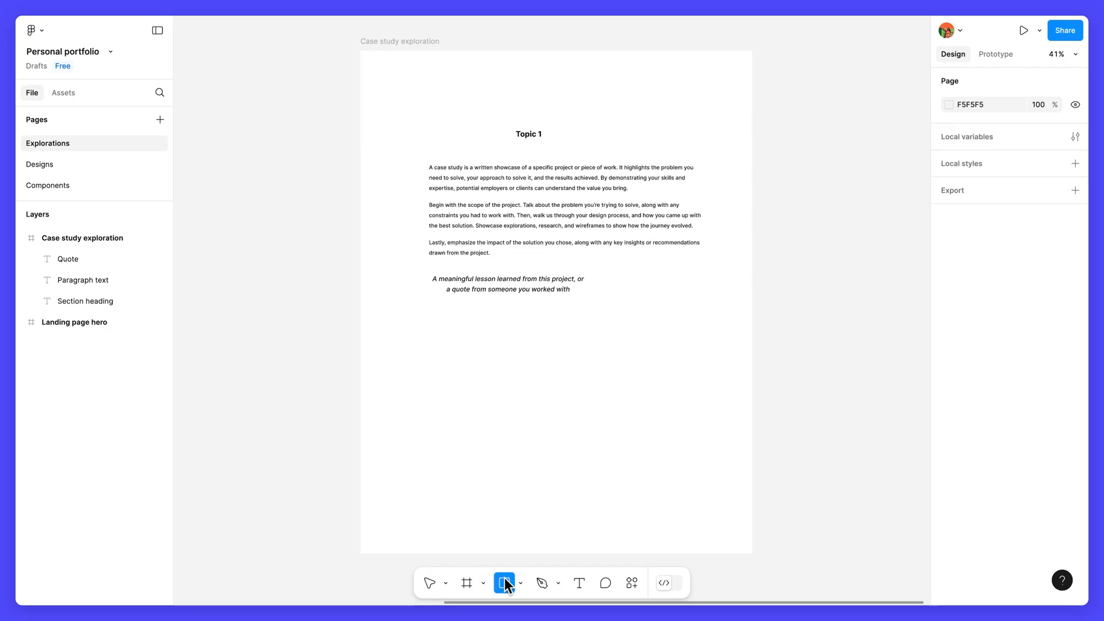
pyautogui.moveTo(406, 338); pyautogui.dragTo(720, 493)
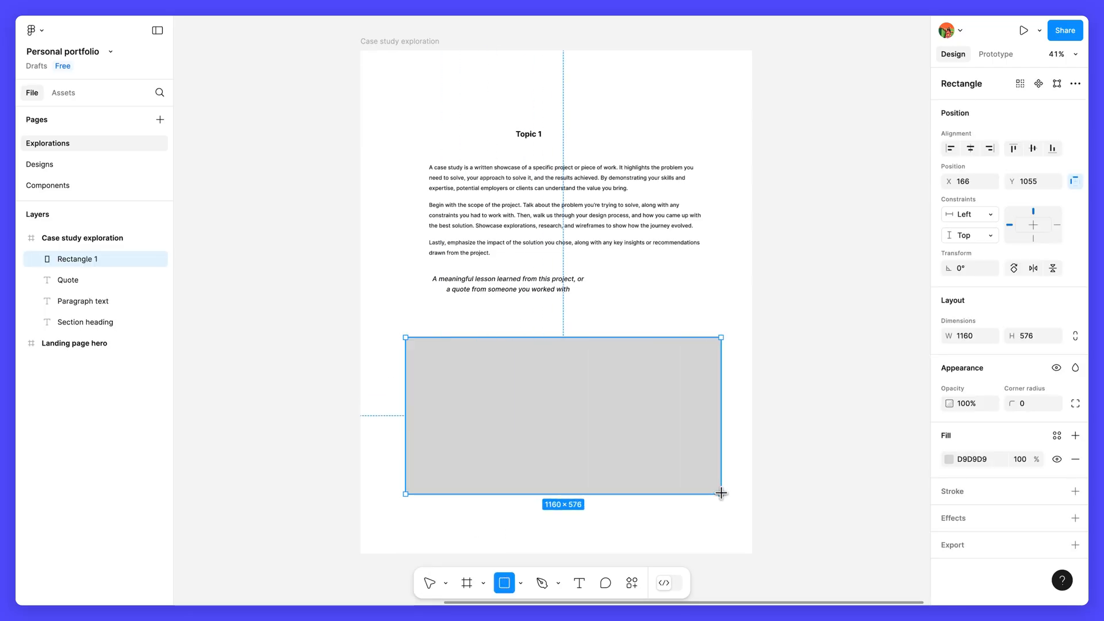
pyautogui.moveTo(720, 493); pyautogui.dragTo(723, 491)
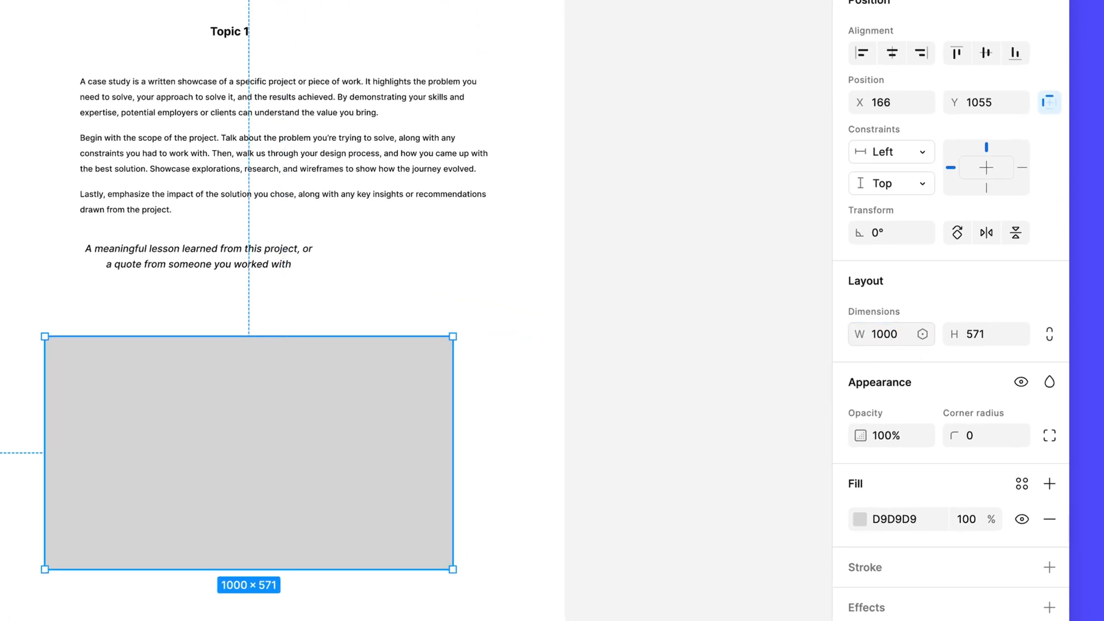
pyautogui.moveTo(986, 333)
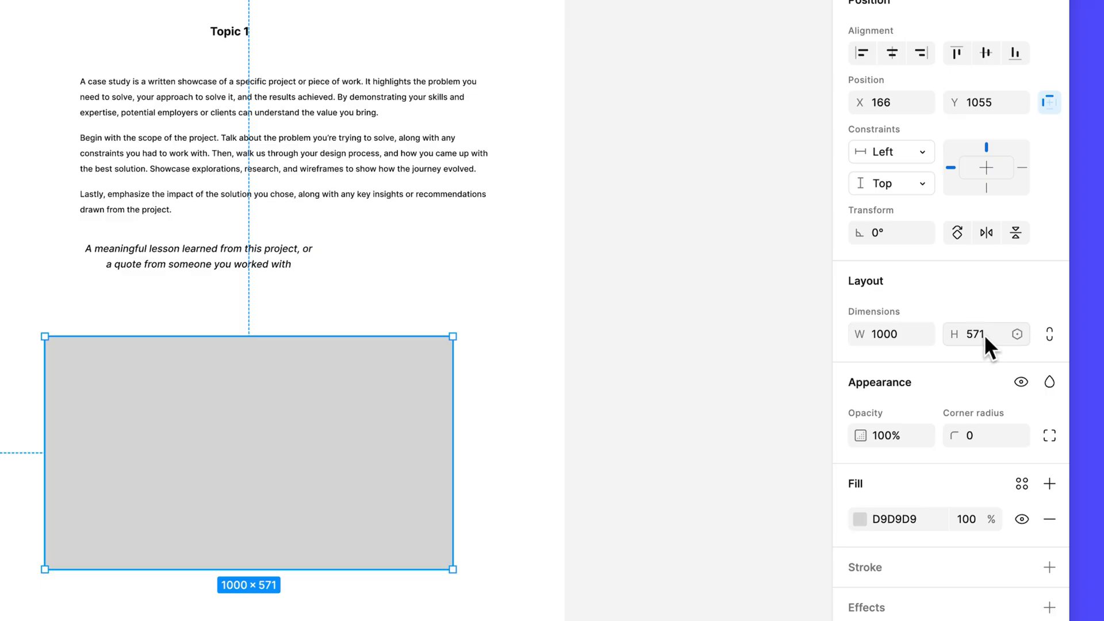
pyautogui.moveTo(992, 350)
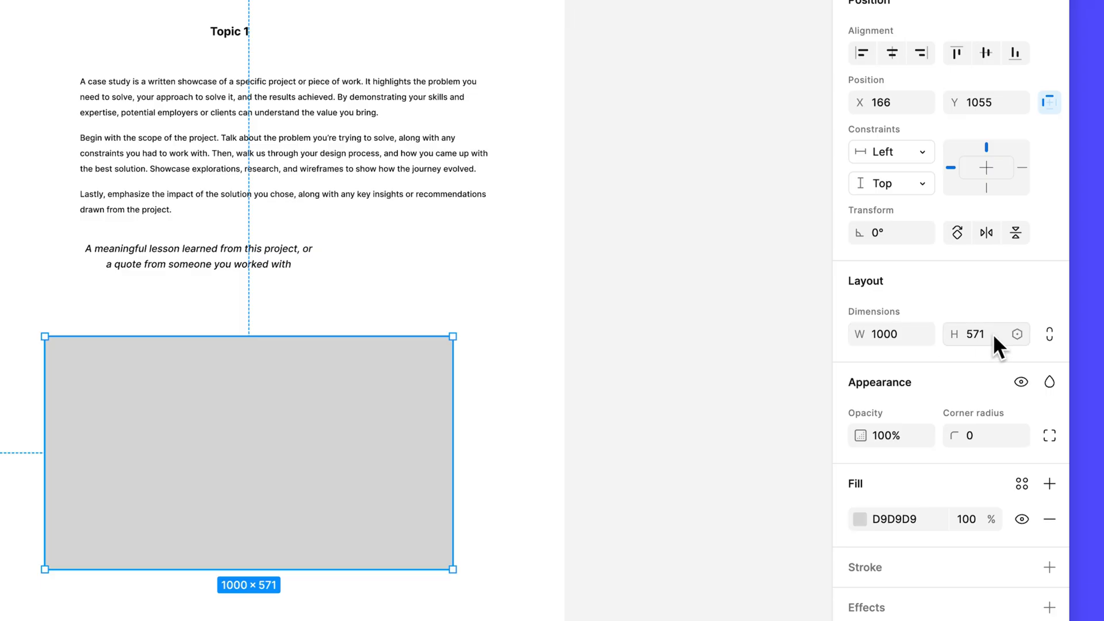
pyautogui.click(975, 333)
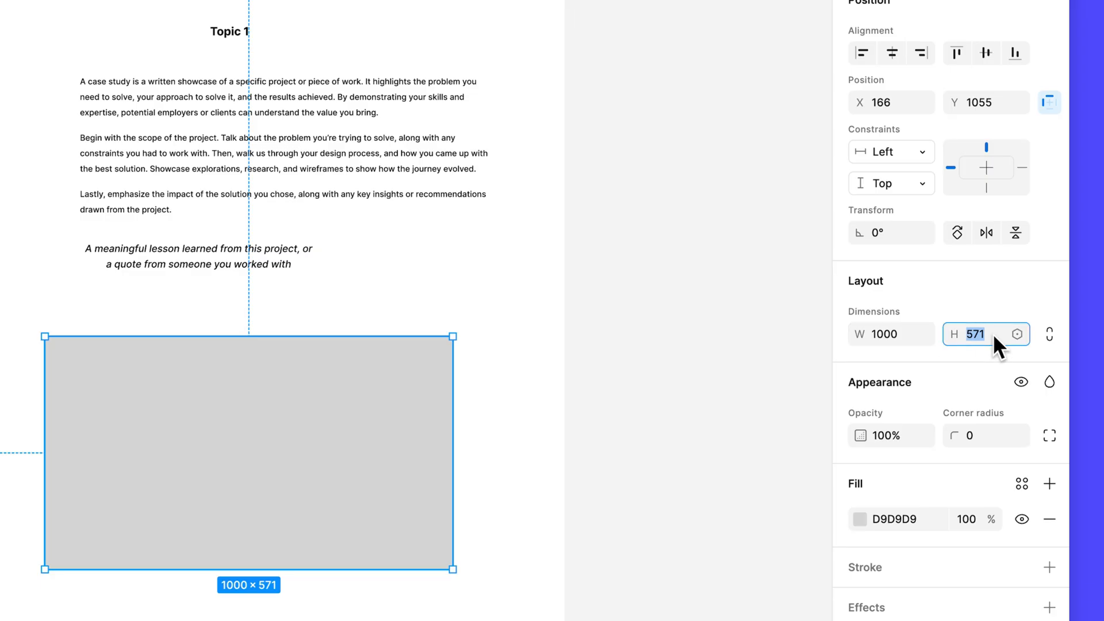
pyautogui.write('562')
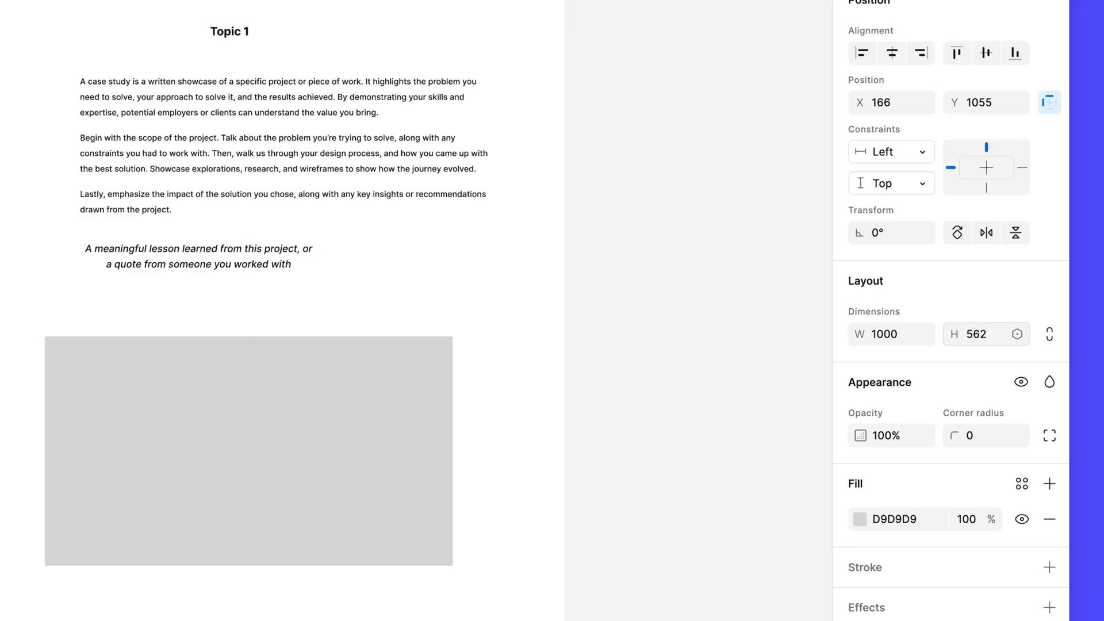
pyautogui.click(248, 451)
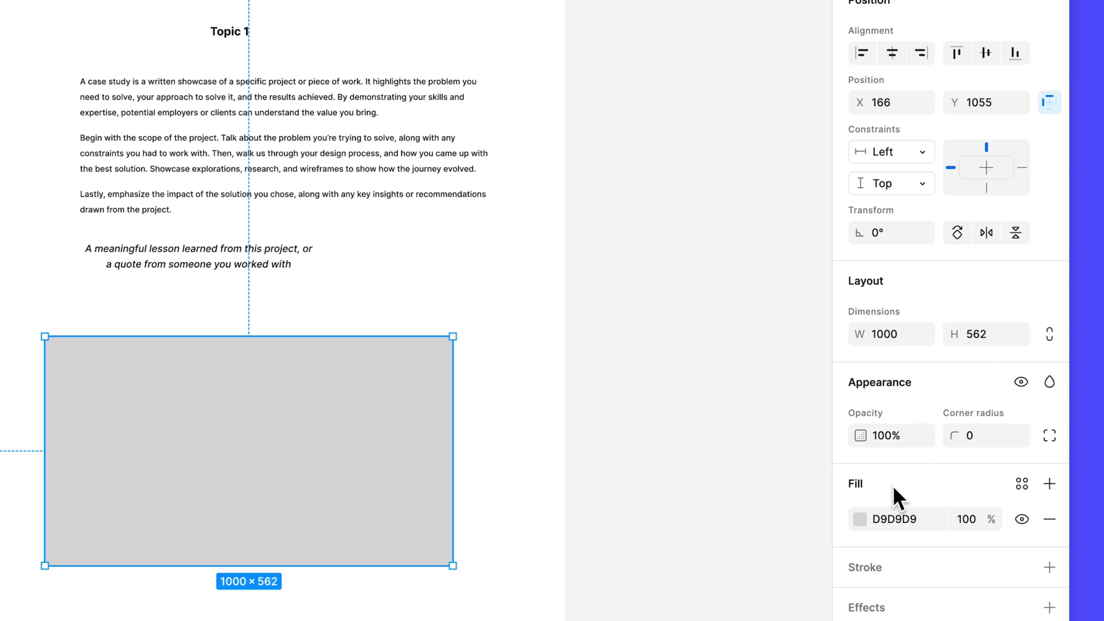
# Replace the rectangle's solid grey fill with an empty image fill
pyautogui.click(860, 519)
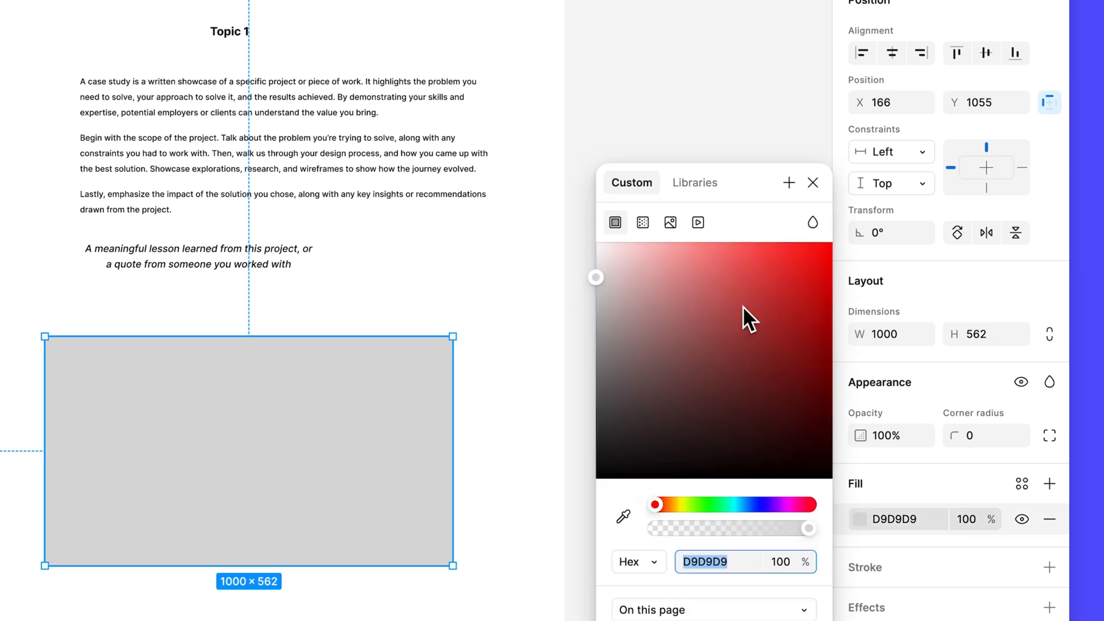
pyautogui.click(668, 222)
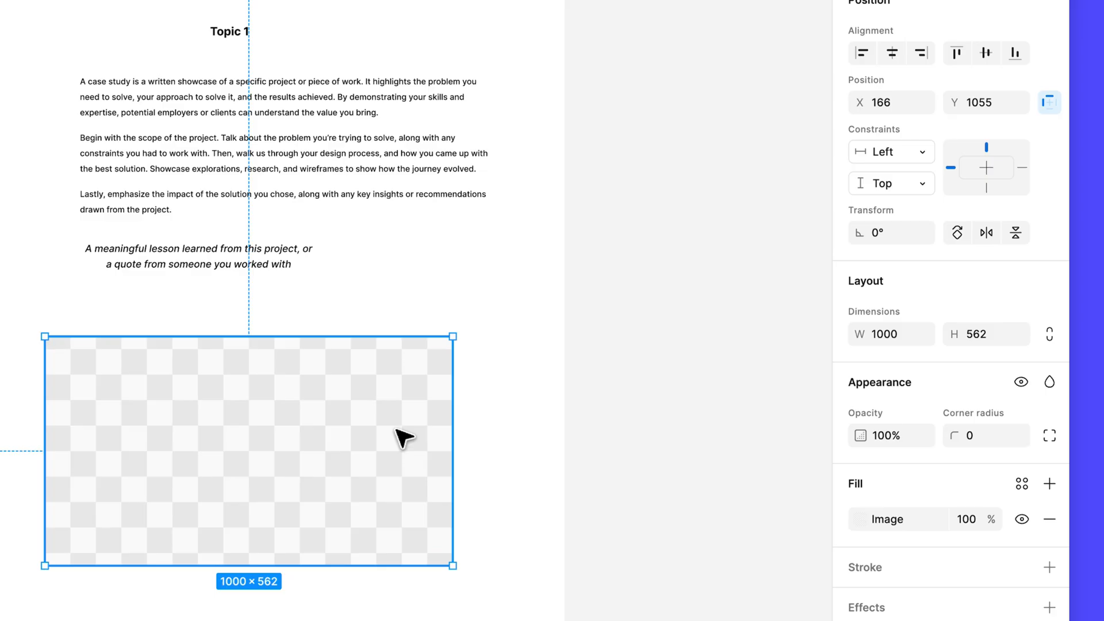
pyautogui.click(887, 518)
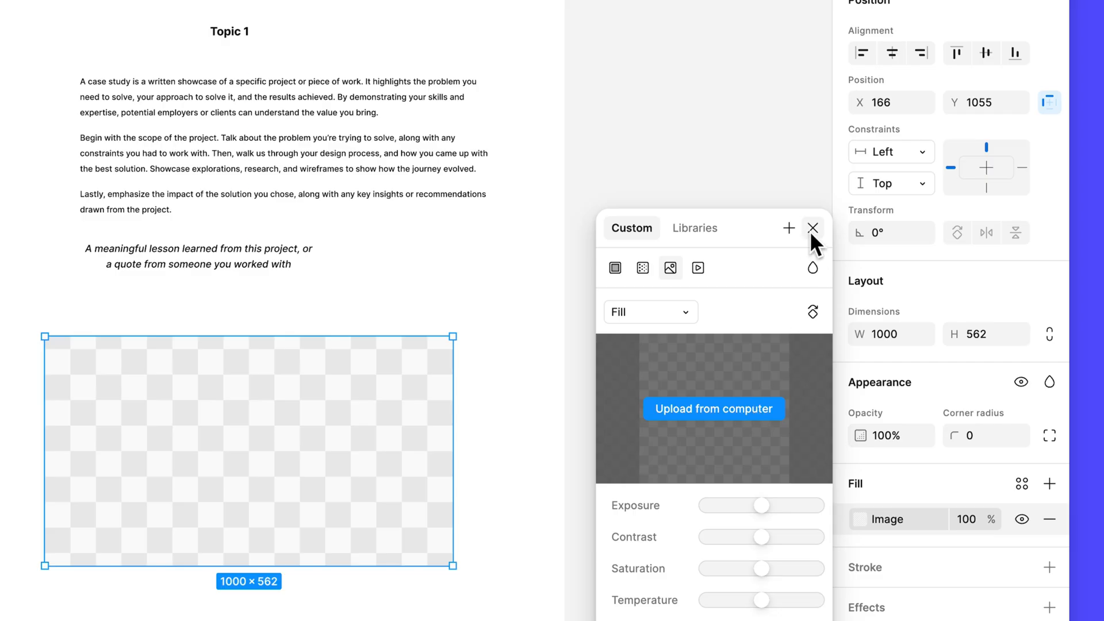
pyautogui.click(812, 228)
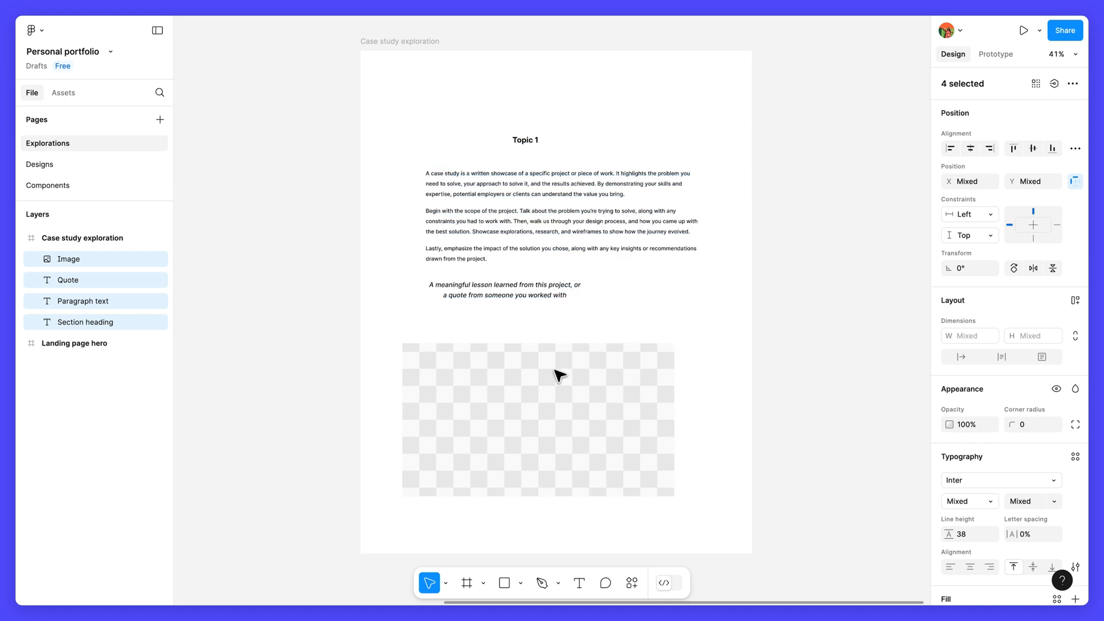
# Drag the section heading, paragraphs, quote and image lower together, then deselect
pyautogui.moveTo(556, 375); pyautogui.dragTo(543, 416)
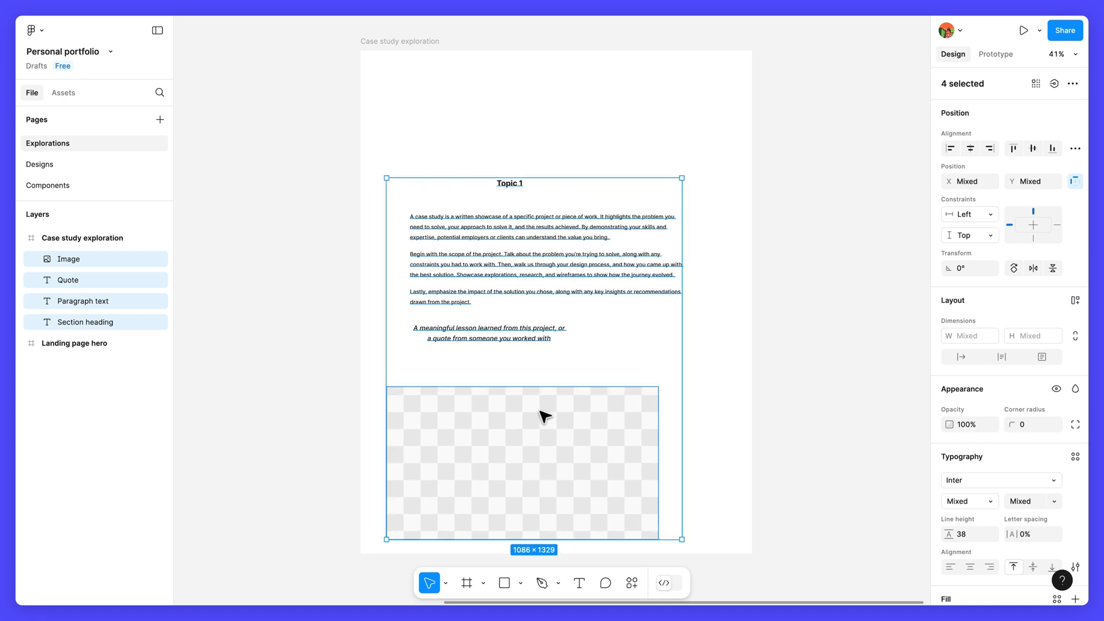
pyautogui.moveTo(788, 282)
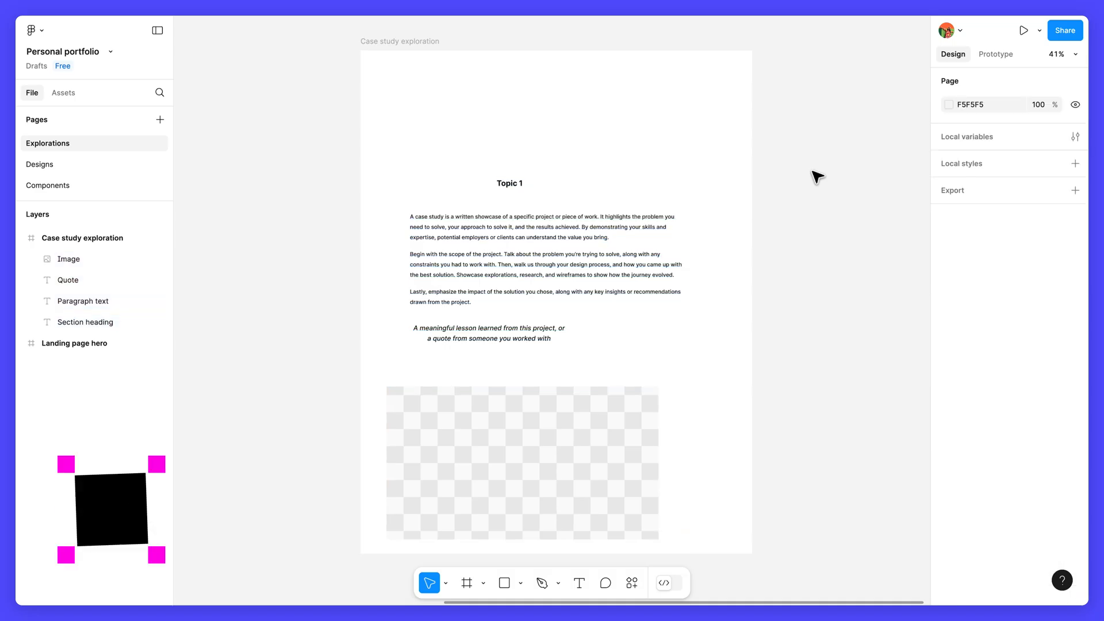
pyautogui.click(579, 583)
pyautogui.write('Large and Impactful Title Text')
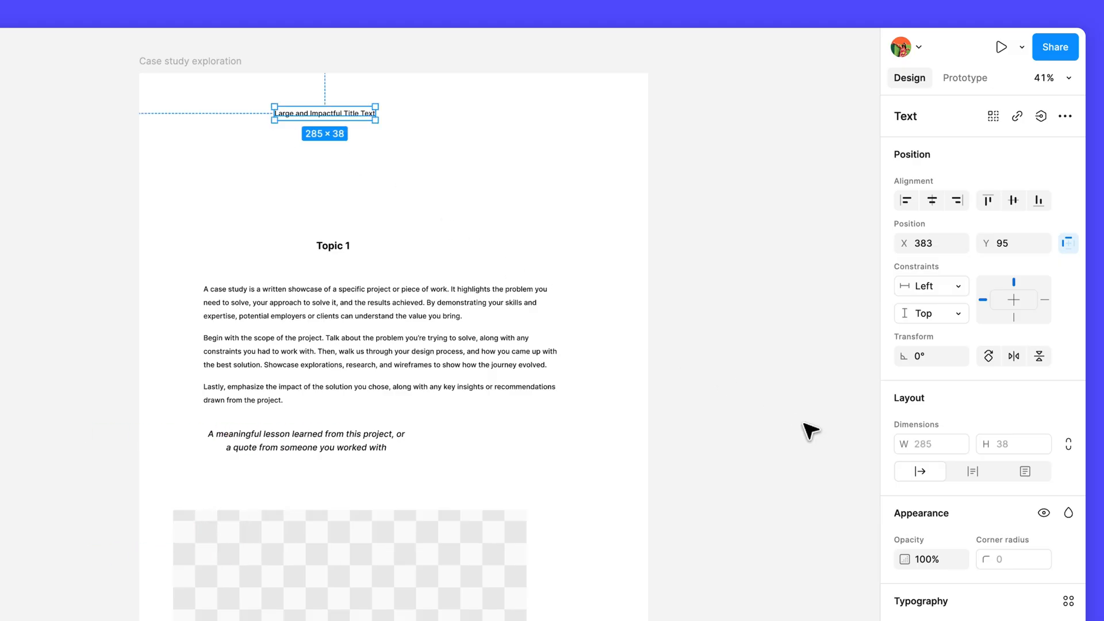
# Set the title text to Bold 76 and centre it horizontally in the frame
pyautogui.scroll(-3)
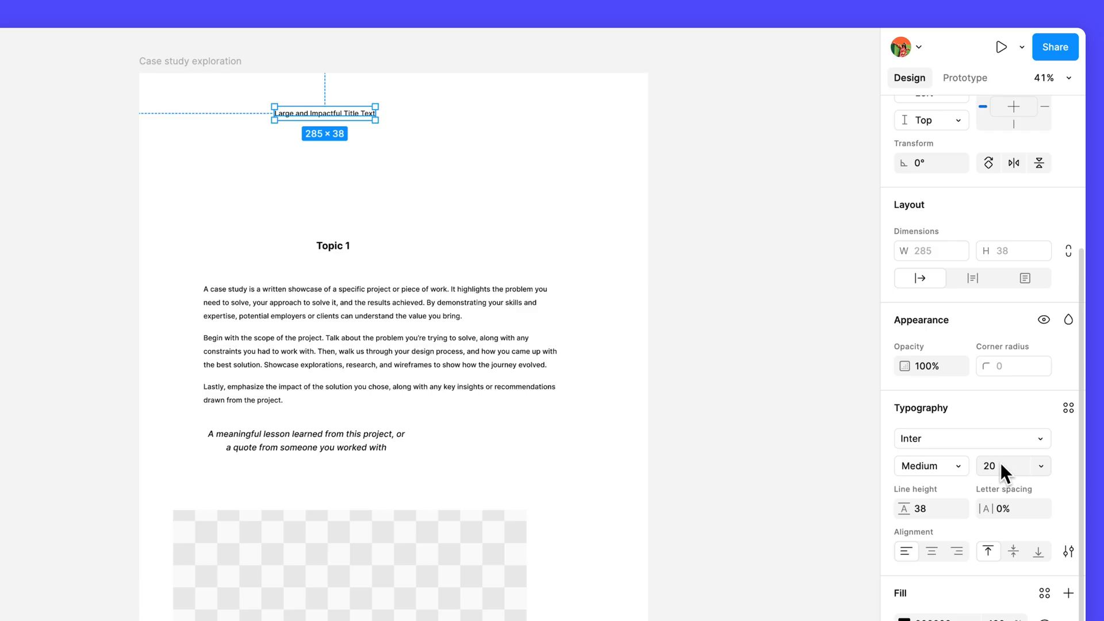
pyautogui.write('76')
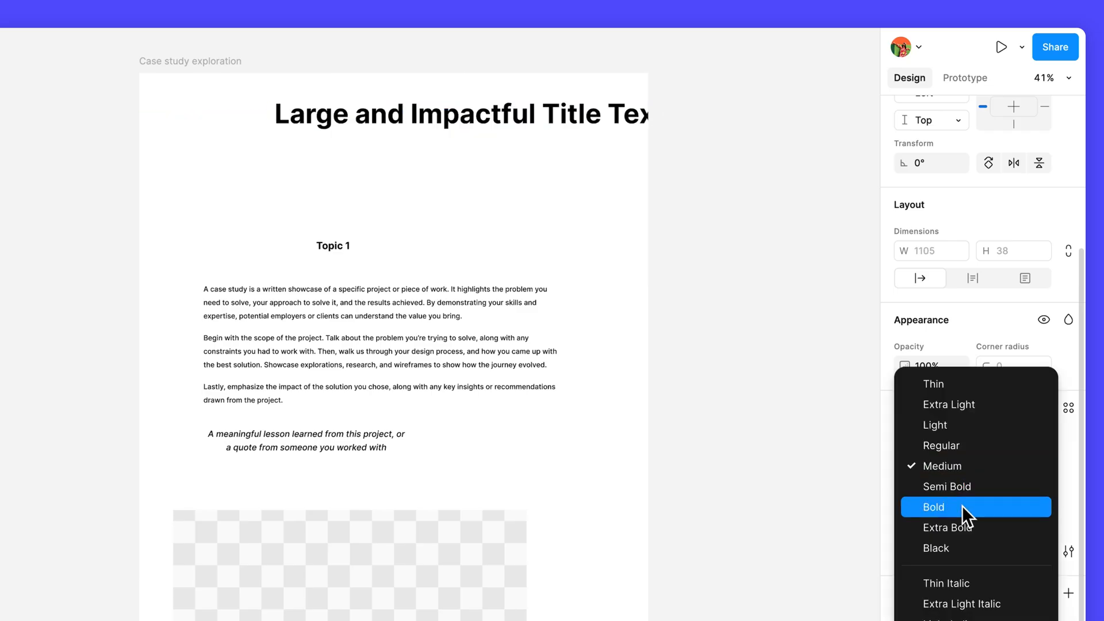
pyautogui.click(932, 507)
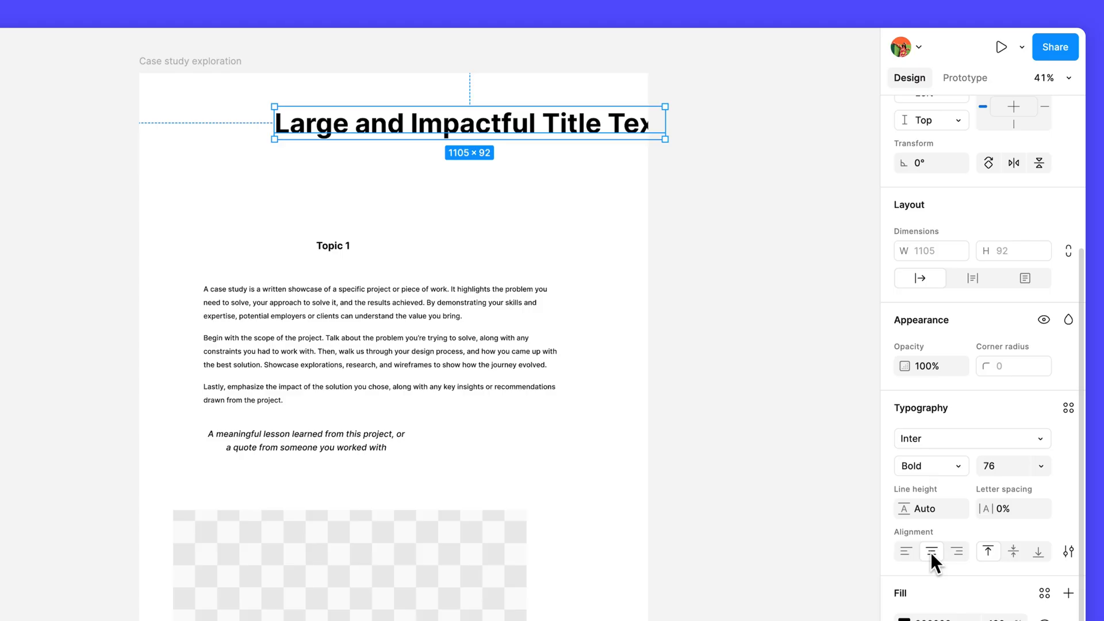
pyautogui.moveTo(983, 434)
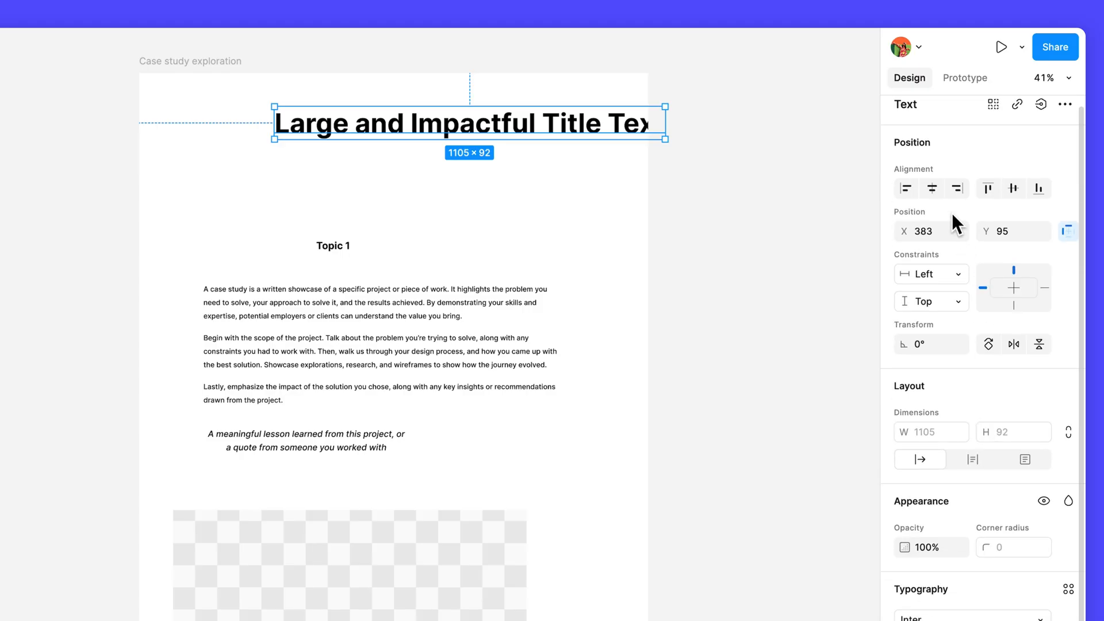
pyautogui.click(931, 188)
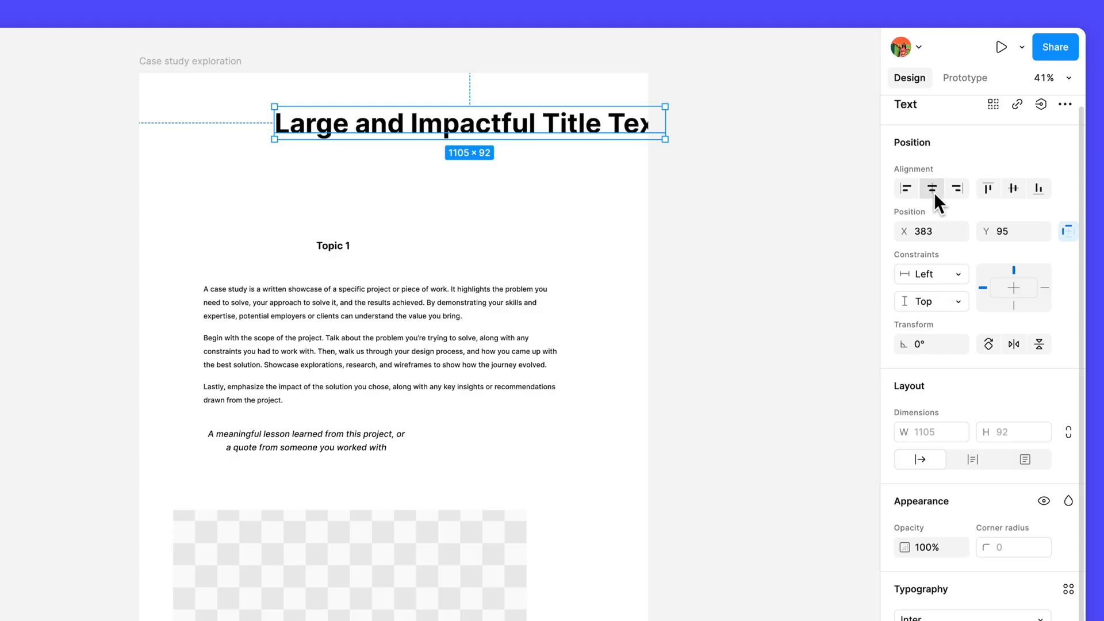
pyautogui.moveTo(931, 188)
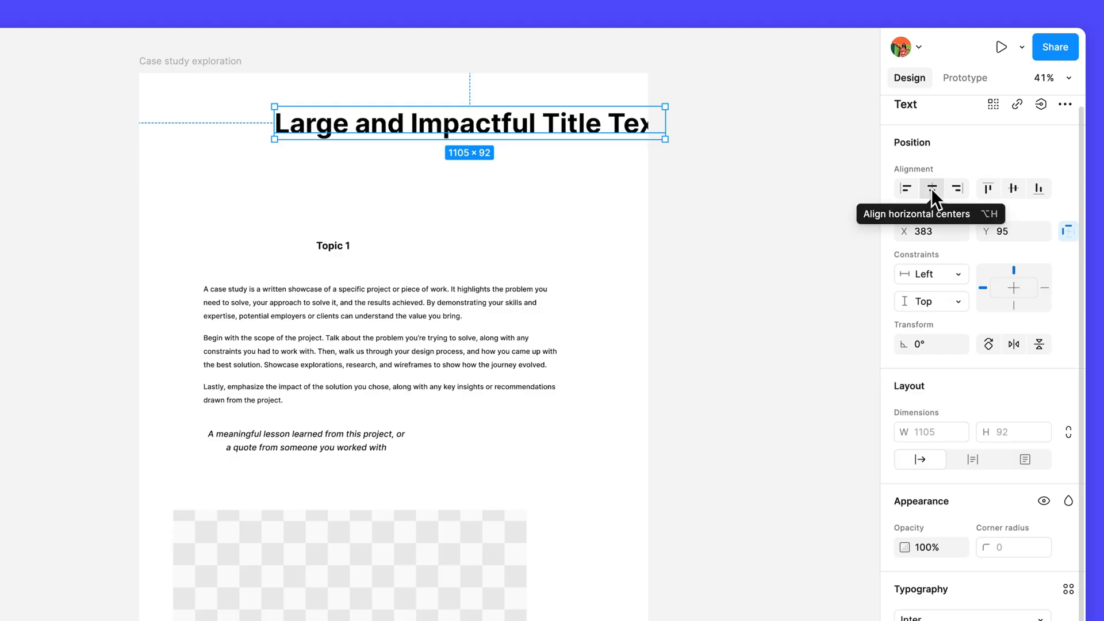
pyautogui.moveTo(914, 192)
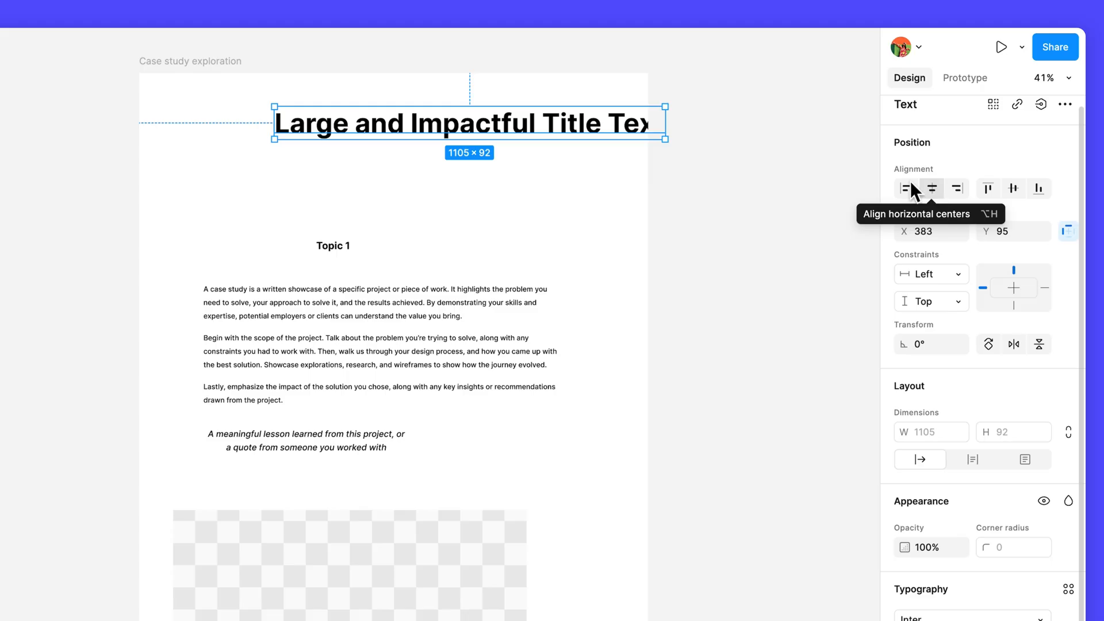
pyautogui.click(931, 188)
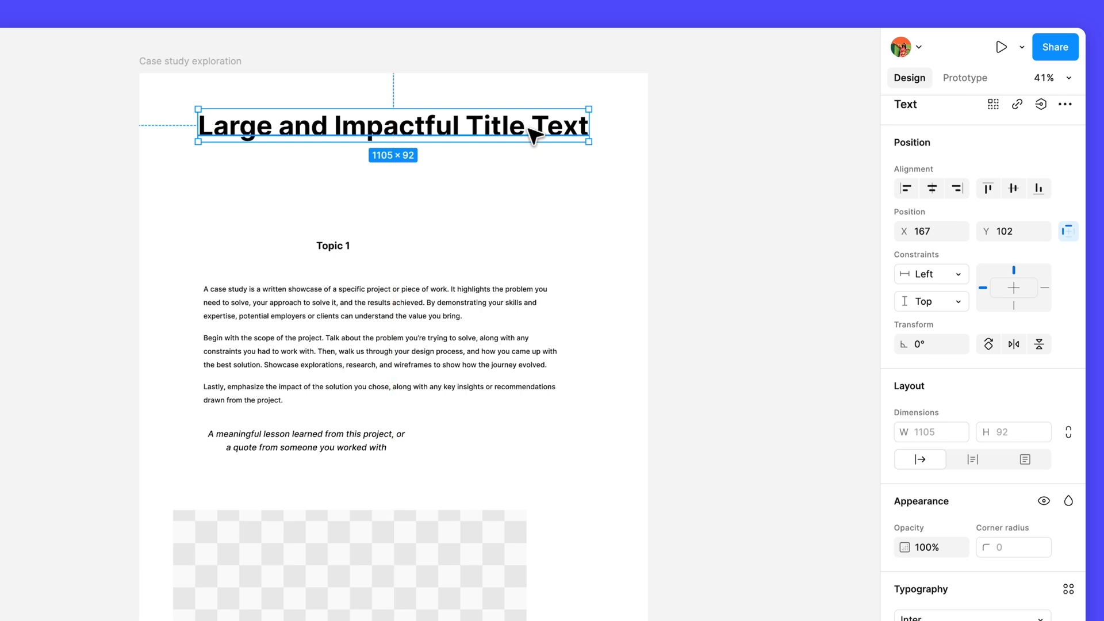
pyautogui.moveTo(542, 175)
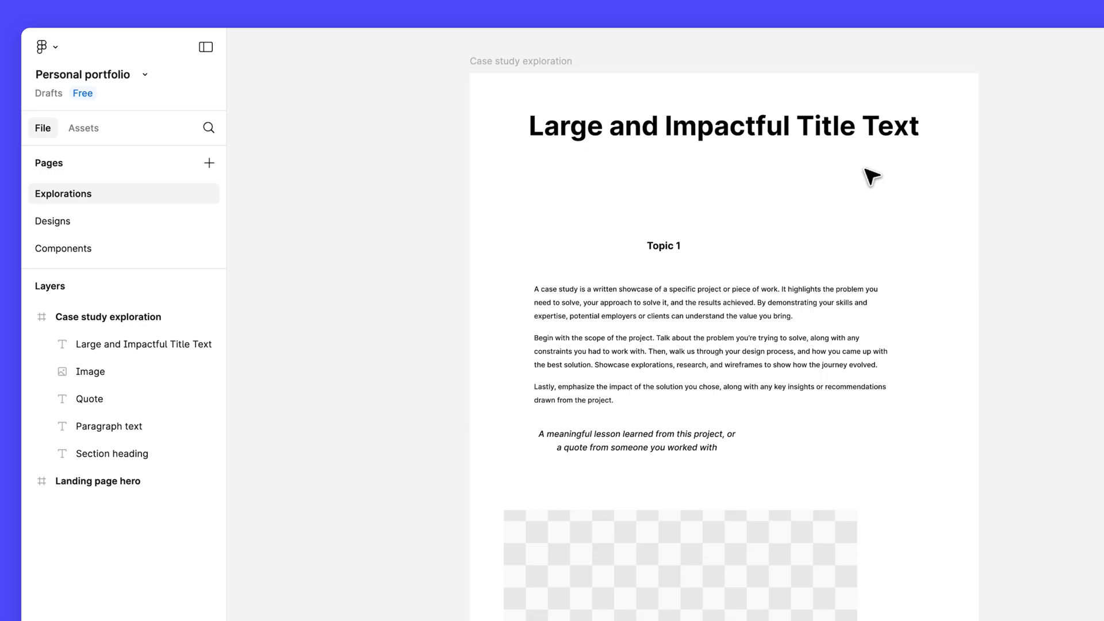
# Wrap the Large and Impactful Title Text in a new frame, Frame 1
pyautogui.click(722, 125)
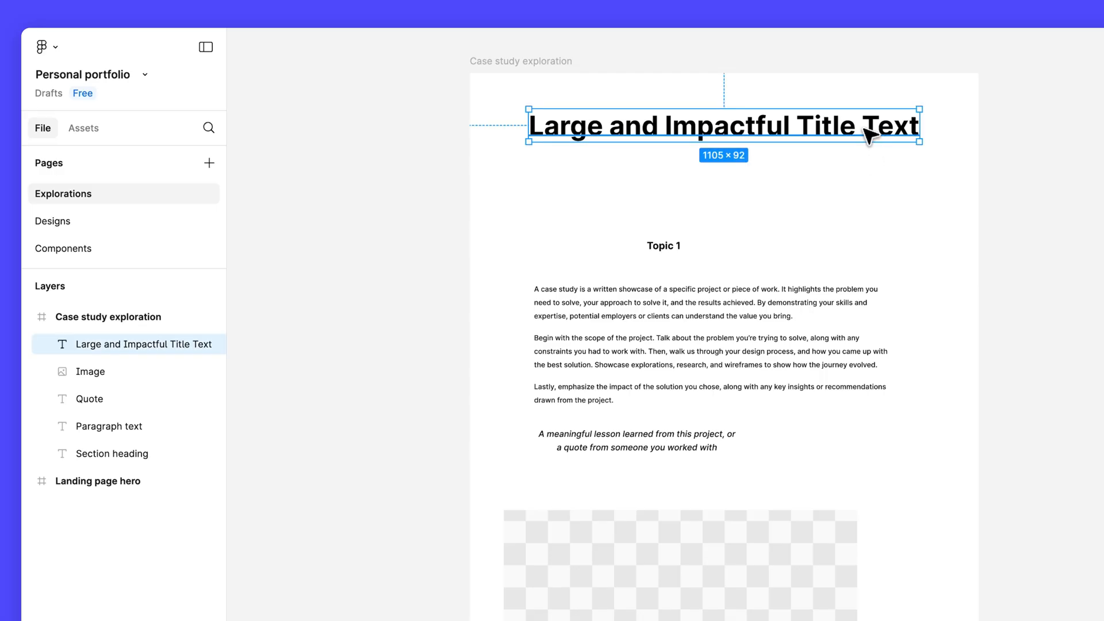
pyautogui.rightClick(724, 125)
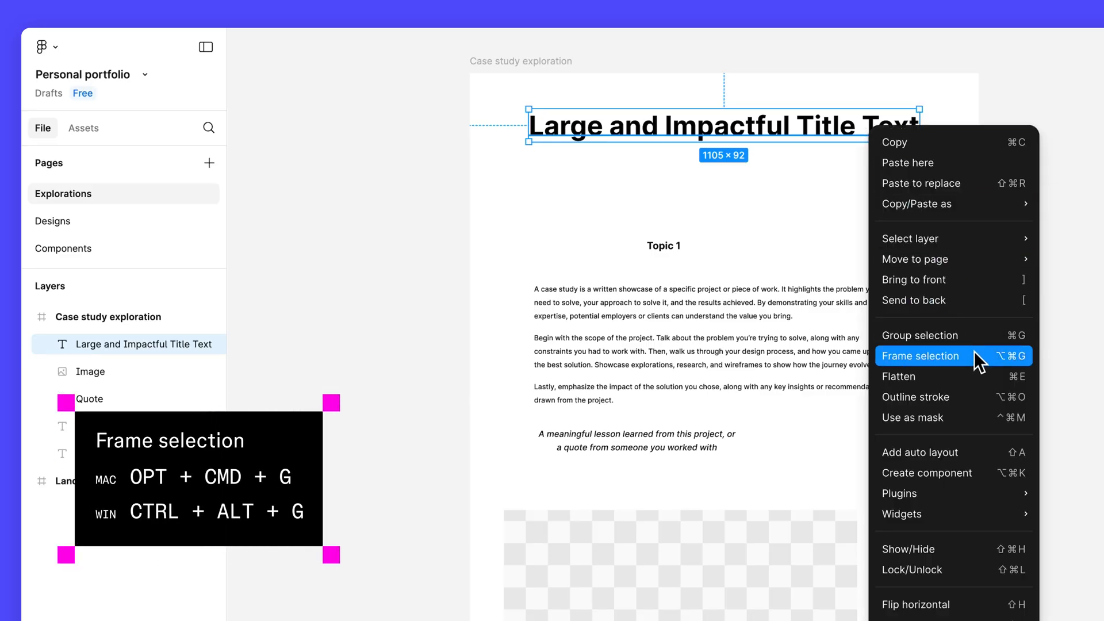
pyautogui.click(920, 355)
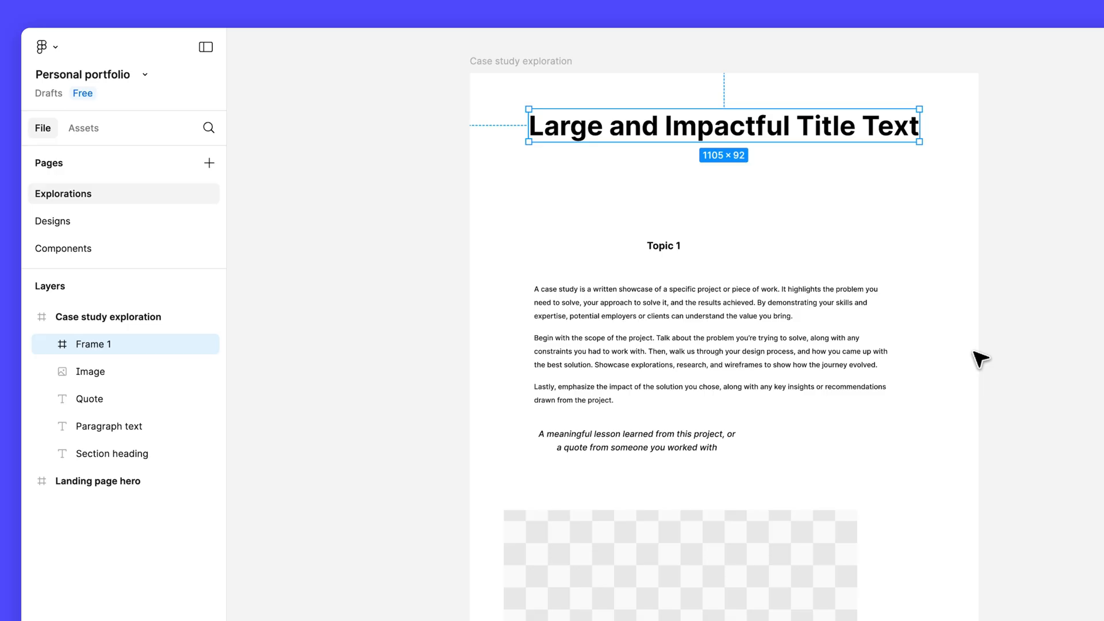
pyautogui.click(48, 344)
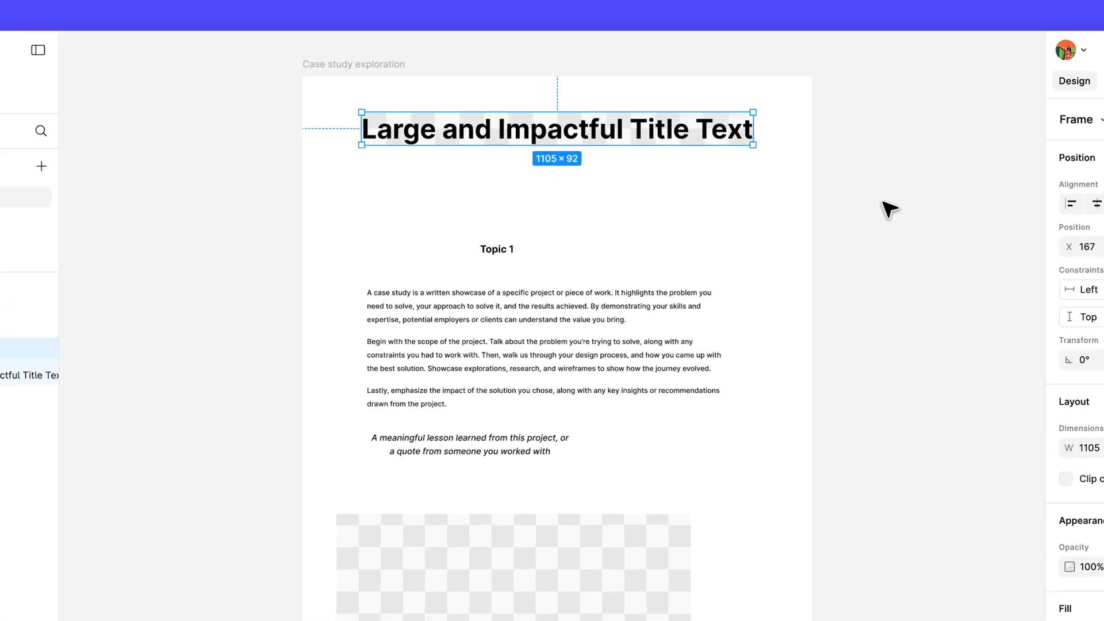
# Drag Frame 1's right and left edges out to the frame edges, reaching width 1440
pyautogui.moveTo(755, 129); pyautogui.dragTo(799, 156)
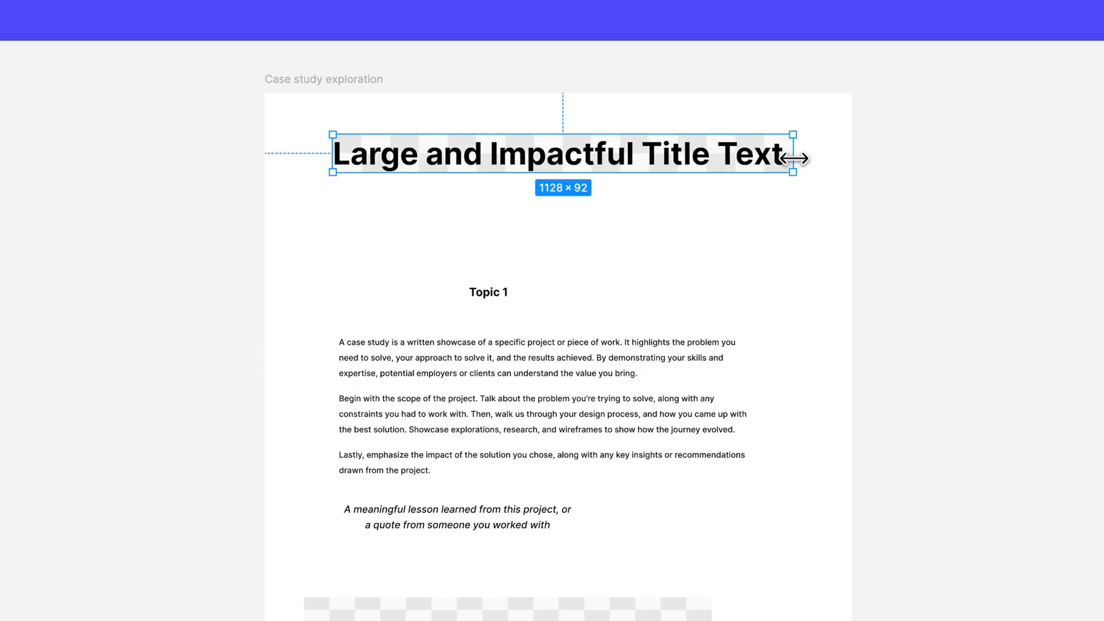
pyautogui.moveTo(794, 156); pyautogui.dragTo(834, 155)
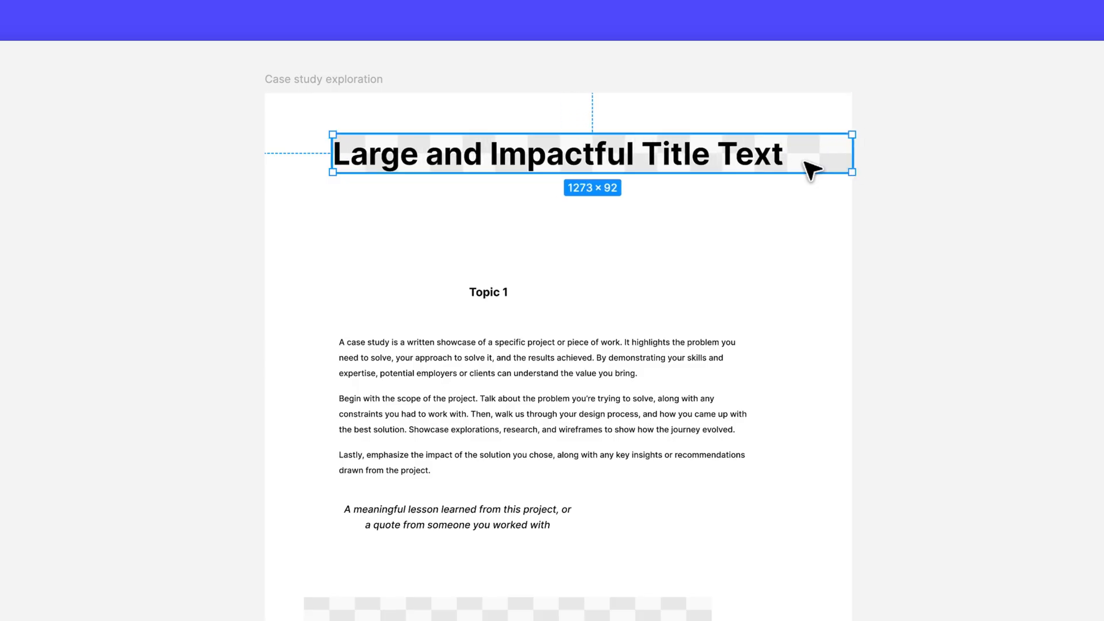
pyautogui.moveTo(332, 154); pyautogui.dragTo(280, 152)
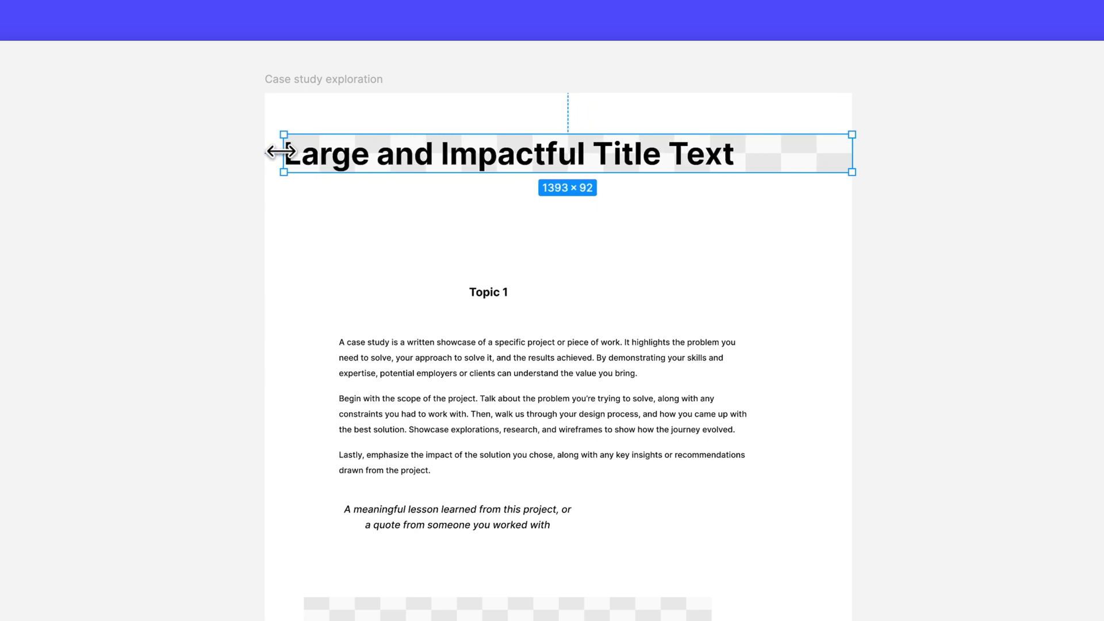
pyautogui.moveTo(281, 153); pyautogui.dragTo(266, 153)
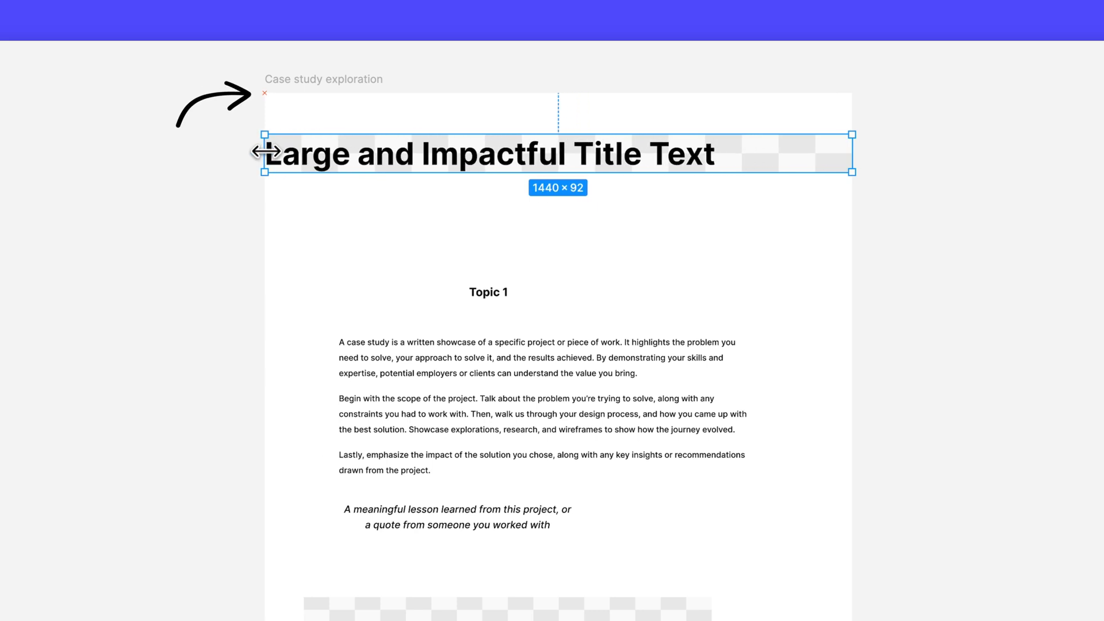
pyautogui.click(75, 63)
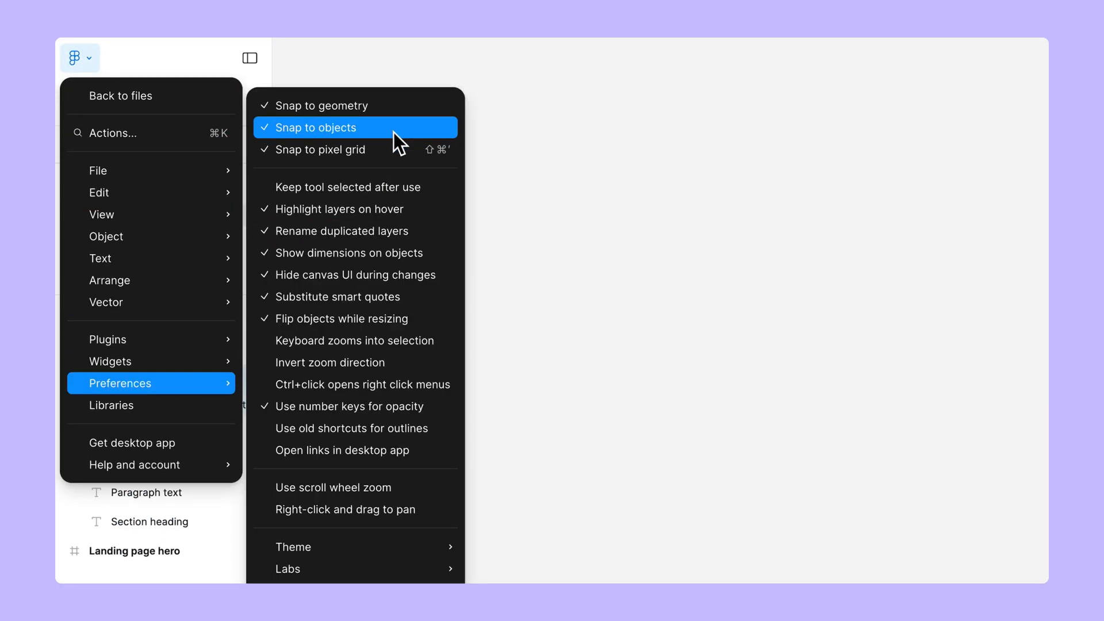
# Toggle snap to objects and set the title frame's height to 440
pyautogui.click(318, 128)
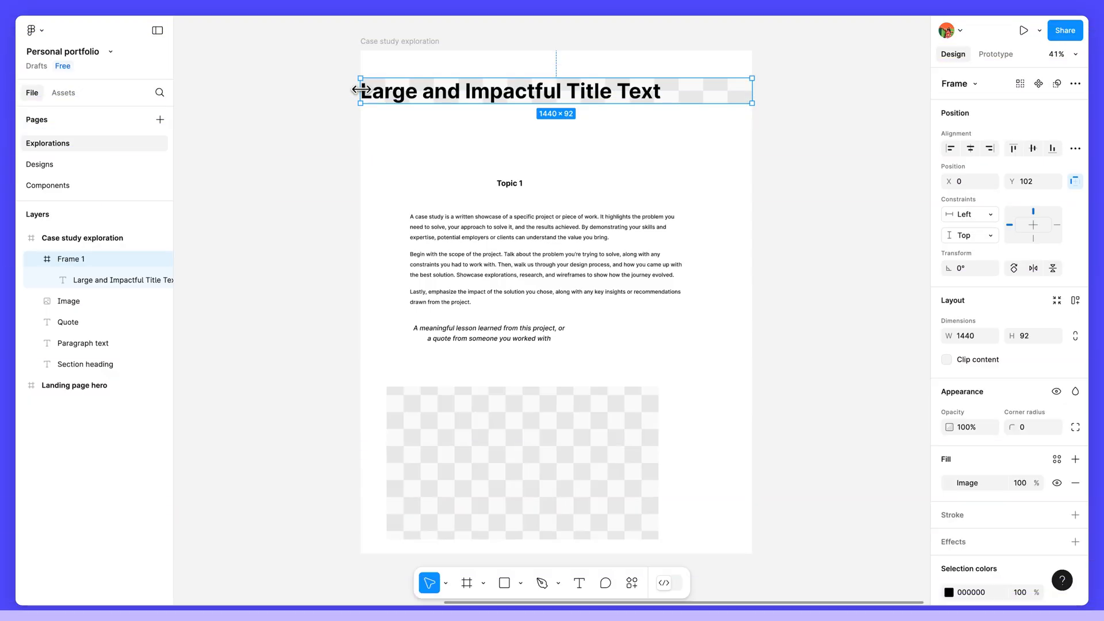
pyautogui.click(1028, 335)
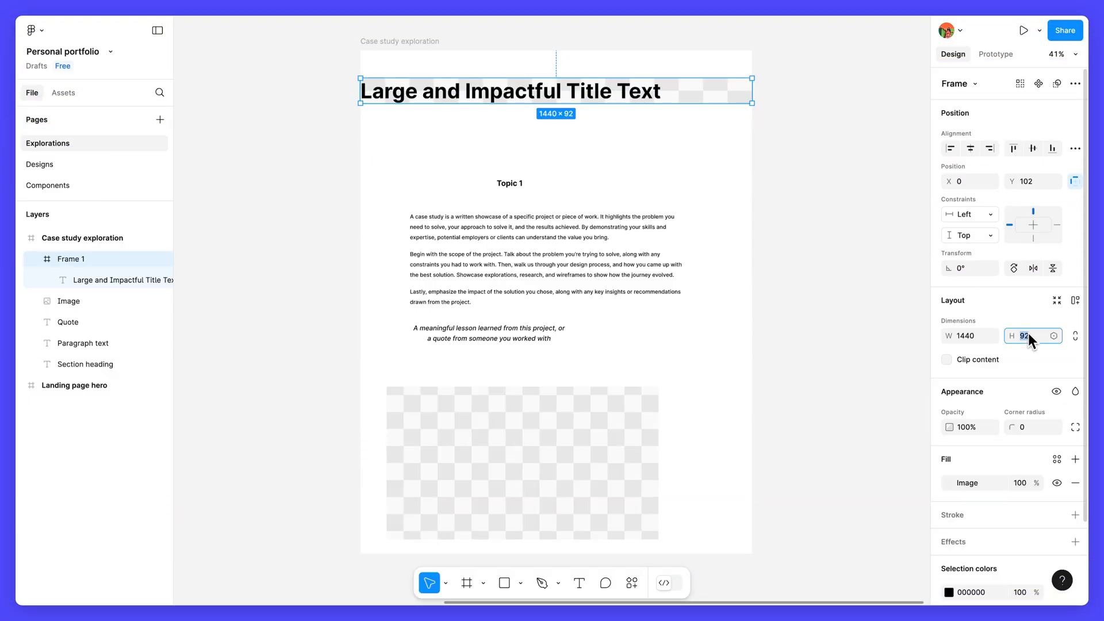
pyautogui.write('440')
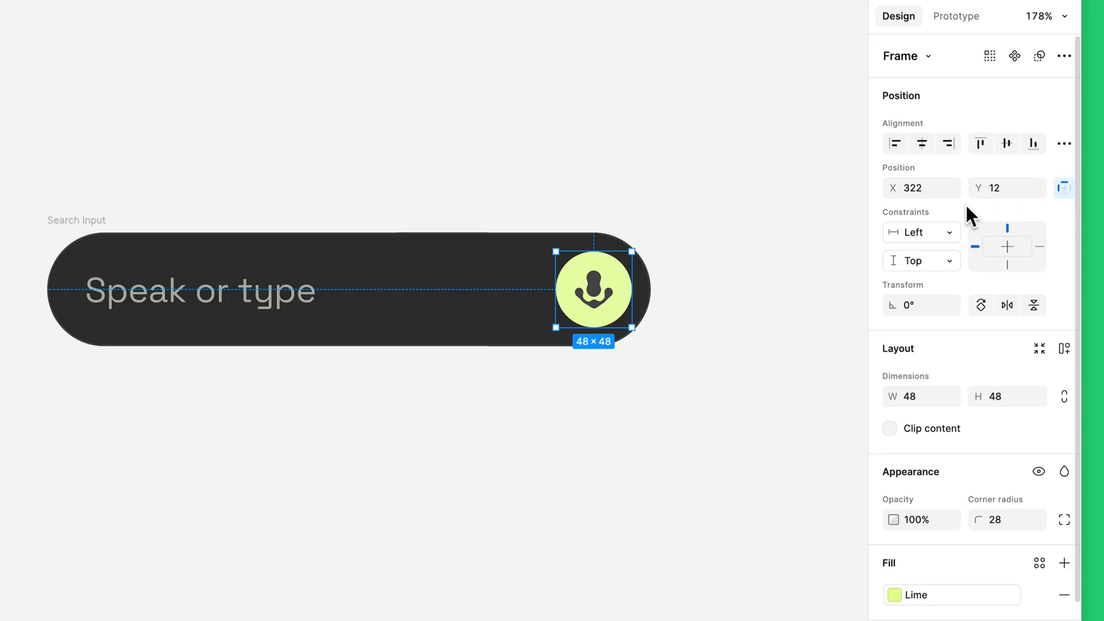
pyautogui.moveTo(929, 242)
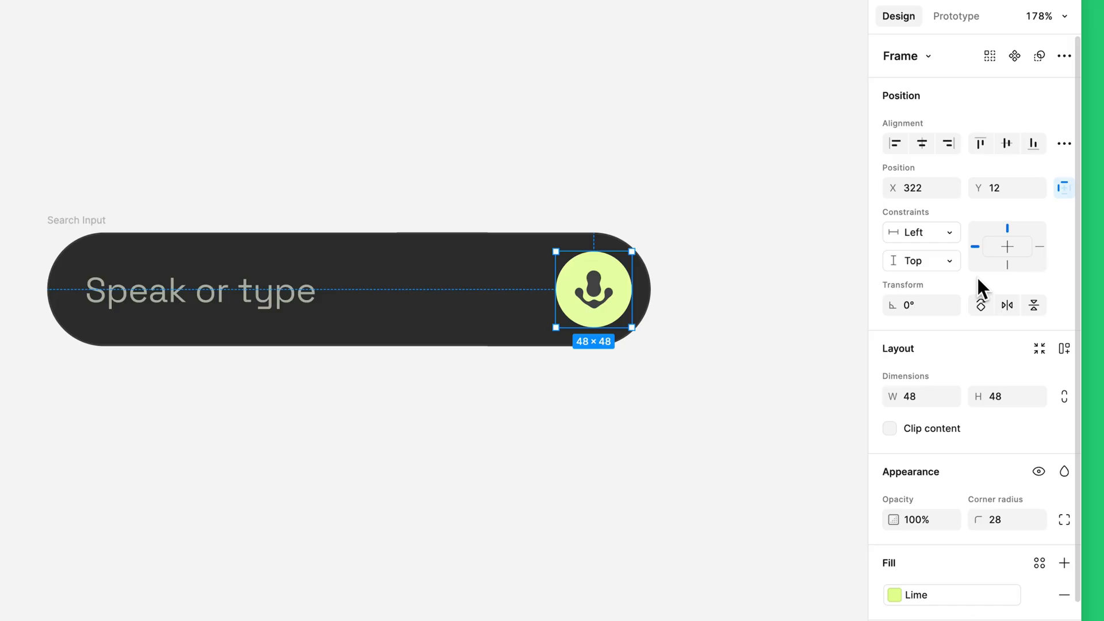
# Select and resize the Search Input bar to 379 × 72
pyautogui.click(76, 220)
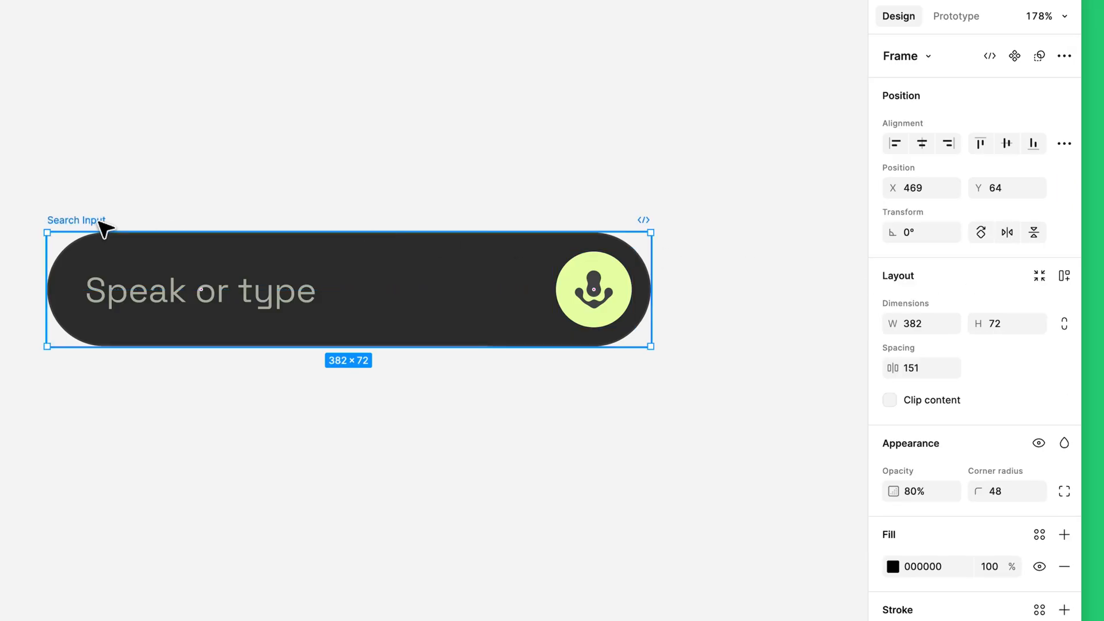
pyautogui.moveTo(650, 288); pyautogui.dragTo(680, 290)
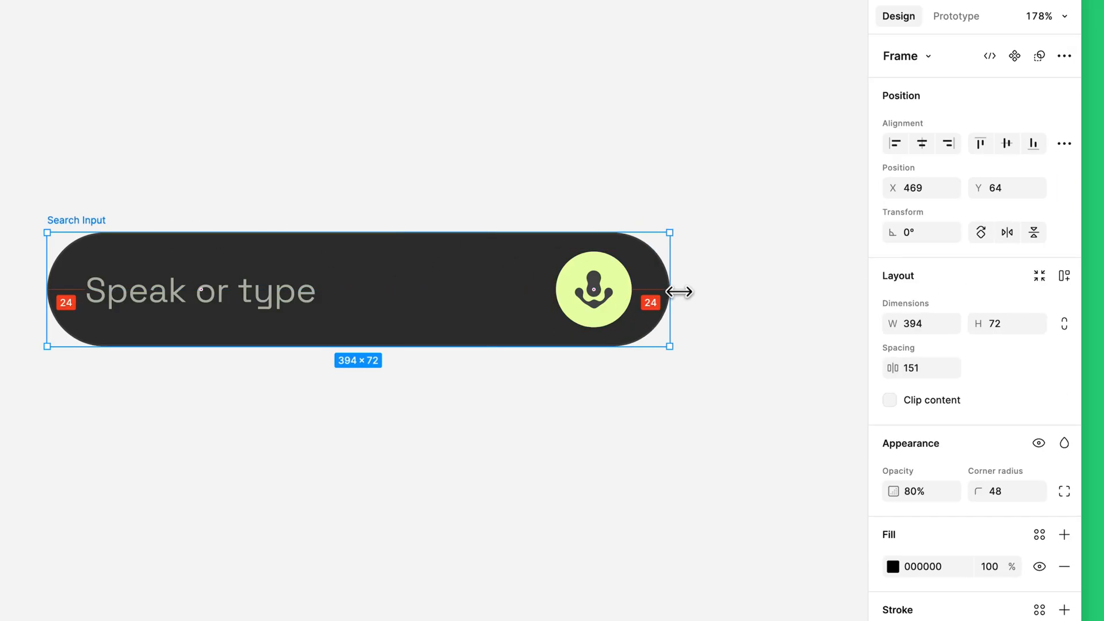
pyautogui.moveTo(670, 292); pyautogui.dragTo(704, 291)
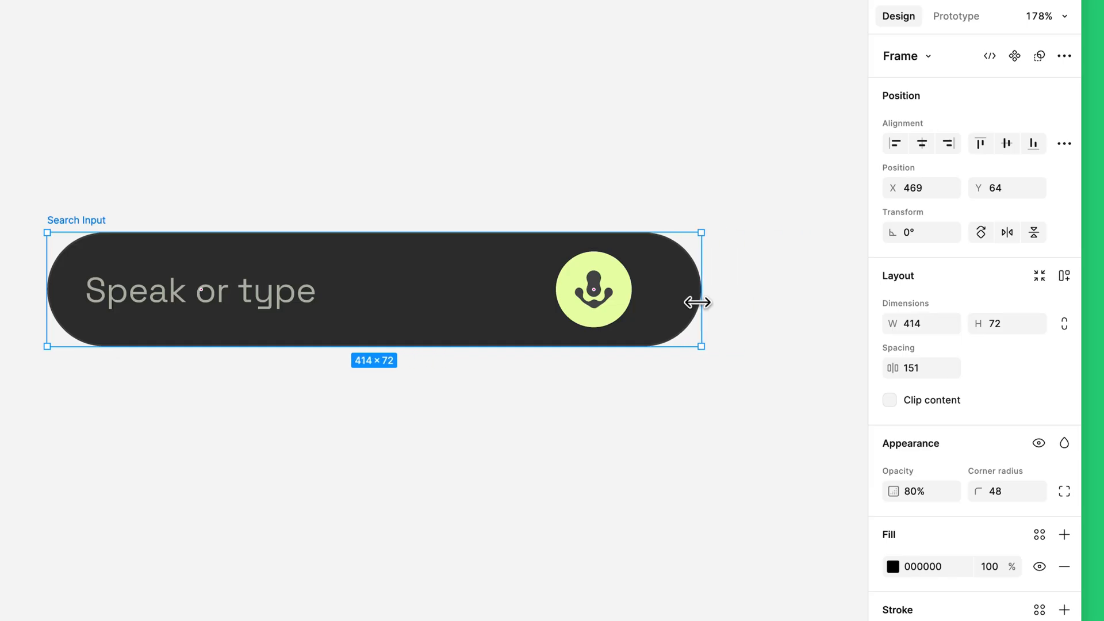
pyautogui.moveTo(703, 302); pyautogui.dragTo(648, 302)
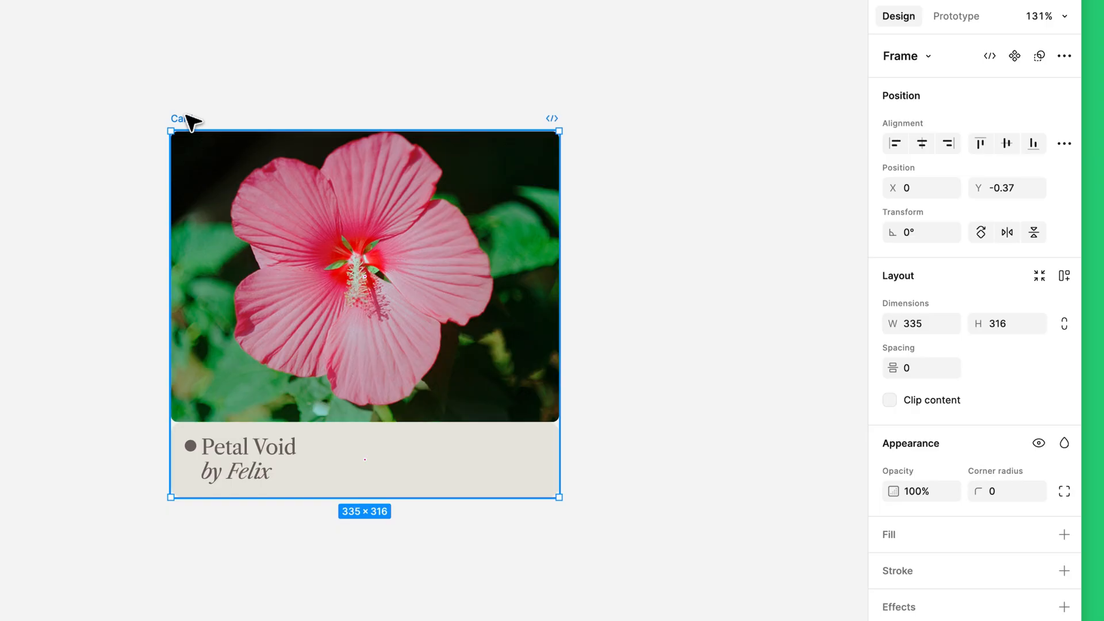
pyautogui.moveTo(374, 297)
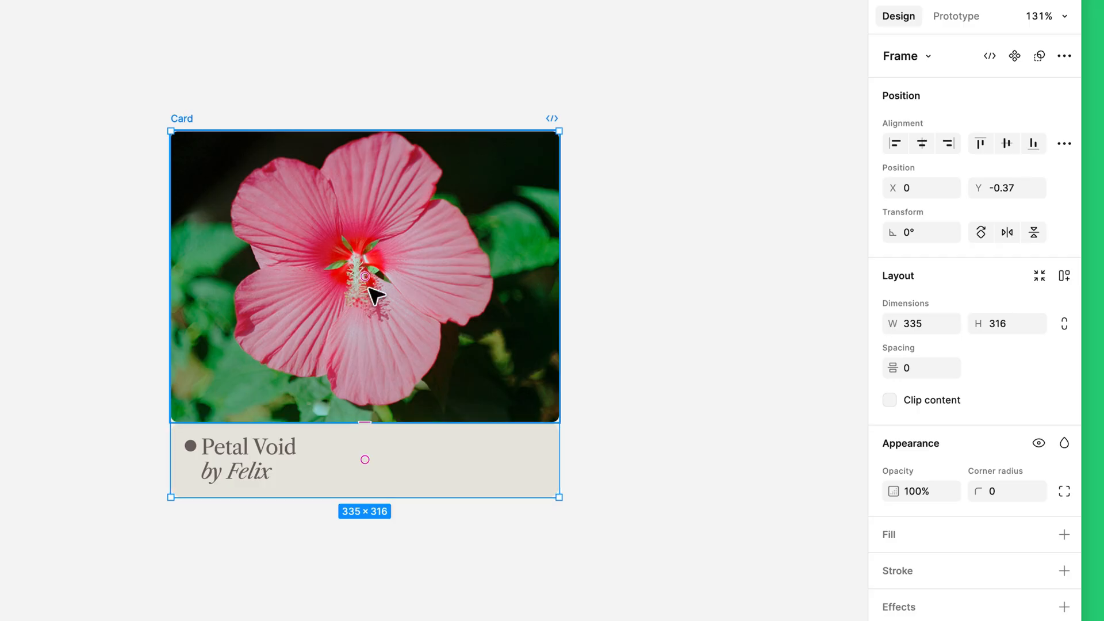
# Resize the card to test how the caption panel behaves
pyautogui.moveTo(560, 496); pyautogui.dragTo(704, 532)
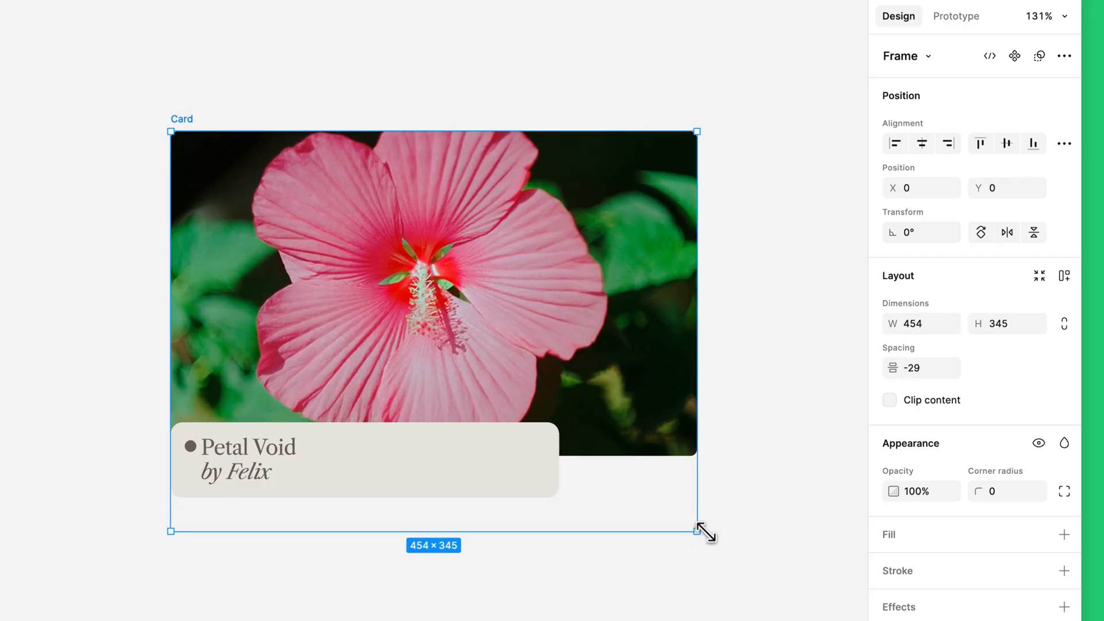
pyautogui.moveTo(697, 531); pyautogui.dragTo(725, 534)
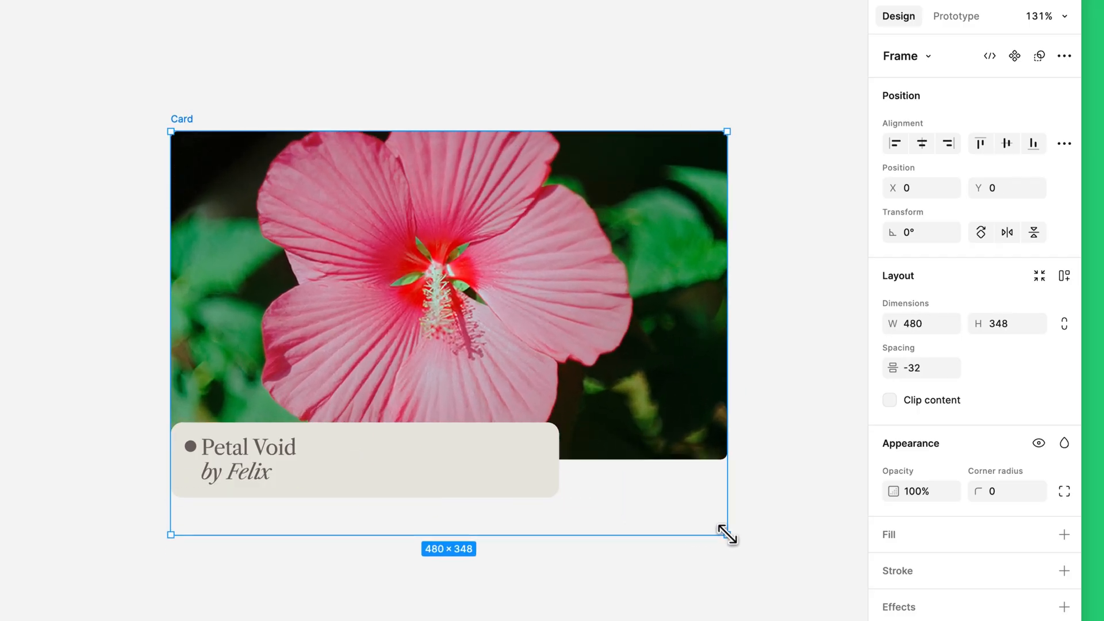
pyautogui.moveTo(725, 526); pyautogui.dragTo(560, 496)
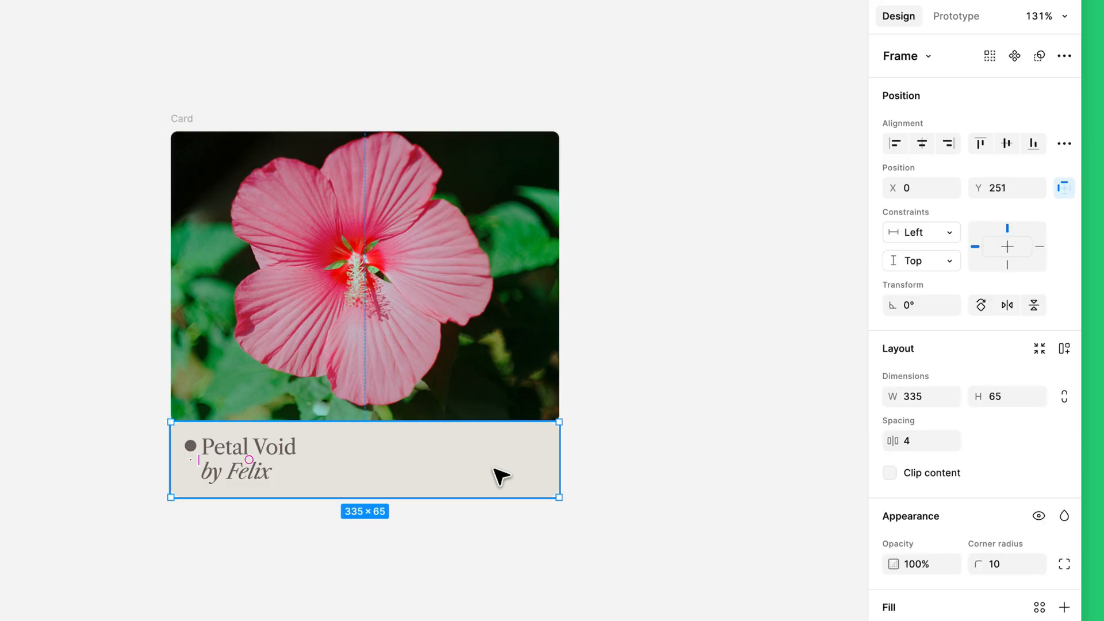
pyautogui.moveTo(625, 410)
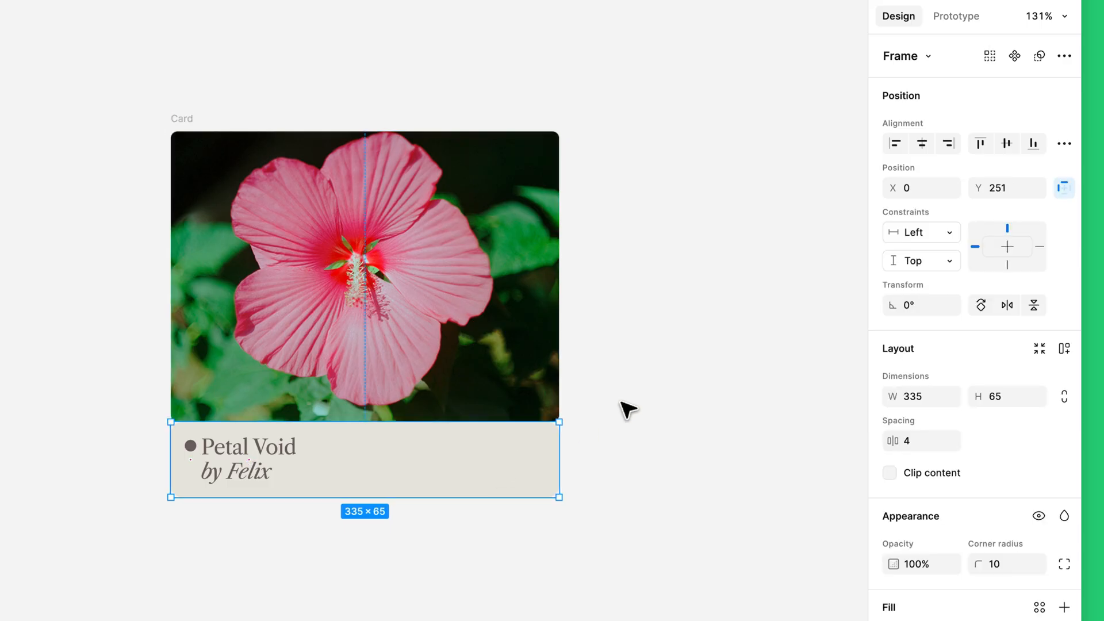
# Pin the caption Left + Right and Bottom, then resize the card to verify
pyautogui.click(920, 232)
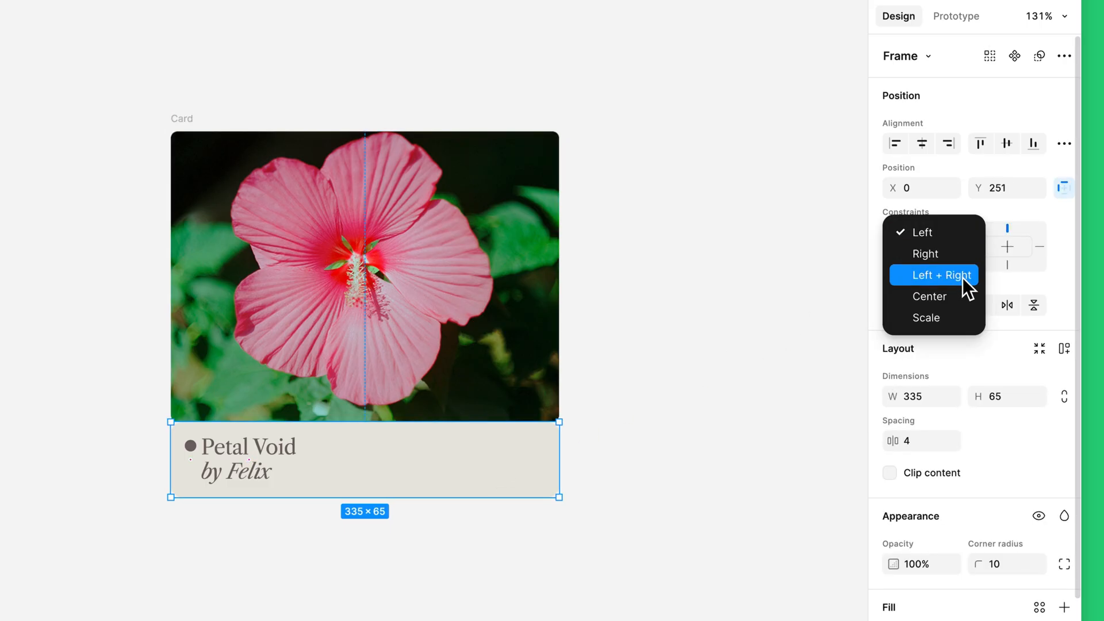
pyautogui.click(934, 275)
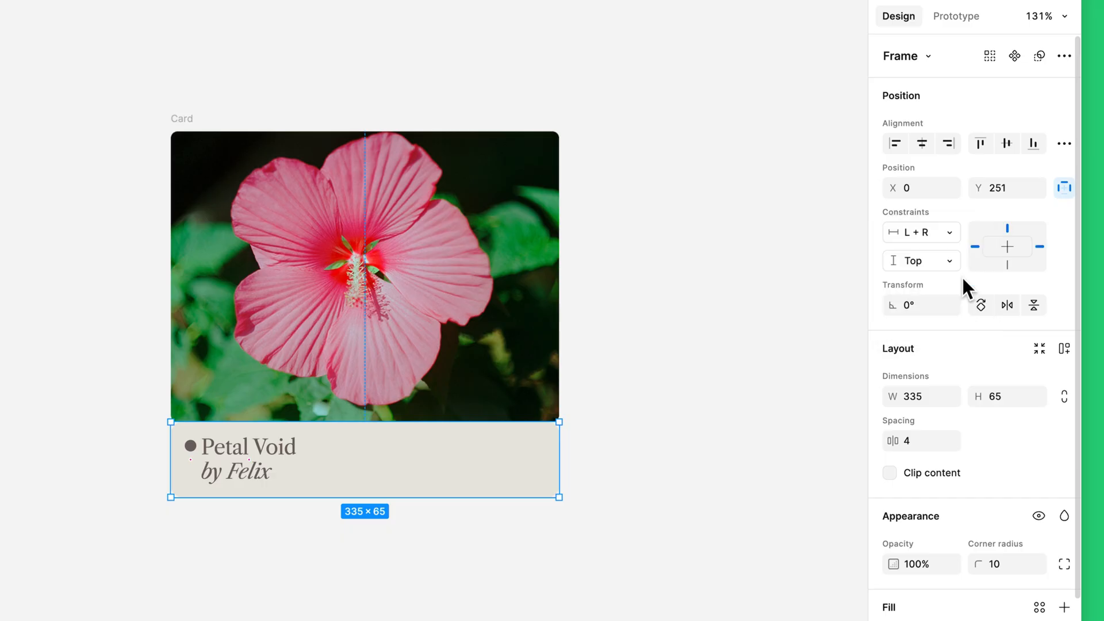
pyautogui.click(920, 261)
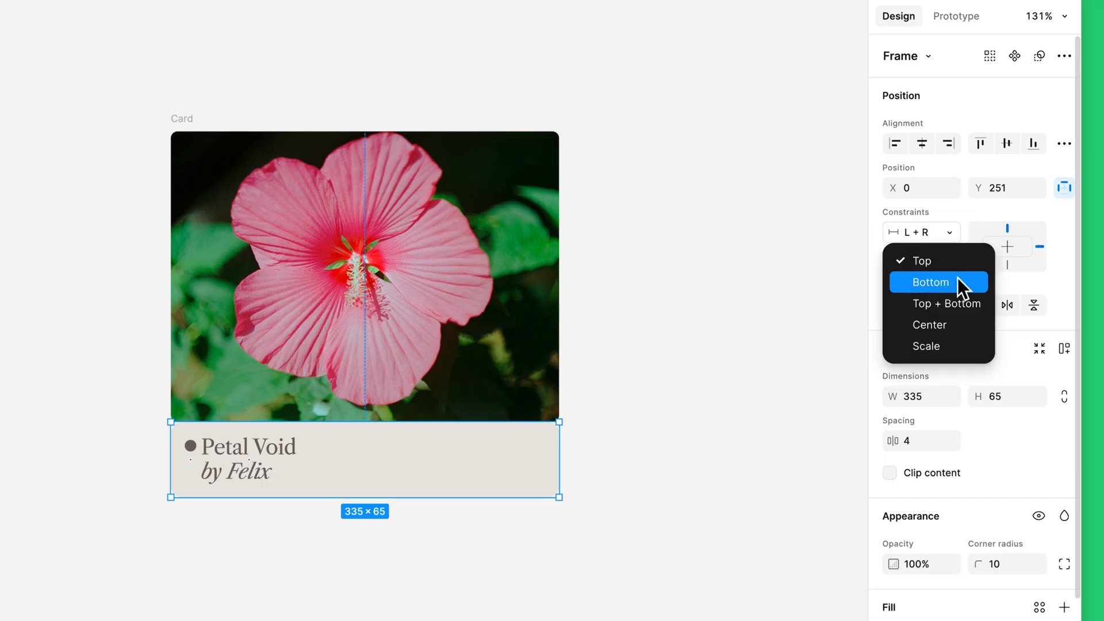
pyautogui.click(931, 283)
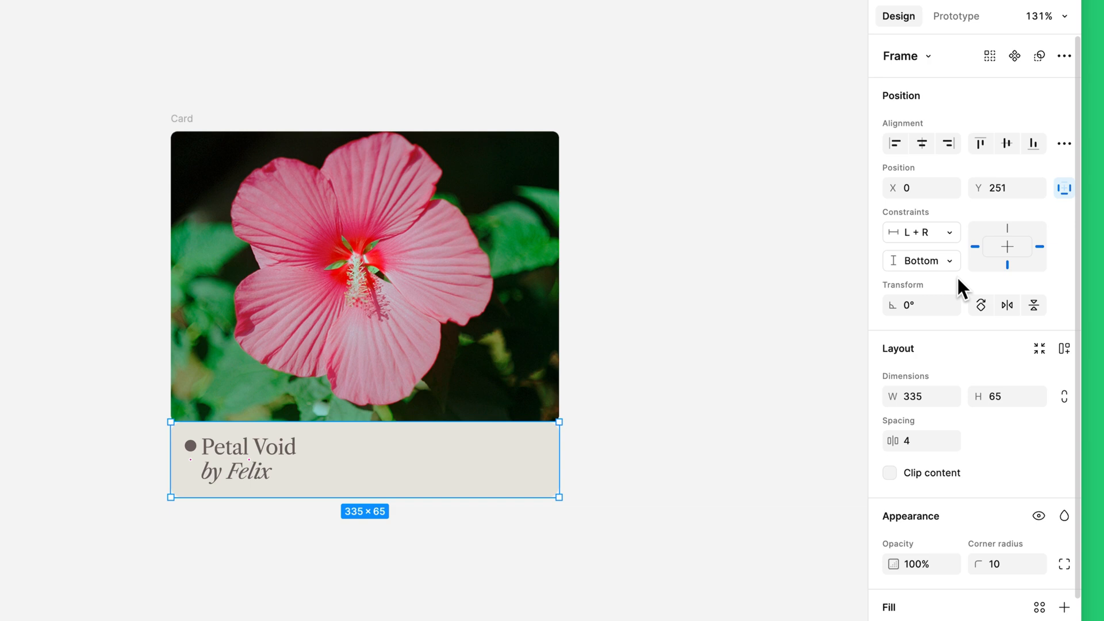
pyautogui.moveTo(559, 497); pyautogui.dragTo(618, 524)
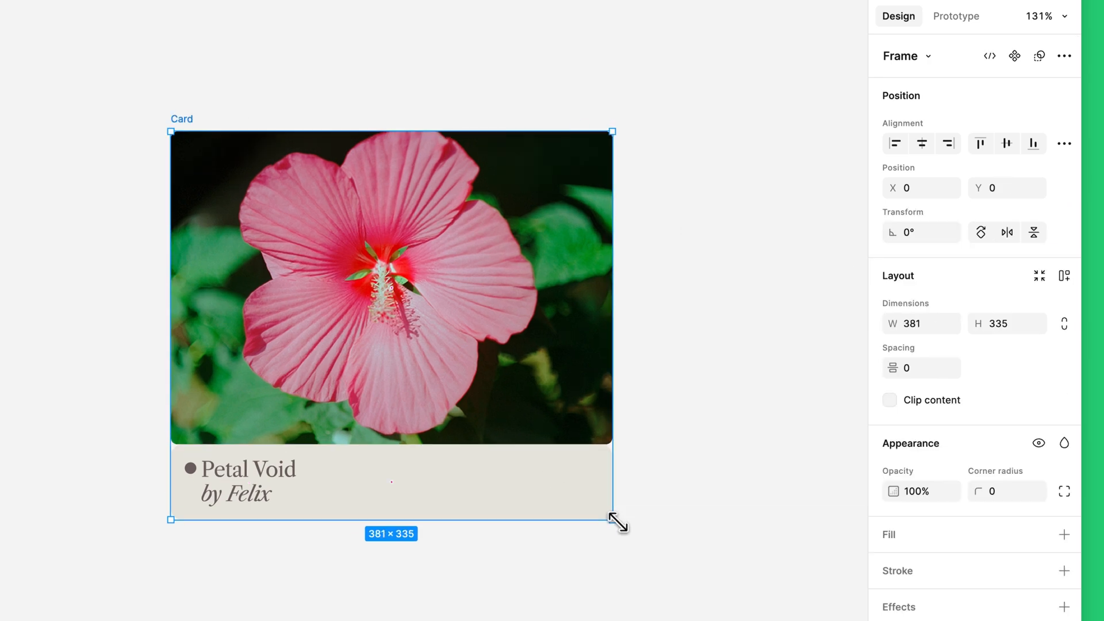
pyautogui.moveTo(611, 519); pyautogui.dragTo(611, 533)
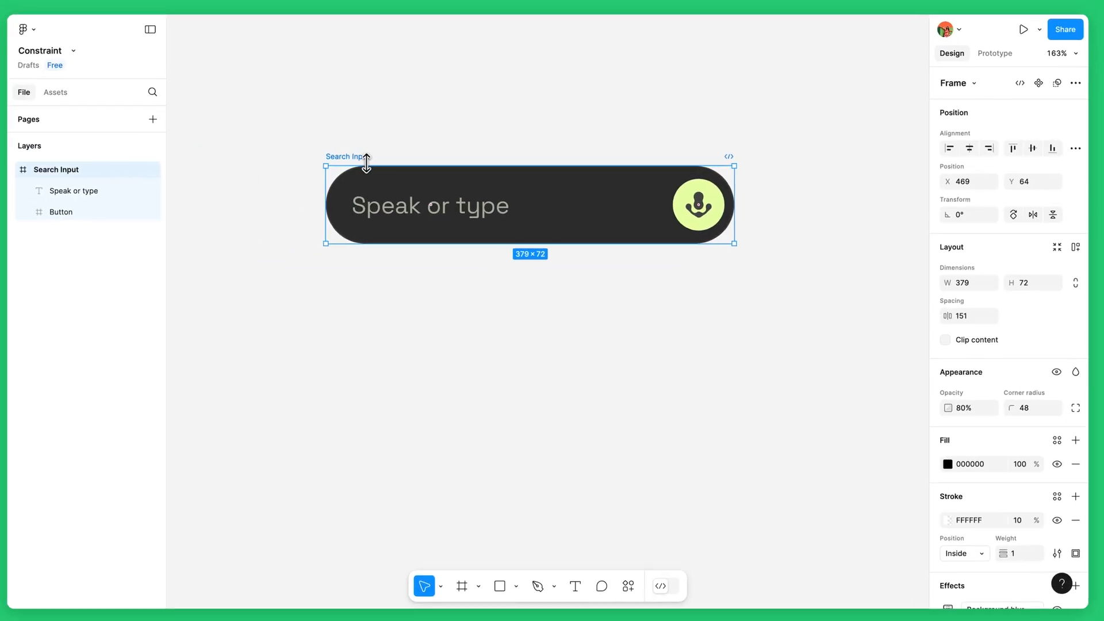
# Inspect the constraints on the Speak or type text and the mic Button
pyautogui.click(73, 190)
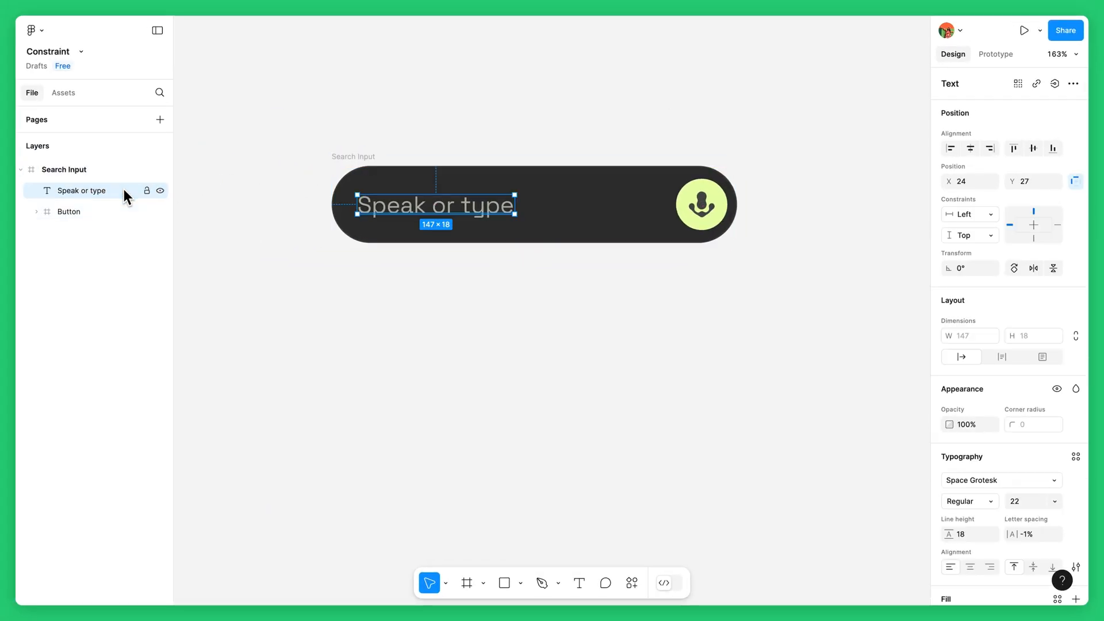
pyautogui.click(68, 211)
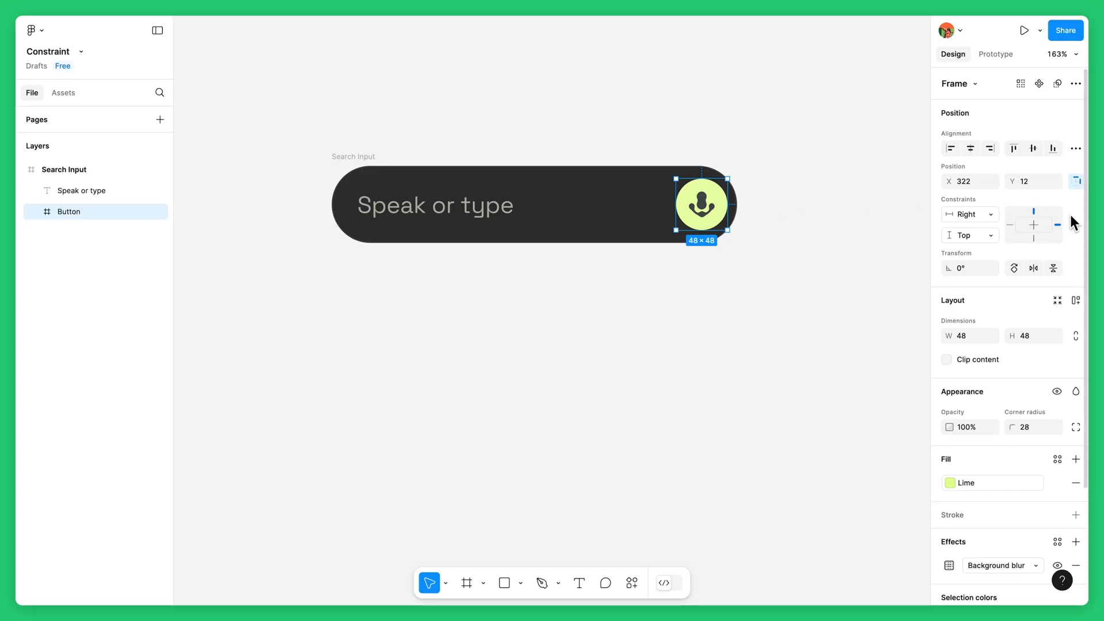
pyautogui.moveTo(524, 170)
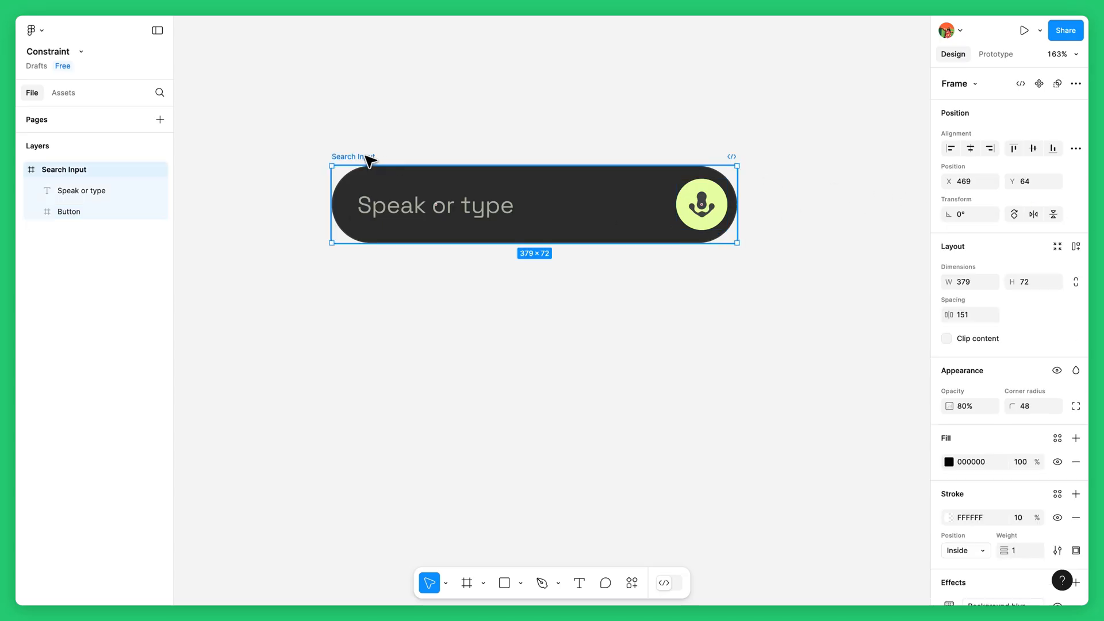
pyautogui.moveTo(414, 164)
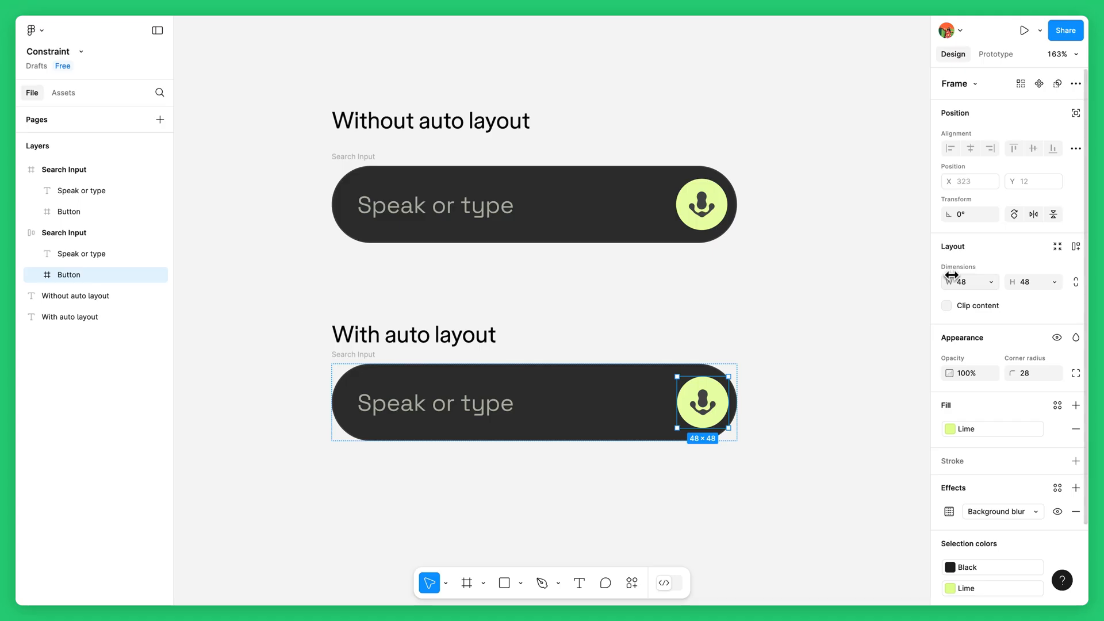
pyautogui.moveTo(1075, 210)
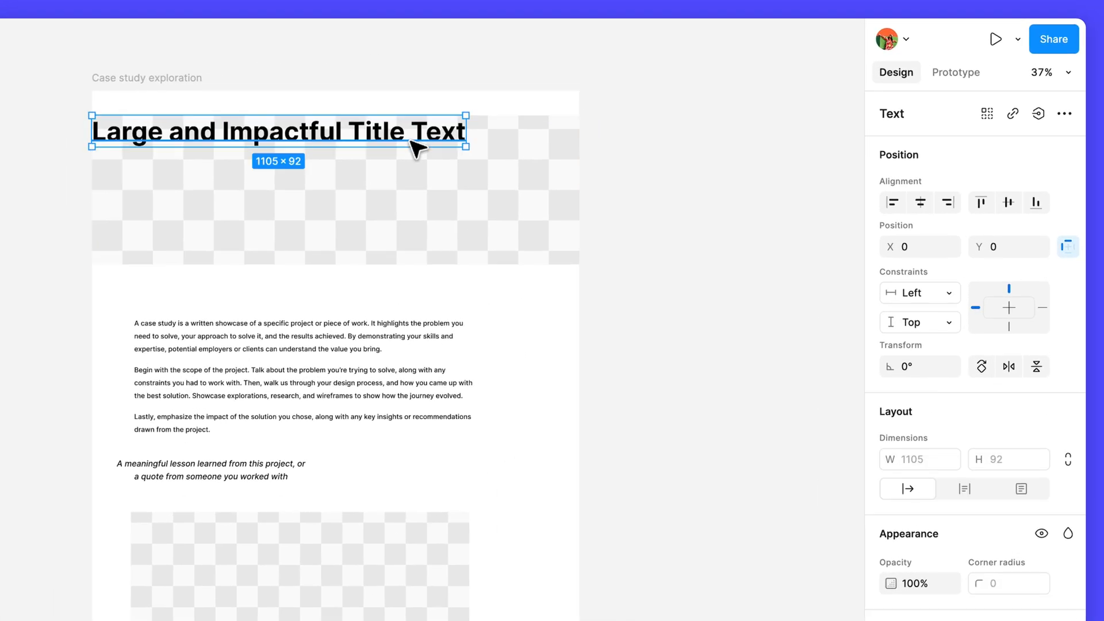
# Pin the title to center horizontally and vertically, then align horizontal centers
pyautogui.click(919, 293)
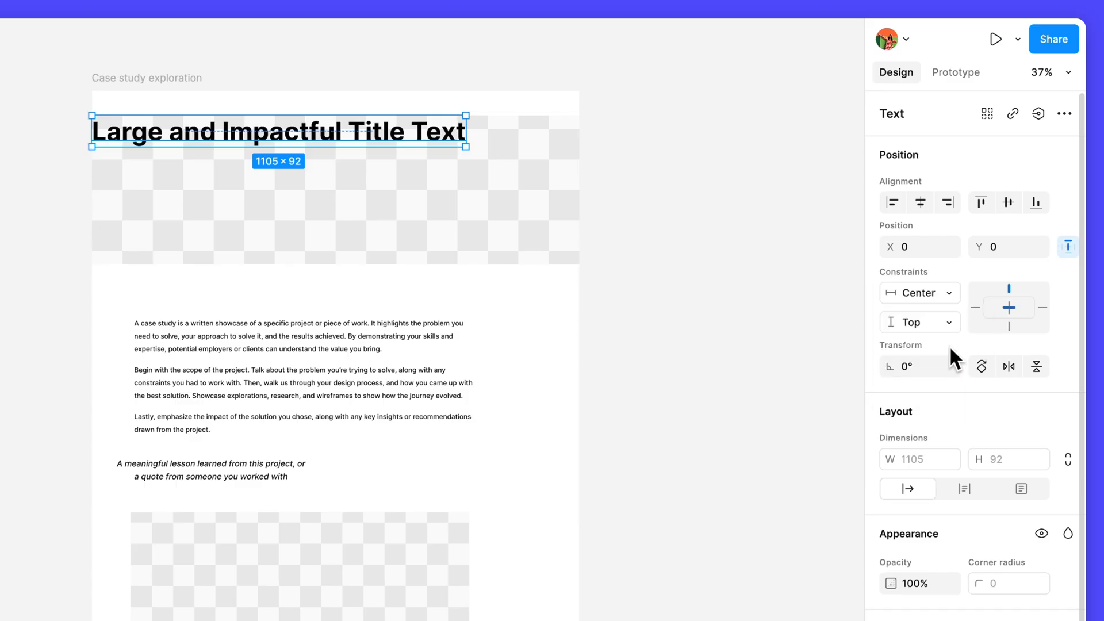
pyautogui.click(918, 322)
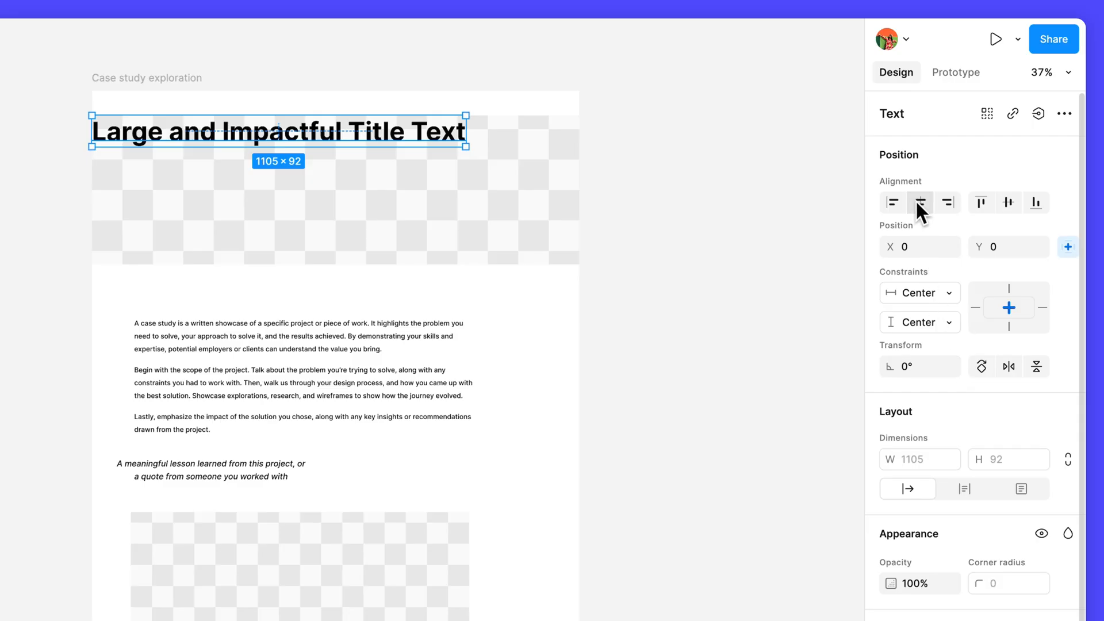
pyautogui.click(1008, 203)
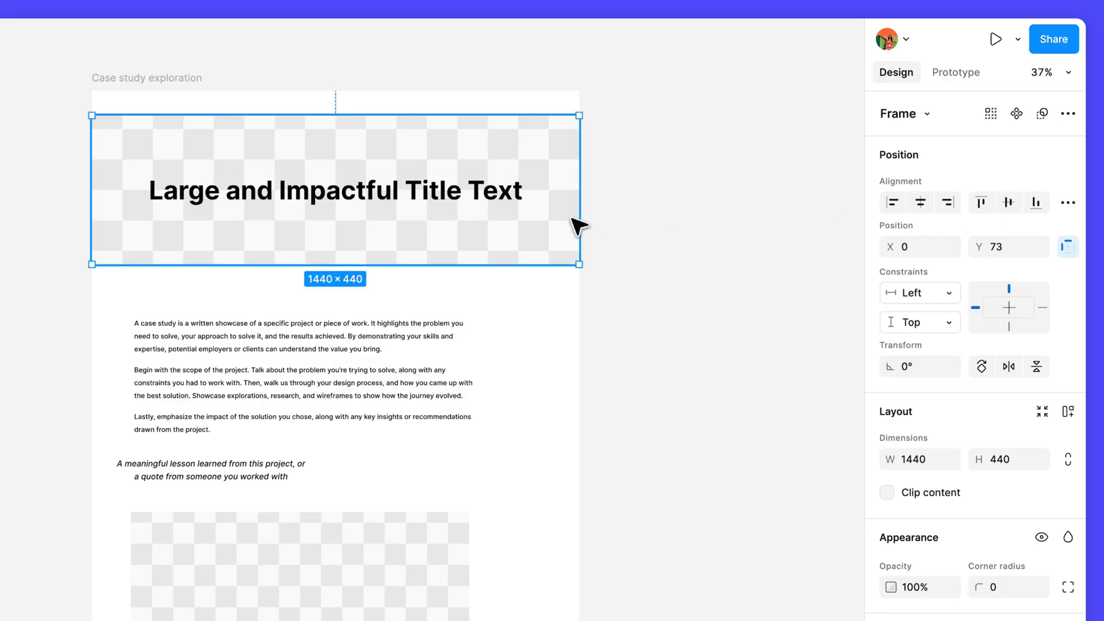
# Test-resize the hero frame, then rename Frame 1 to 'Impactful text'
pyautogui.moveTo(580, 264); pyautogui.dragTo(542, 269)
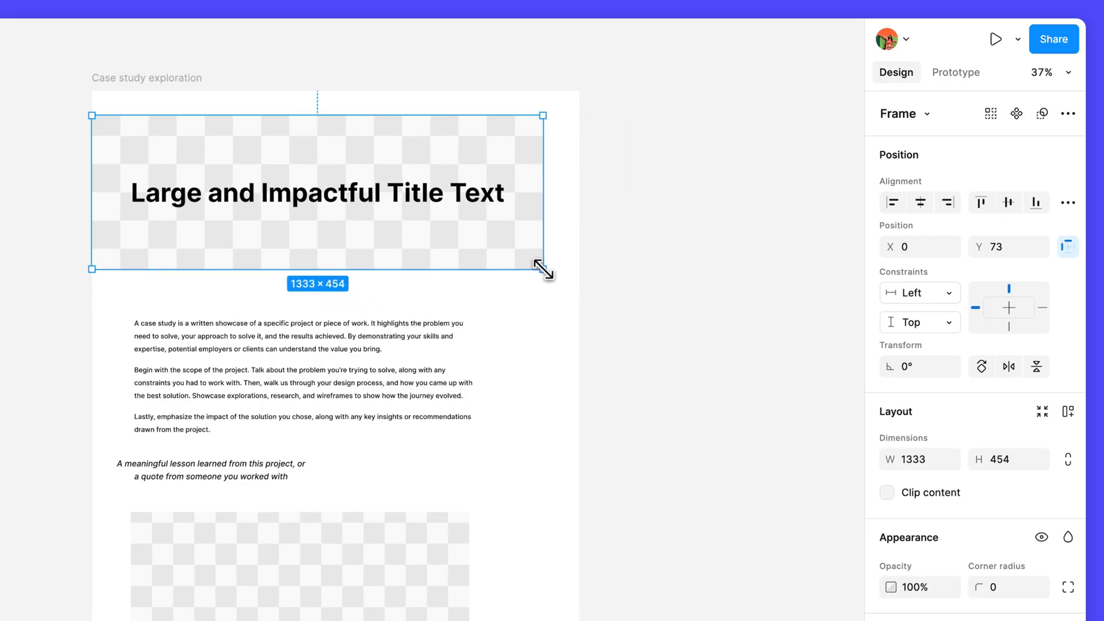
pyautogui.moveTo(542, 268); pyautogui.dragTo(568, 332)
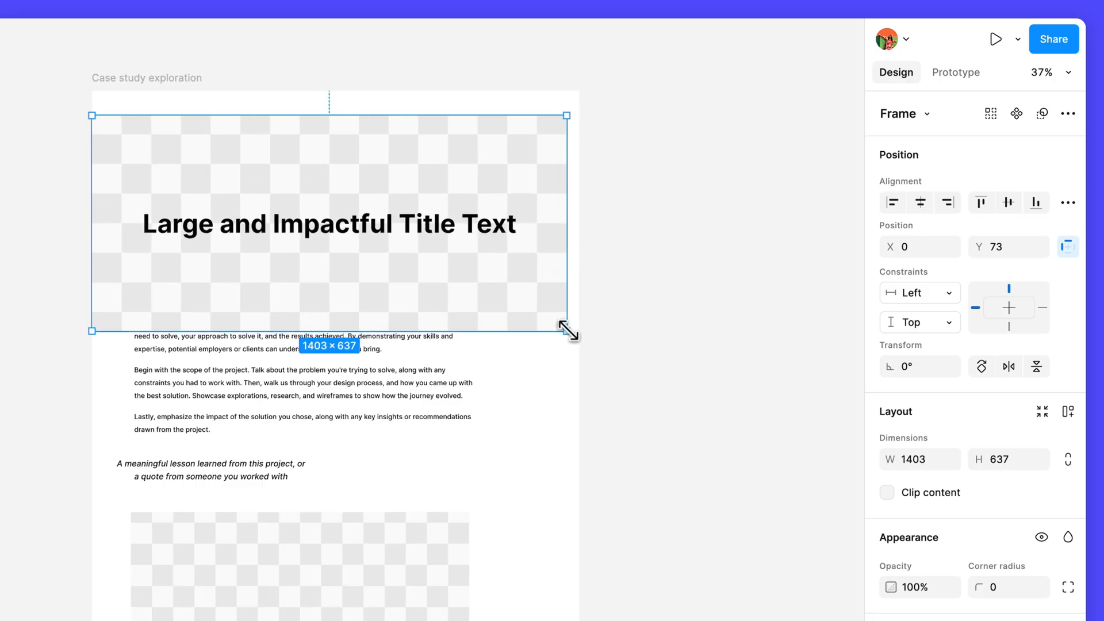
pyautogui.moveTo(568, 333); pyautogui.dragTo(580, 264)
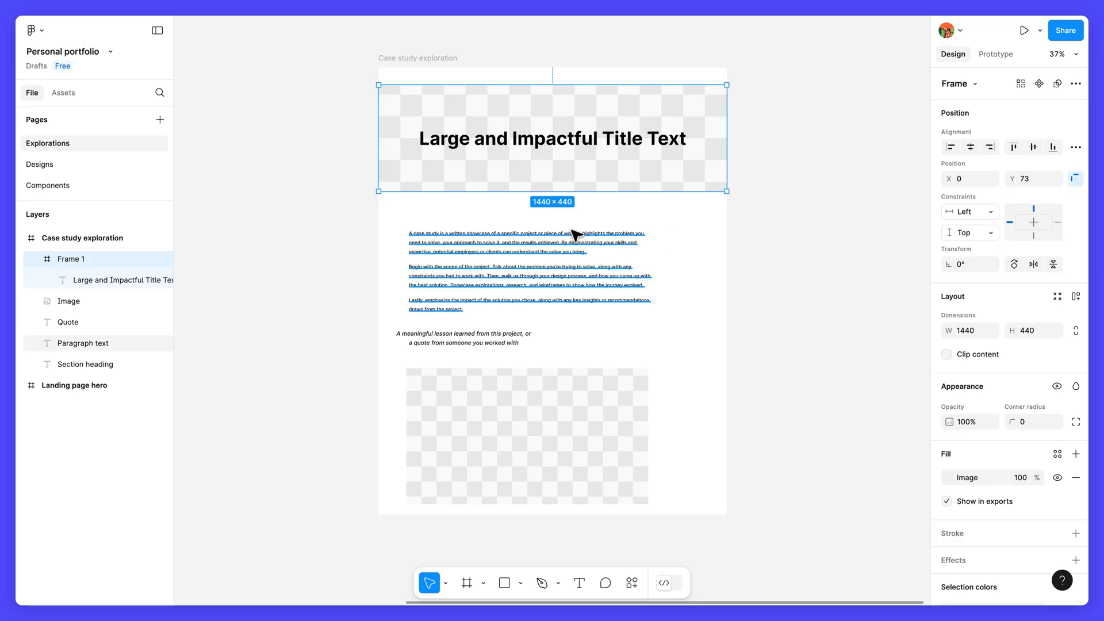
pyautogui.doubleClick(71, 258)
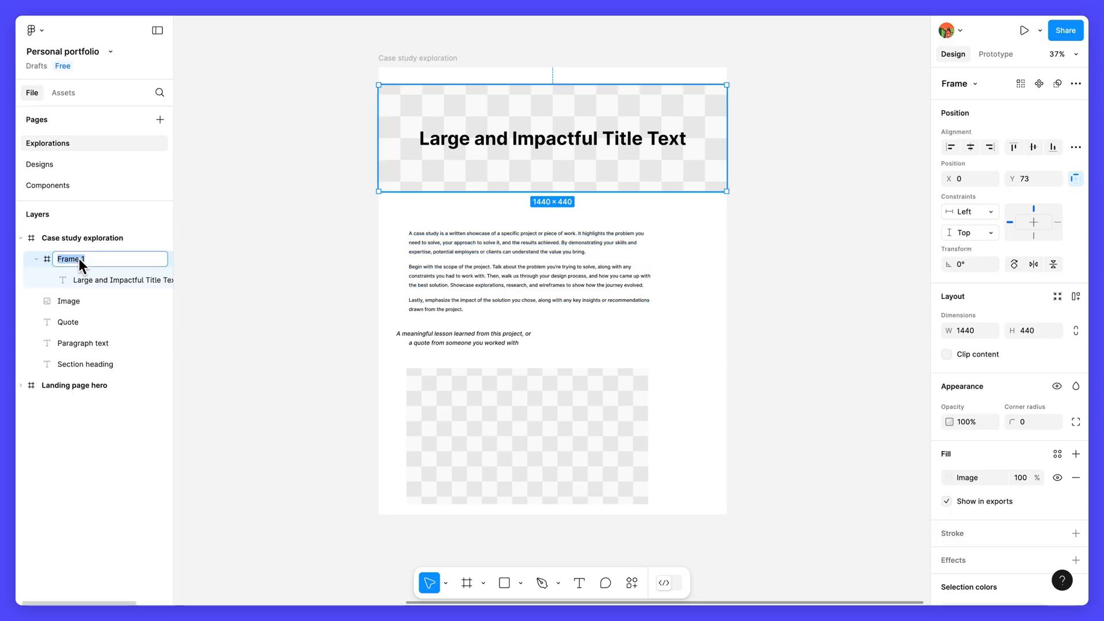
pyautogui.write('Impactful text')
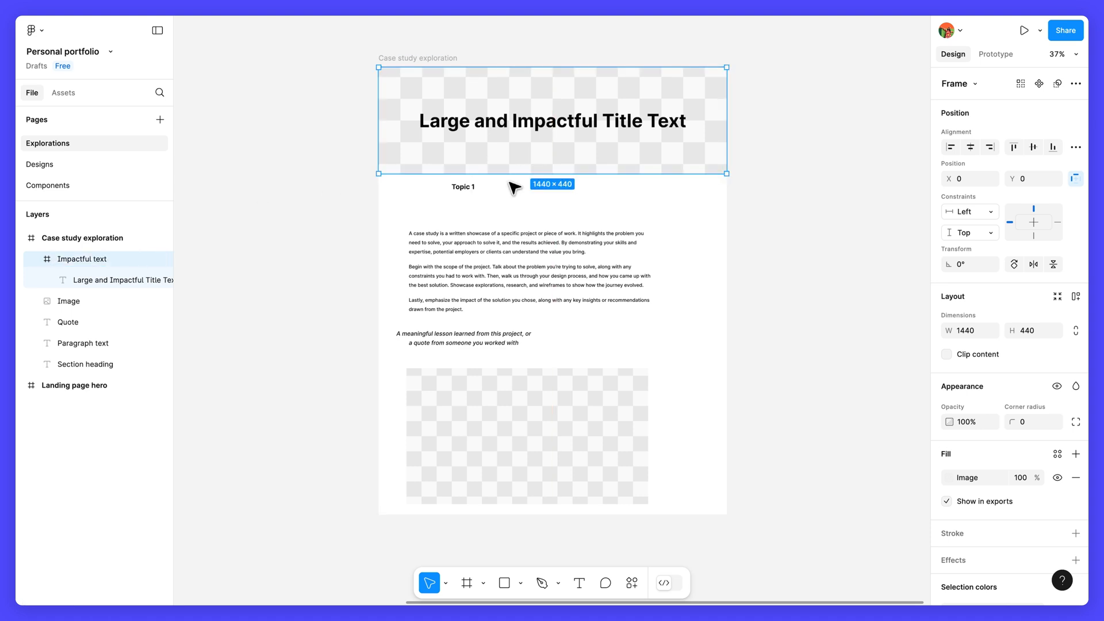
# Give the Topic 1 heading Auto height and a fixed width of 1000
pyautogui.click(462, 186)
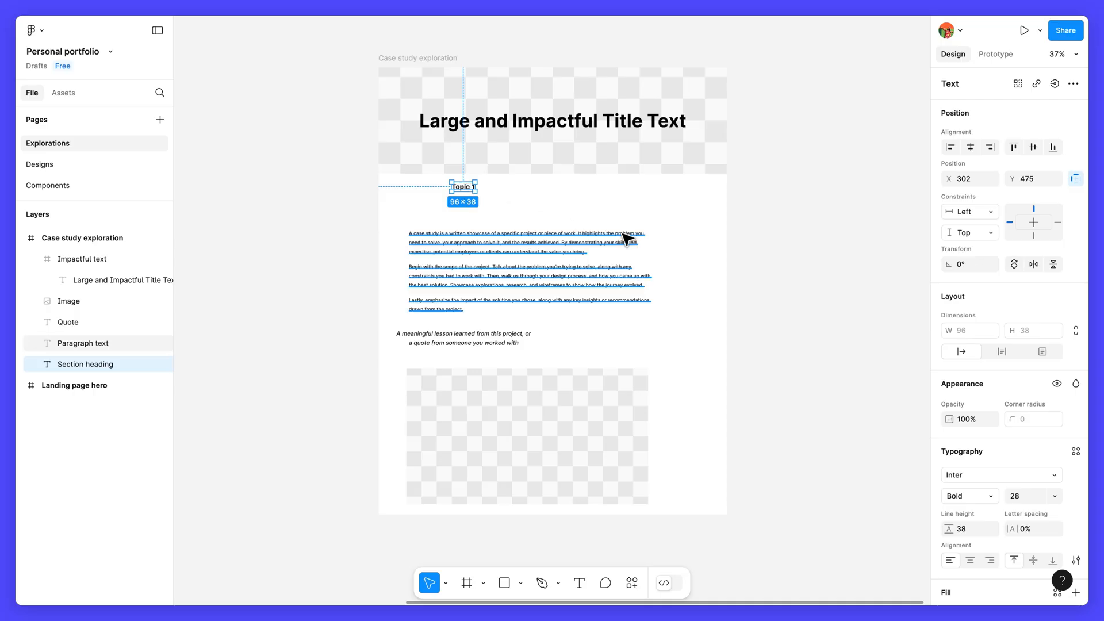
pyautogui.moveTo(1001, 351)
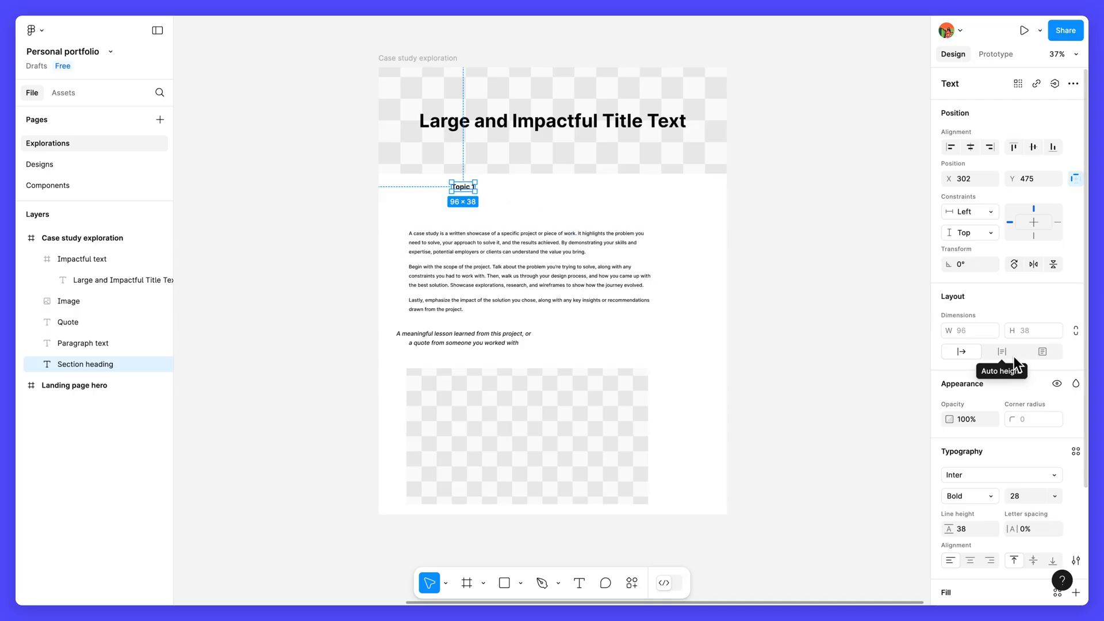
pyautogui.click(969, 330)
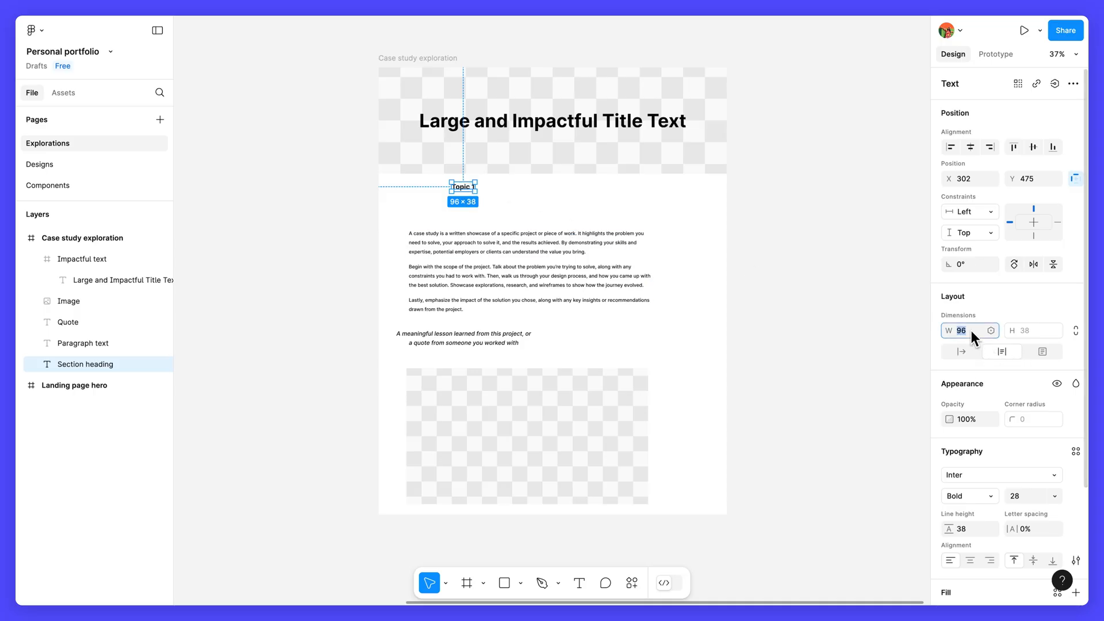
pyautogui.write('1000')
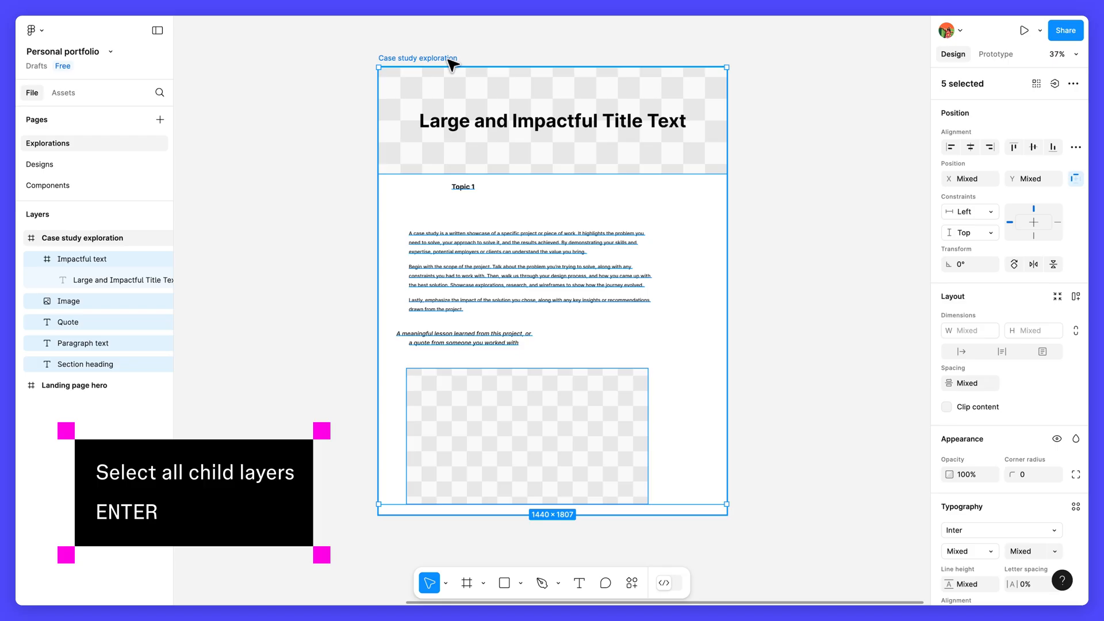
# Select the five case study layers, center them horizontally, and distribute their vertical spacing evenly
pyautogui.press('enter')
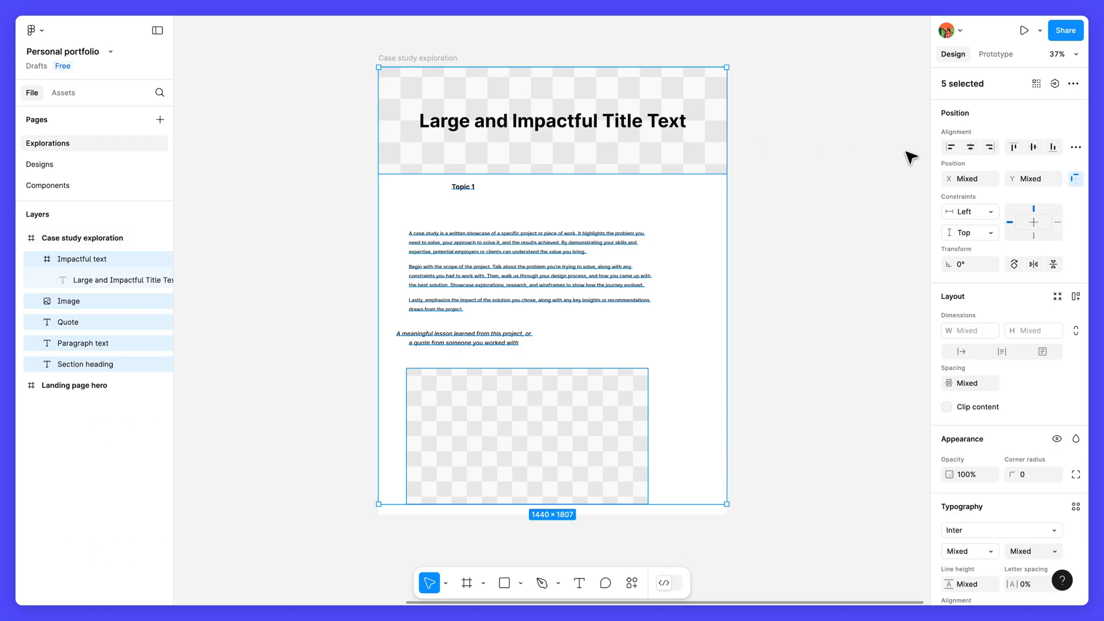
pyautogui.moveTo(970, 147)
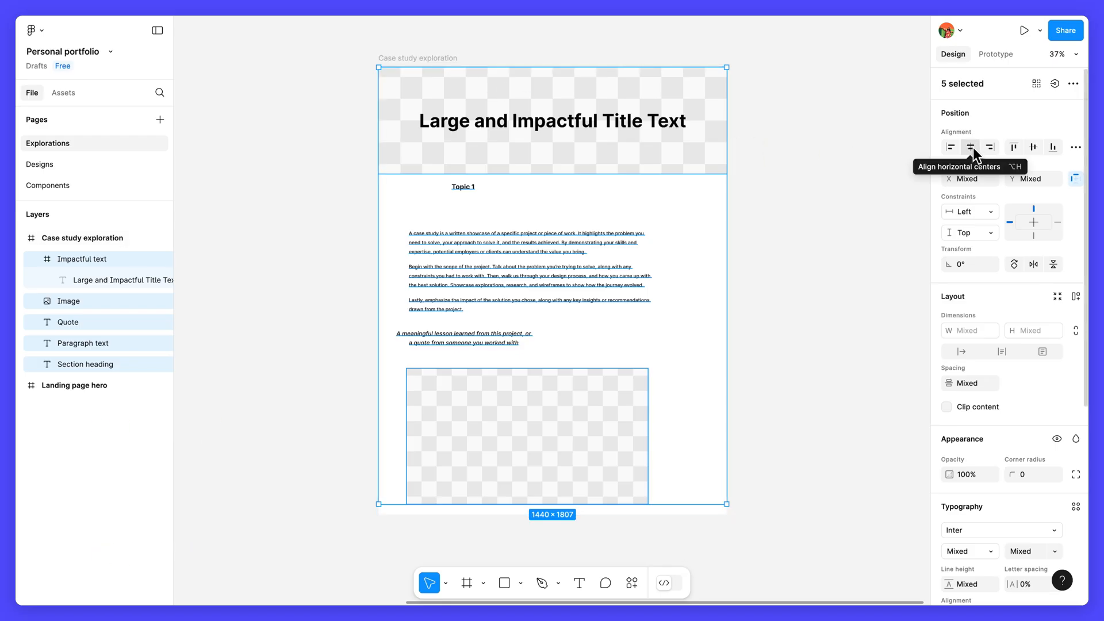
pyautogui.click(970, 147)
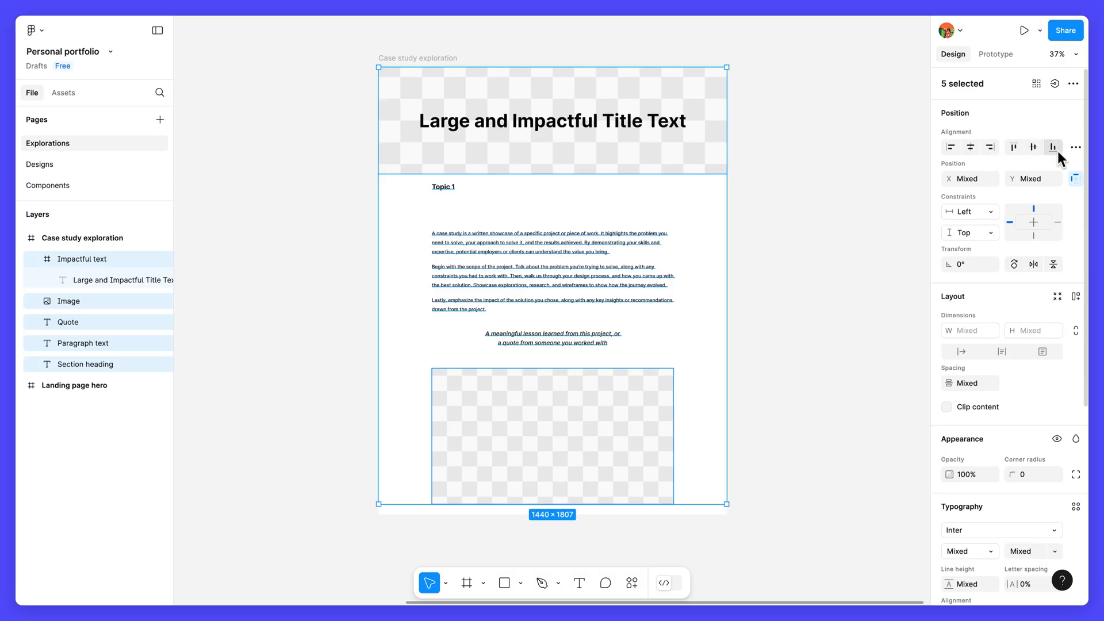
pyautogui.click(1075, 147)
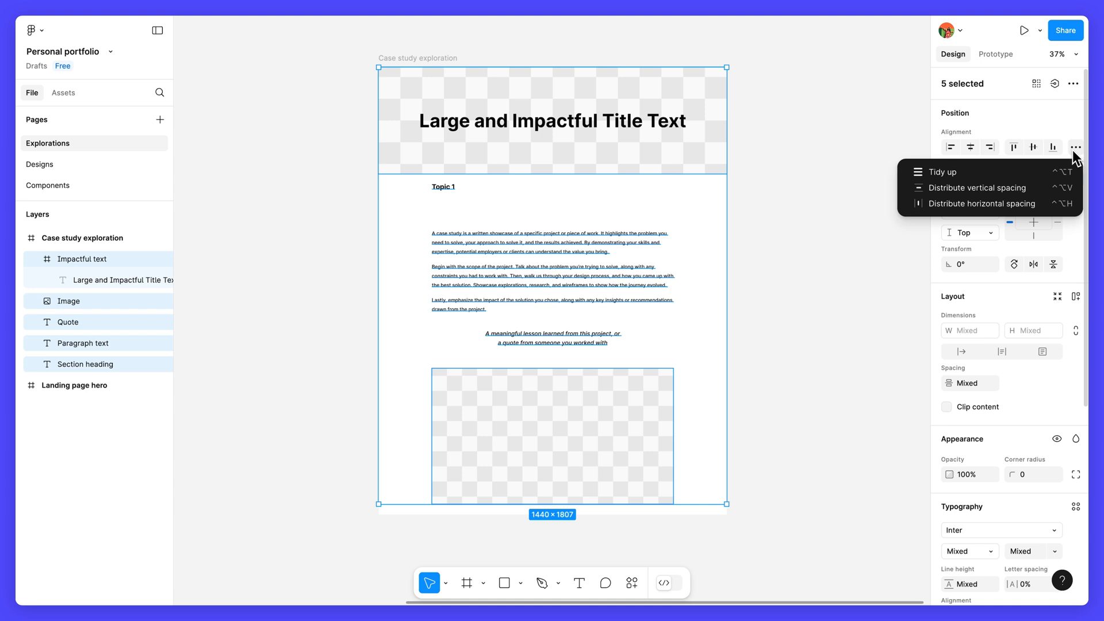
pyautogui.moveTo(985, 187)
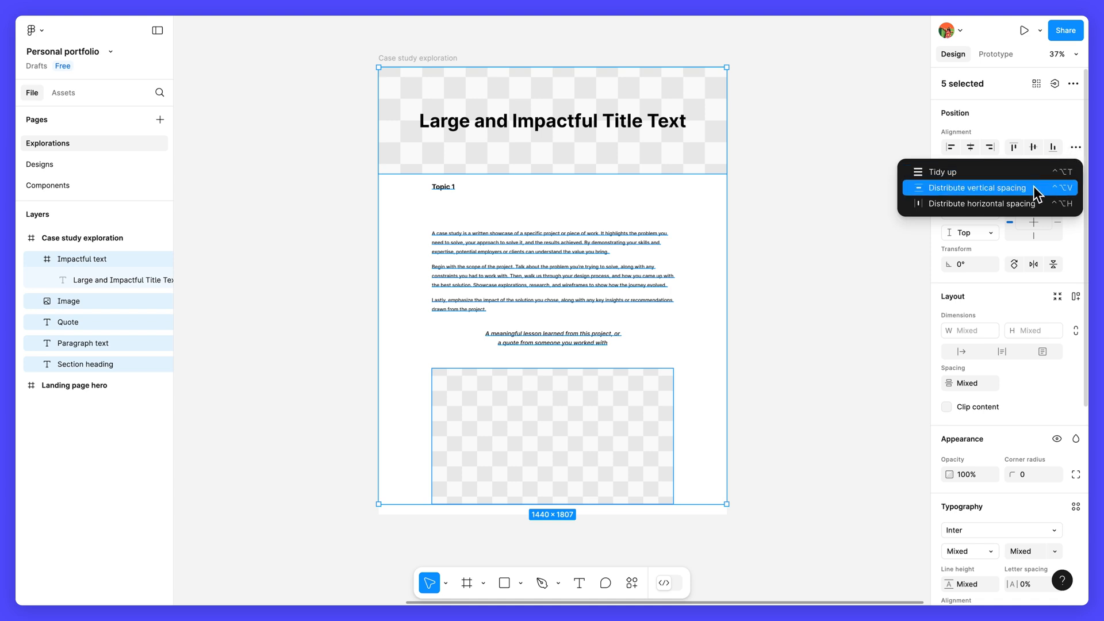
pyautogui.click(977, 187)
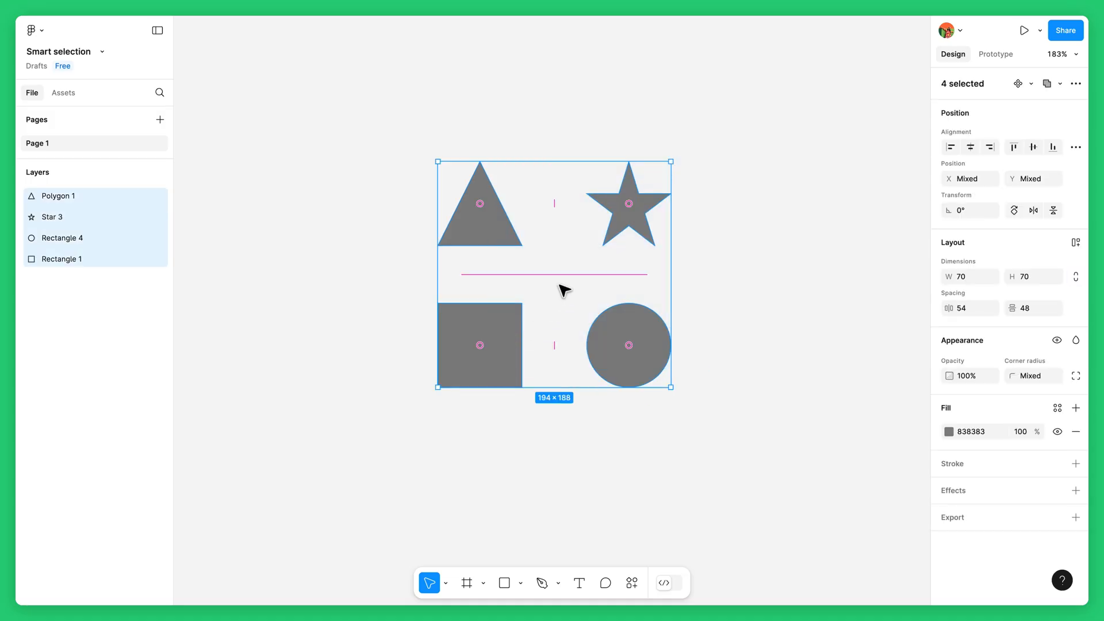
pyautogui.moveTo(630, 211)
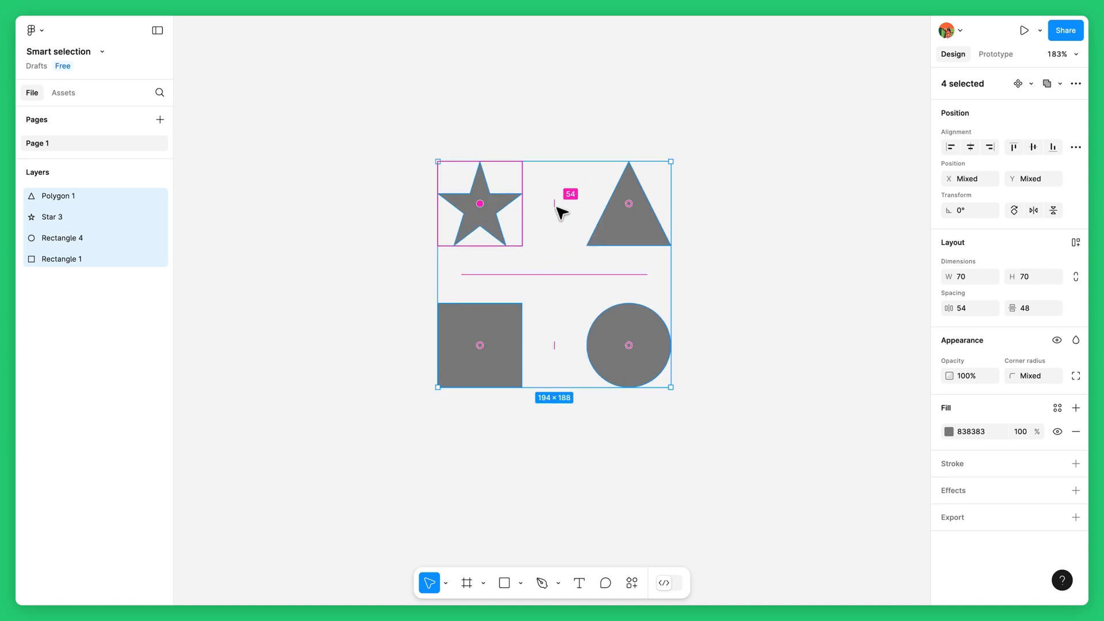
# Swap the star and triangle, then tidy the four shapes into an even two-by-two grid
pyautogui.moveTo(554, 204); pyautogui.dragTo(565, 209)
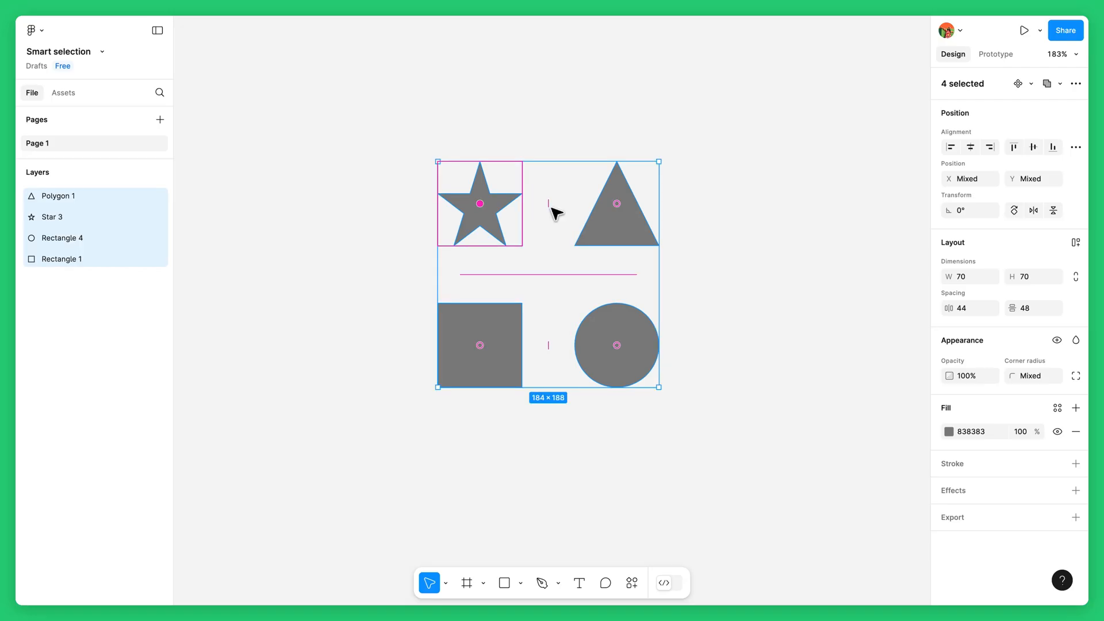
pyautogui.moveTo(649, 236)
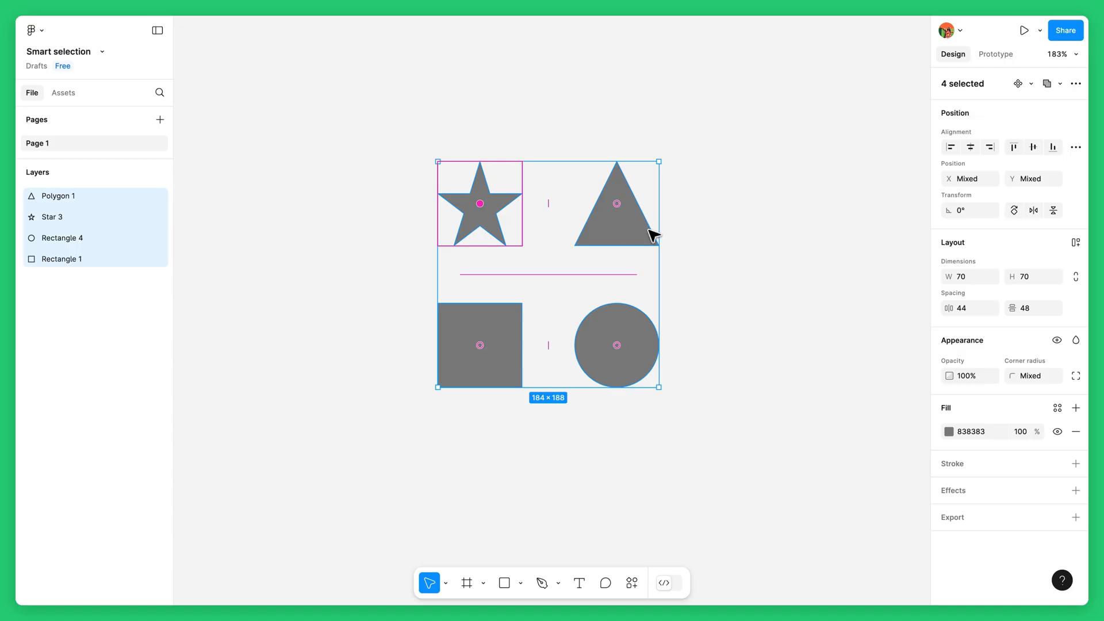
pyautogui.moveTo(626, 317)
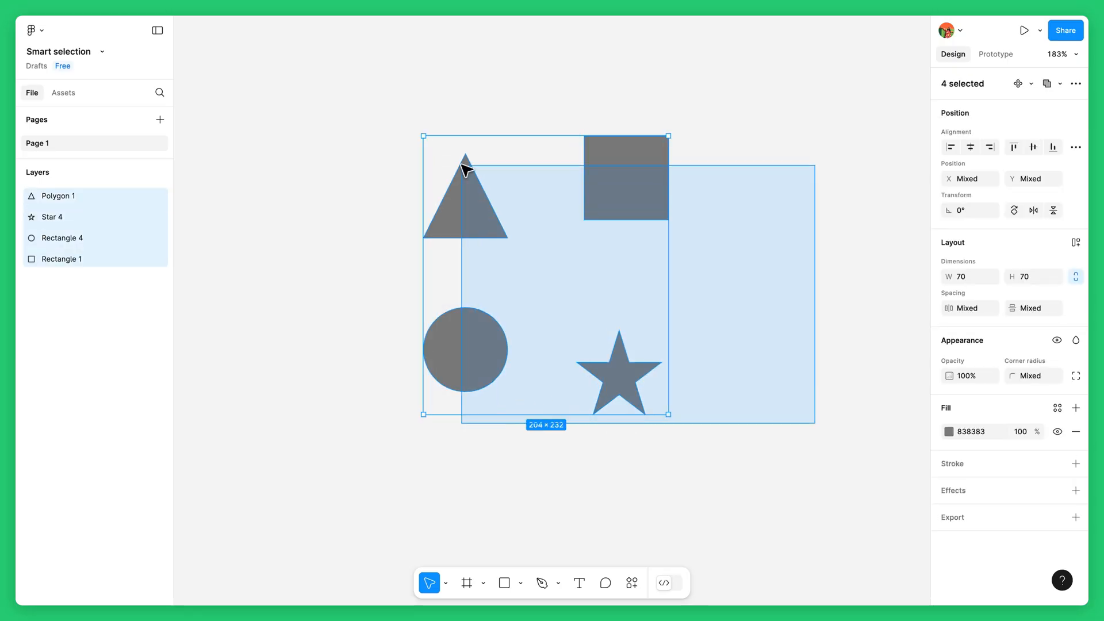
pyautogui.click(1032, 147)
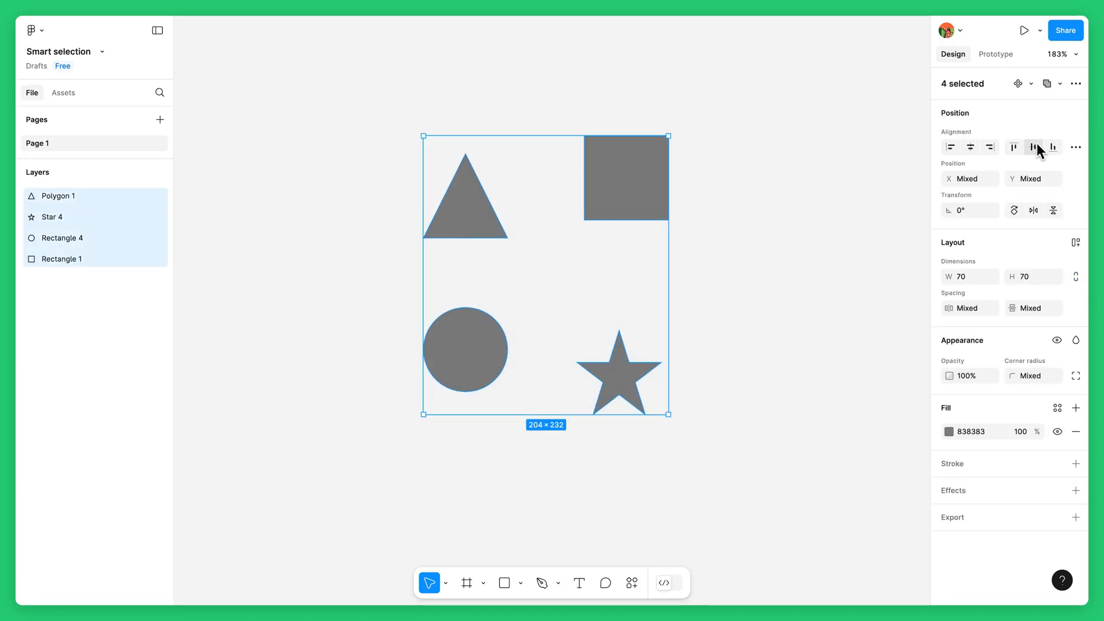
pyautogui.click(1075, 146)
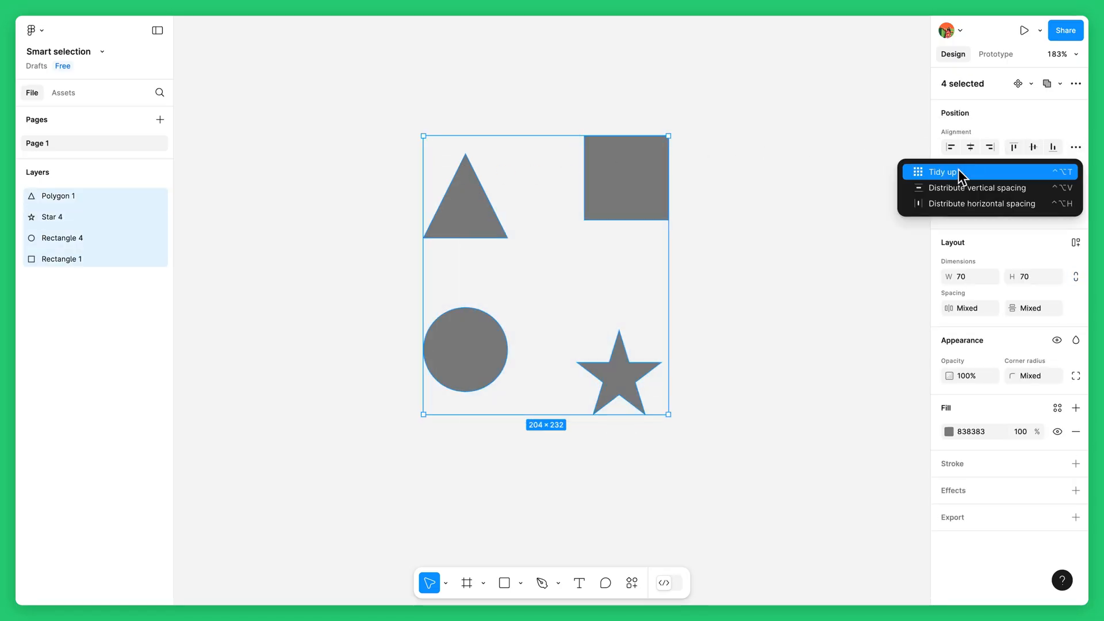
pyautogui.click(941, 172)
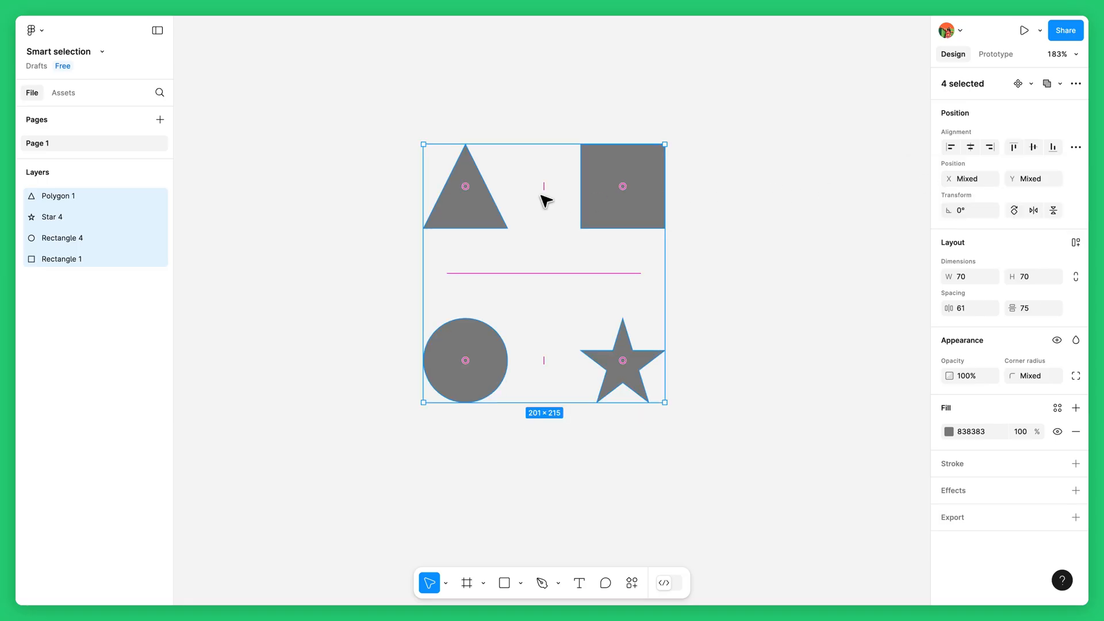
pyautogui.moveTo(554, 238)
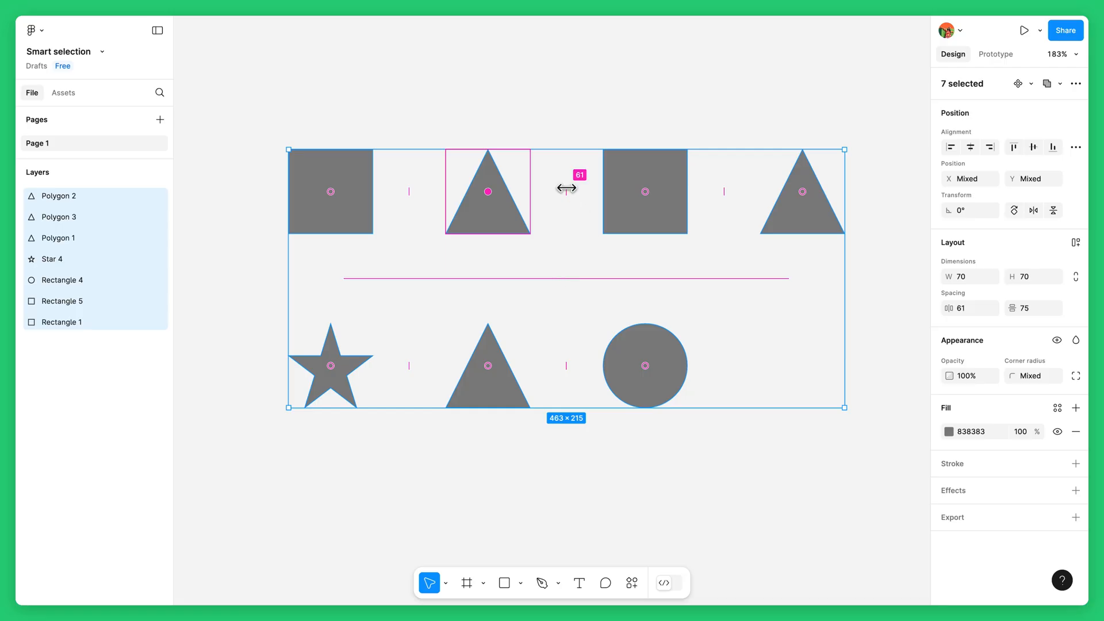
# Drag the grid's spacing handles and set the row gap to 52
pyautogui.moveTo(567, 188); pyautogui.dragTo(597, 188)
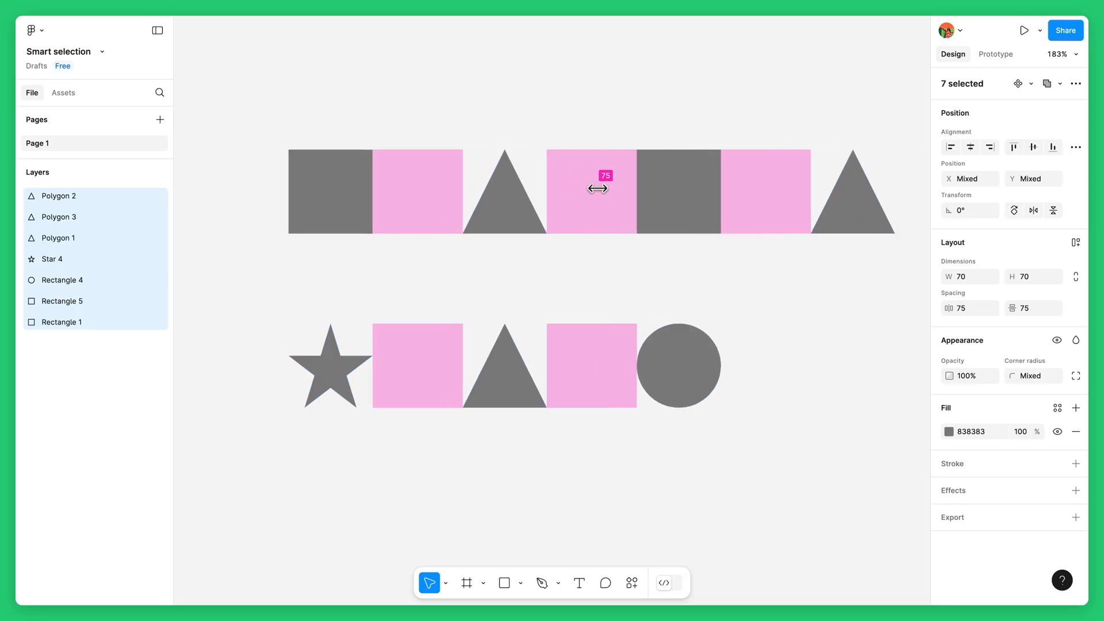
pyautogui.moveTo(602, 188); pyautogui.dragTo(510, 195)
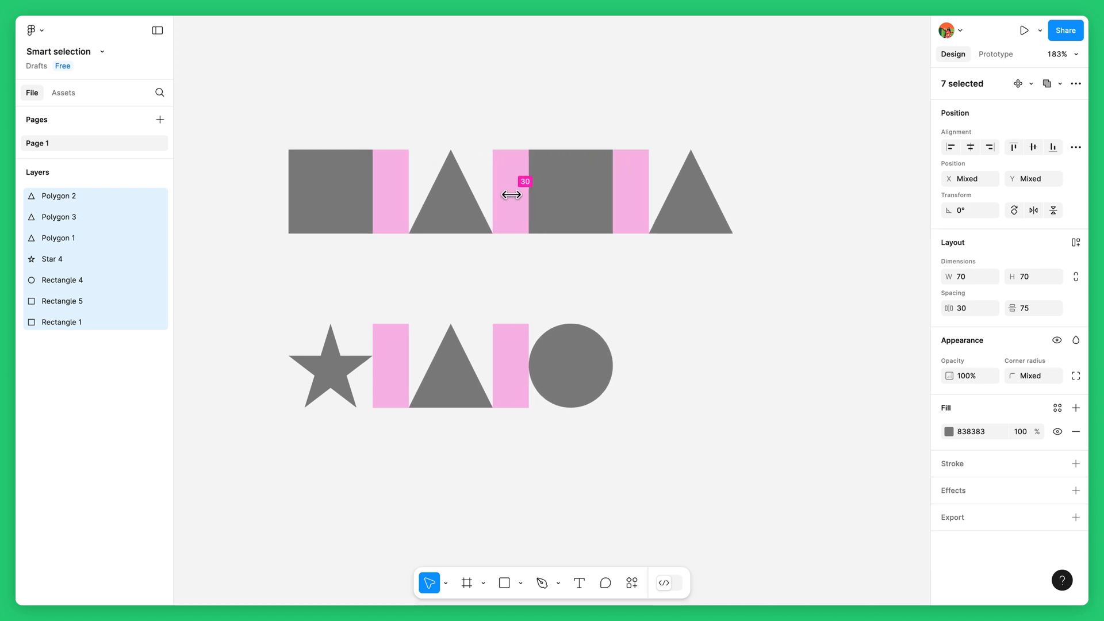
pyautogui.moveTo(511, 194); pyautogui.dragTo(515, 294)
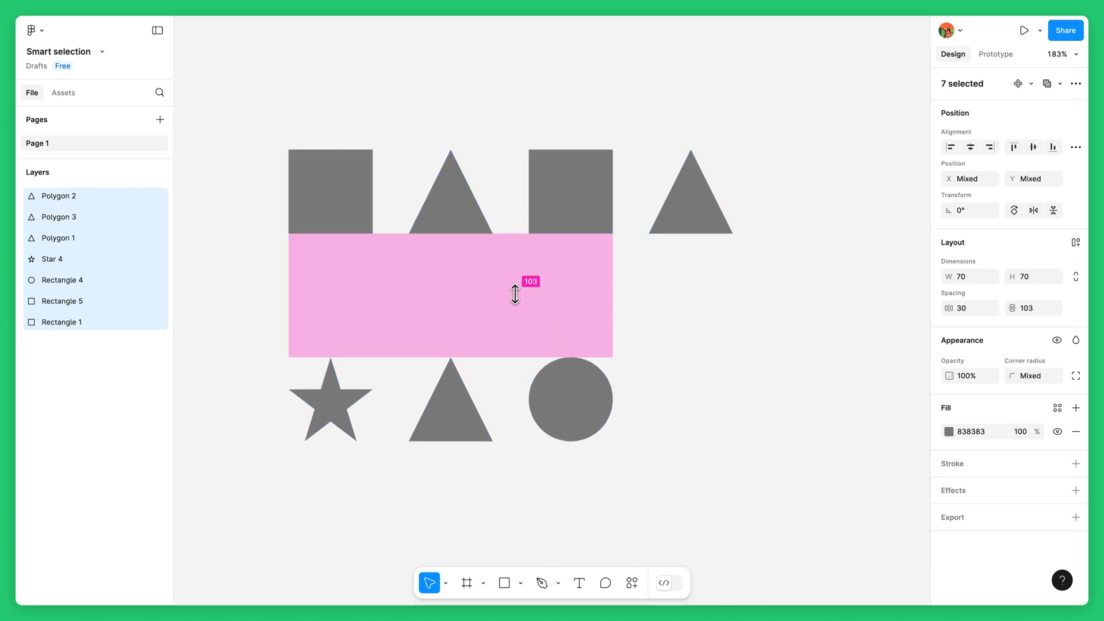
pyautogui.moveTo(514, 294); pyautogui.dragTo(514, 269)
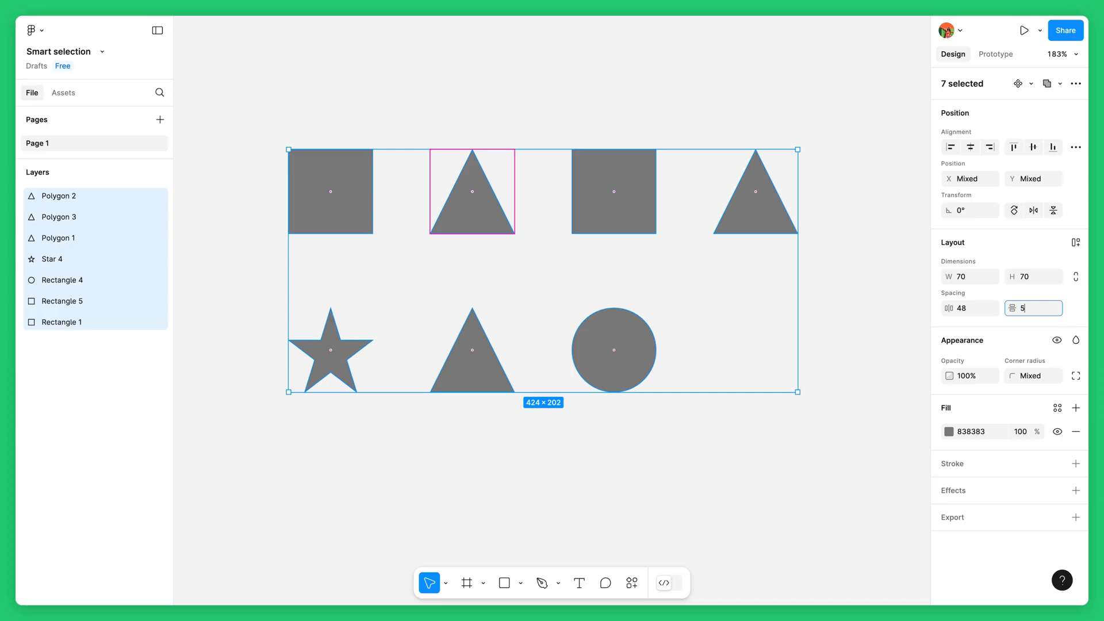
pyautogui.write('52')
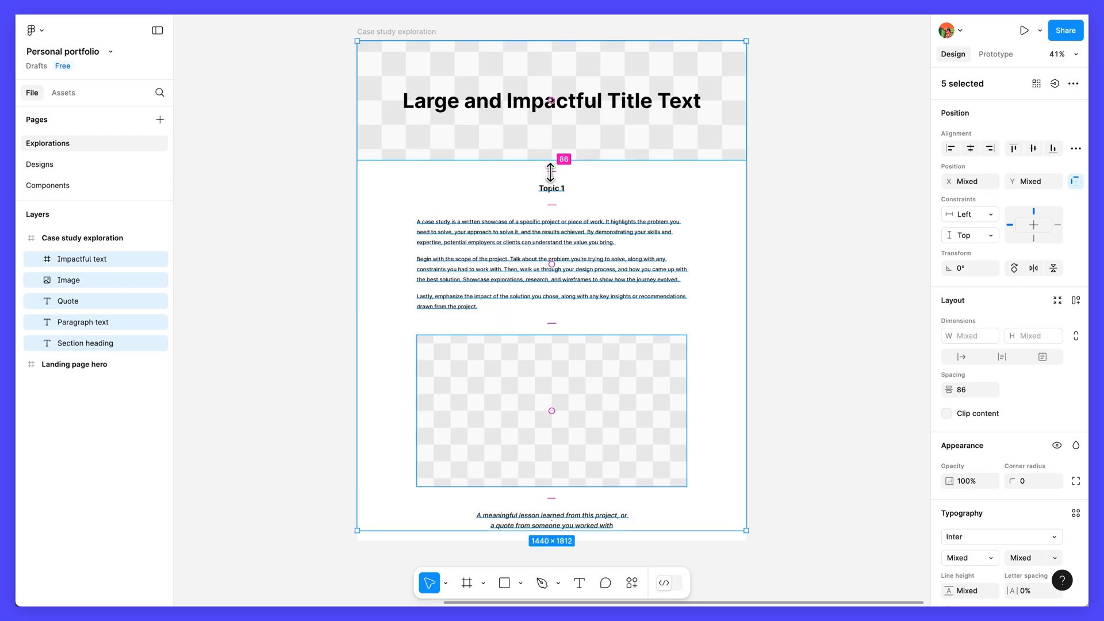
pyautogui.moveTo(771, 242)
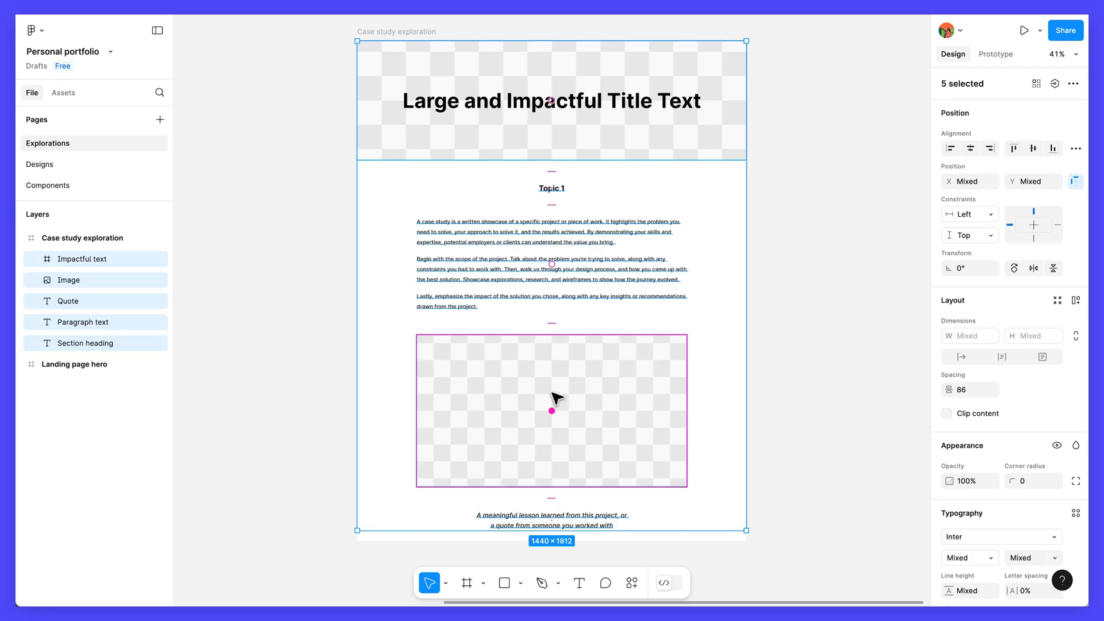
pyautogui.moveTo(808, 421)
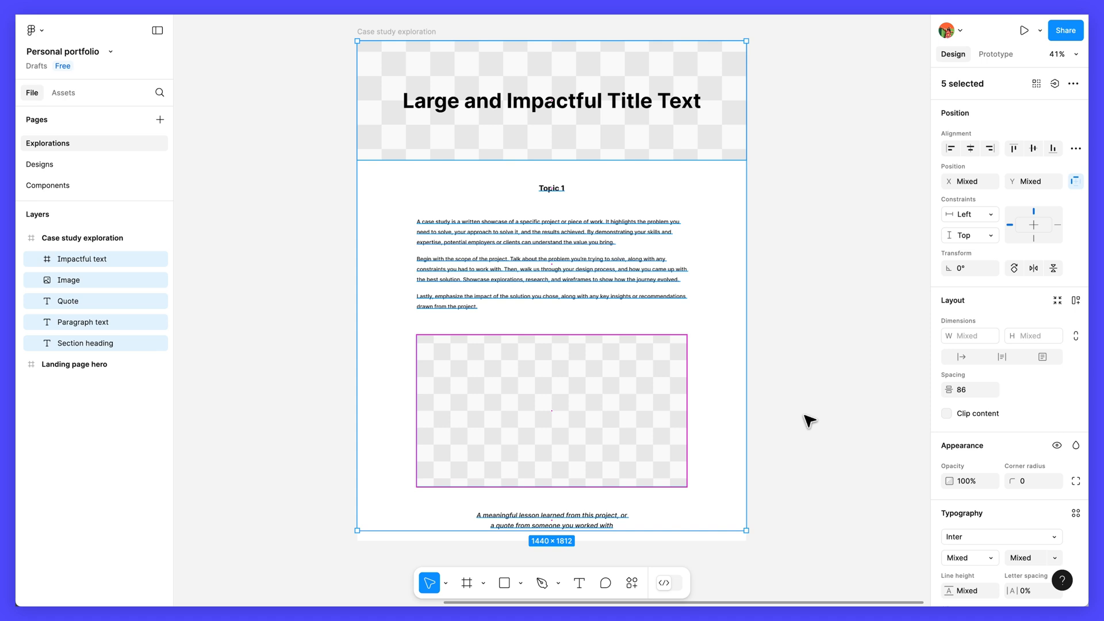
# Deselect everything to review the case study stack's even 86 spacing
pyautogui.click(807, 421)
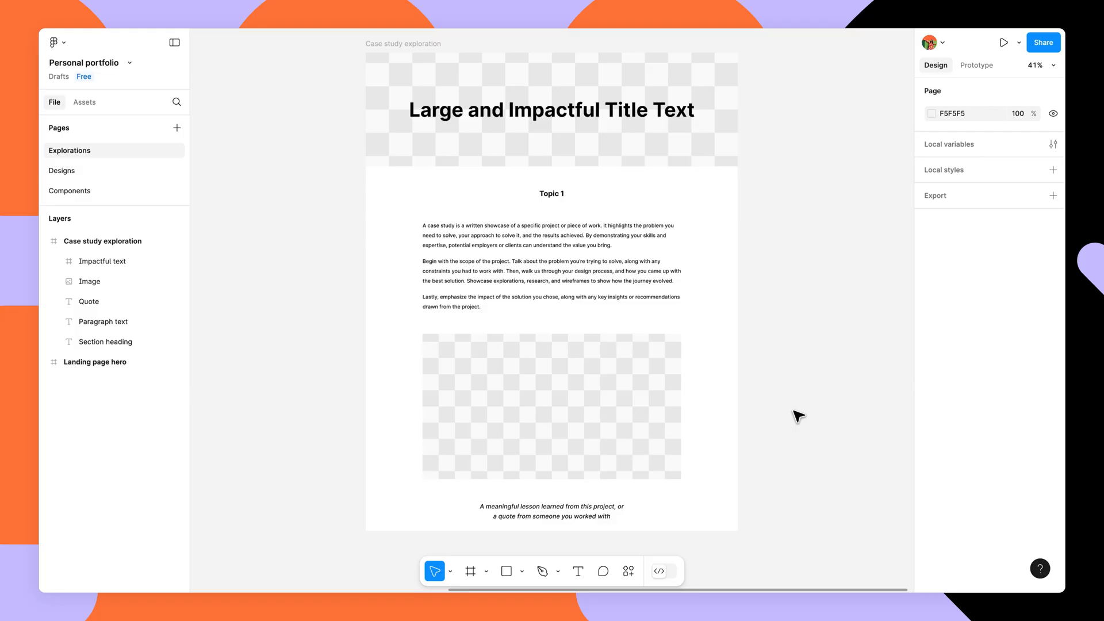
# Frame the title text in its own hero frame with horizontal and vertical constraints centered
pyautogui.click(469, 570)
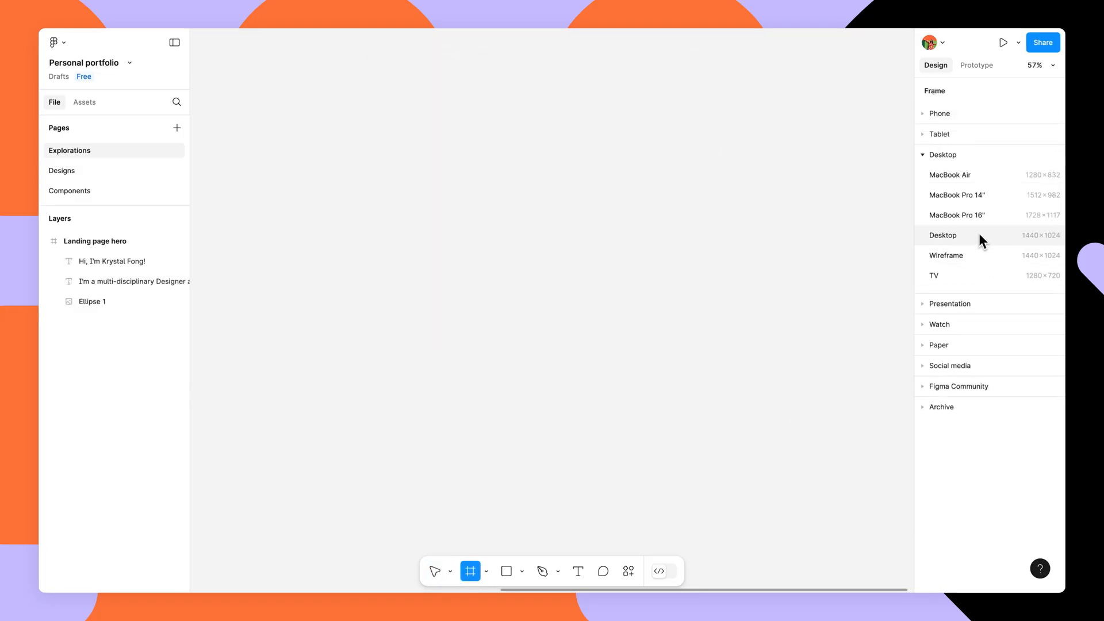
pyautogui.click(943, 235)
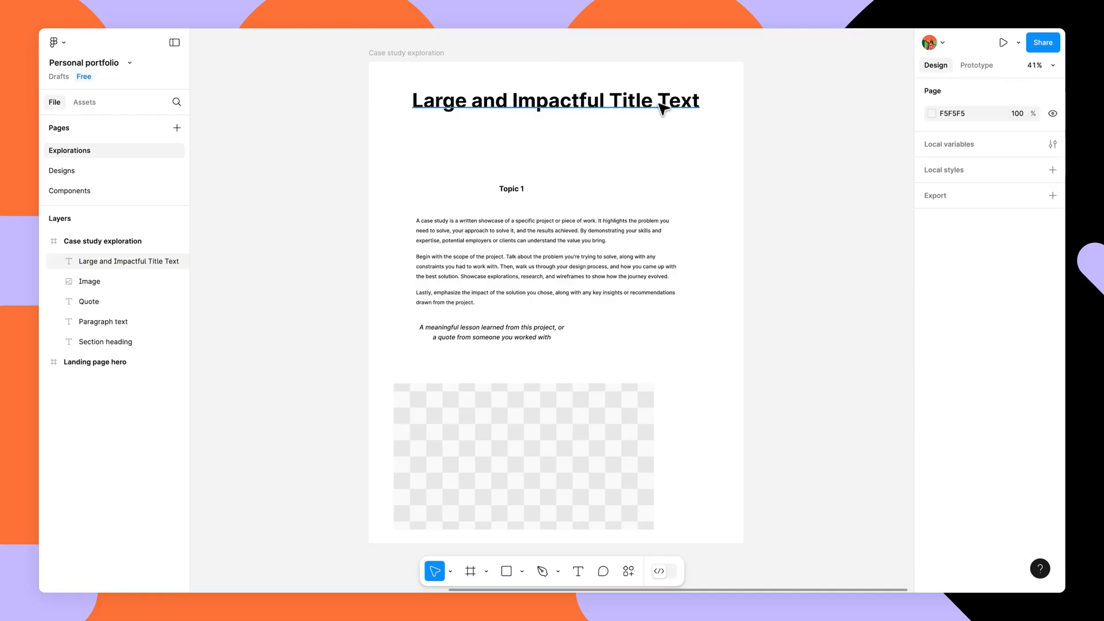
pyautogui.rightClick(555, 100)
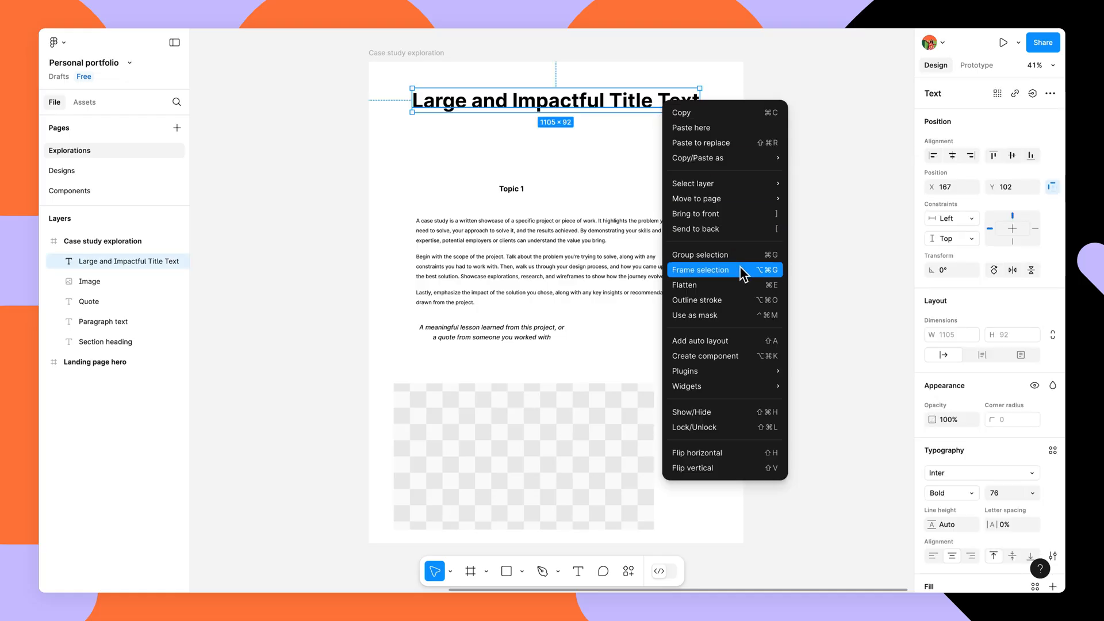
pyautogui.click(700, 270)
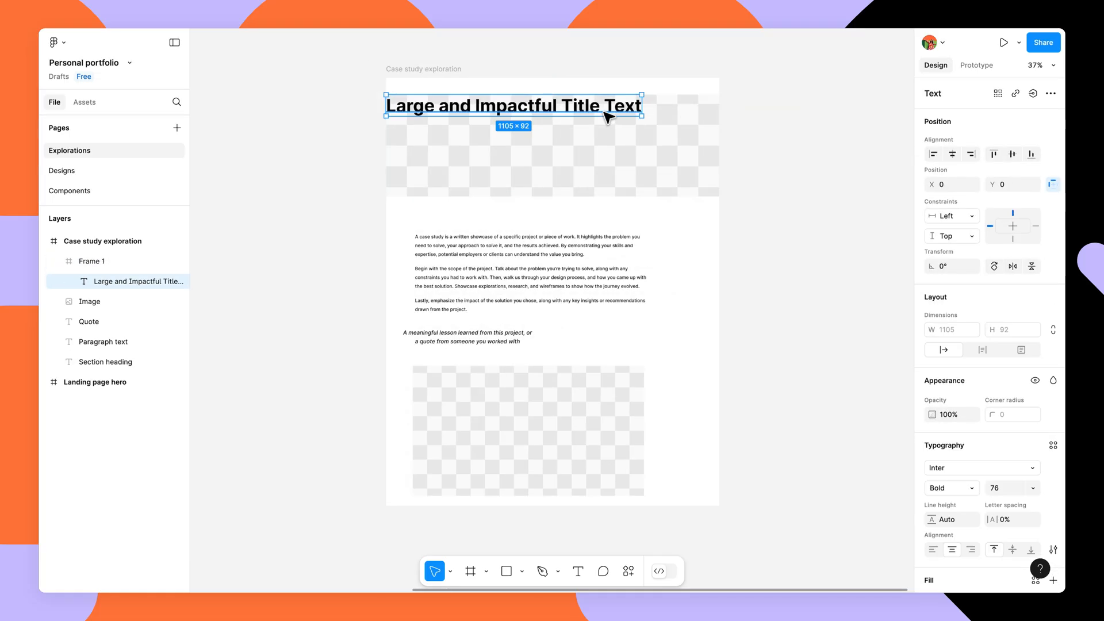
pyautogui.click(949, 216)
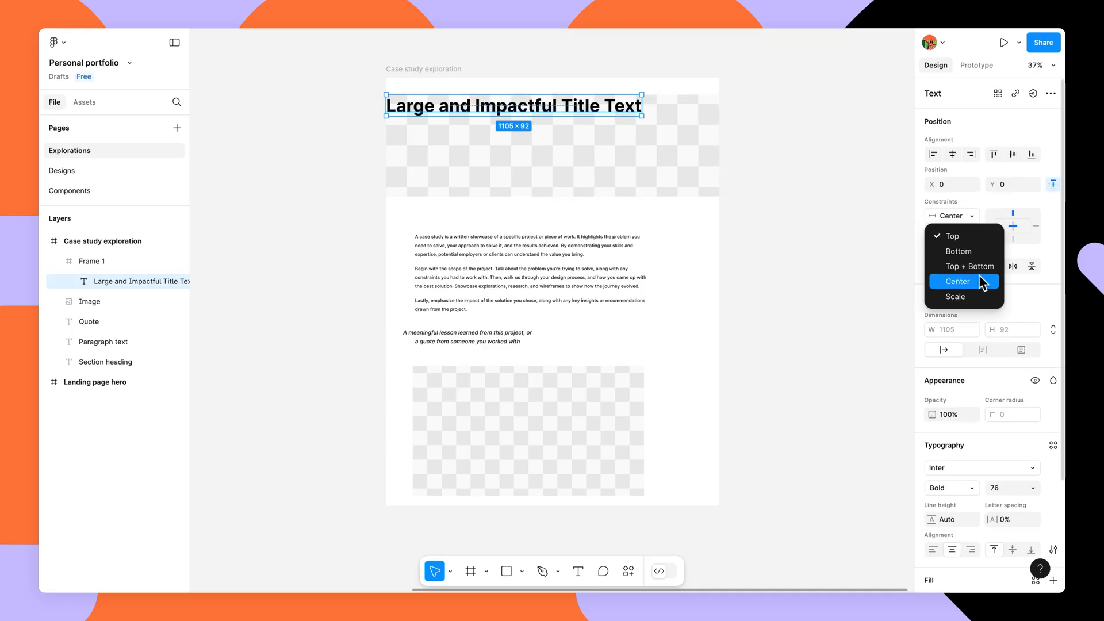
pyautogui.click(957, 281)
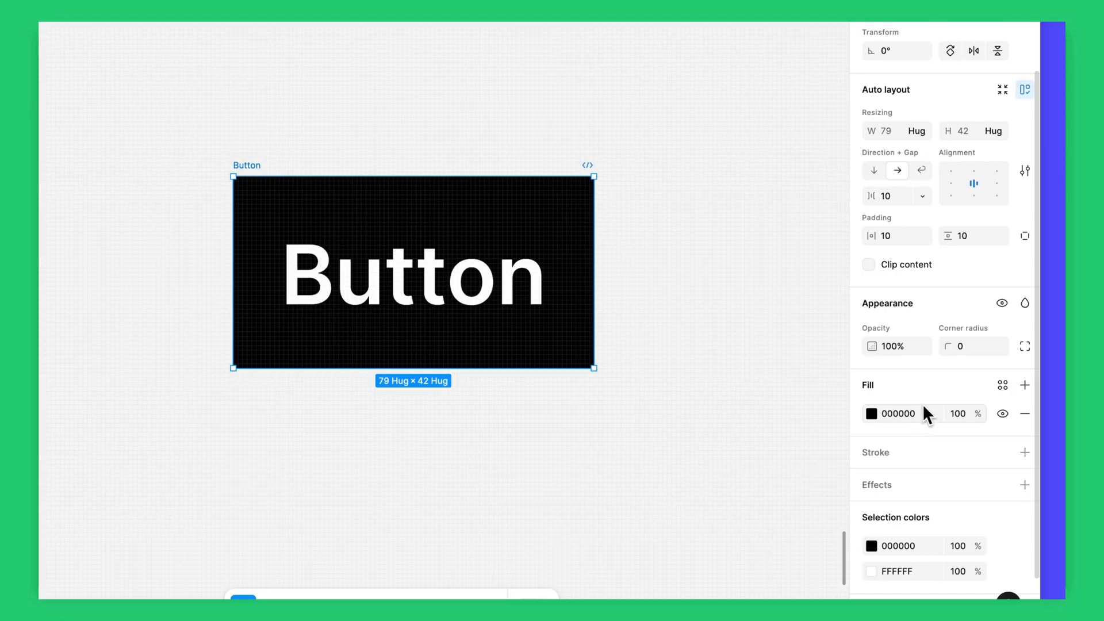
pyautogui.moveTo(972, 356)
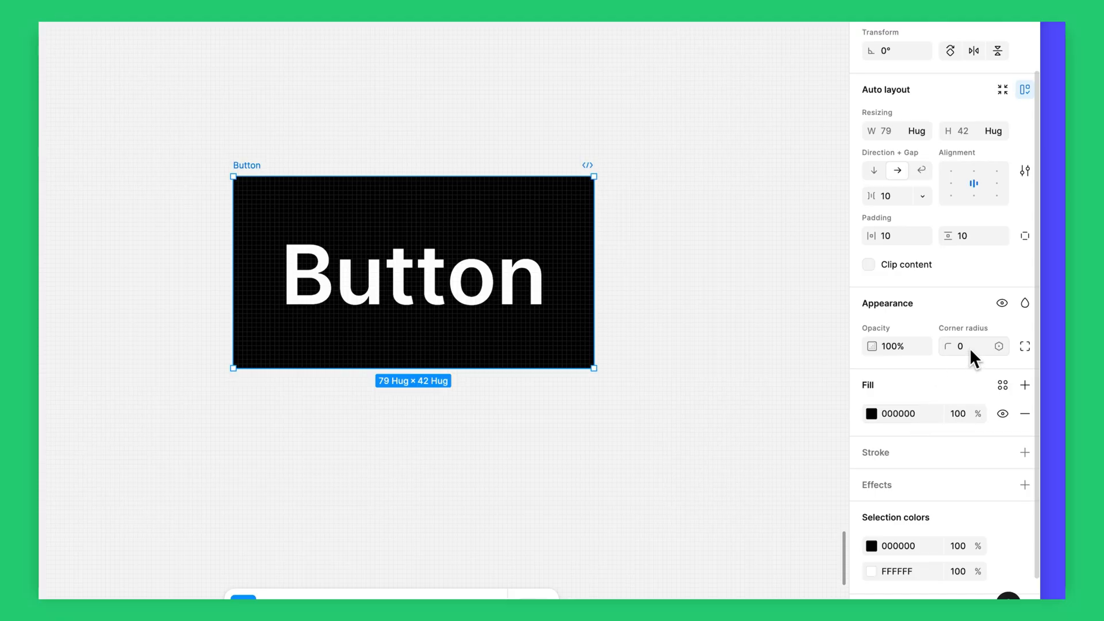
# Give the black Button a corner radius of 8
pyautogui.write('8')
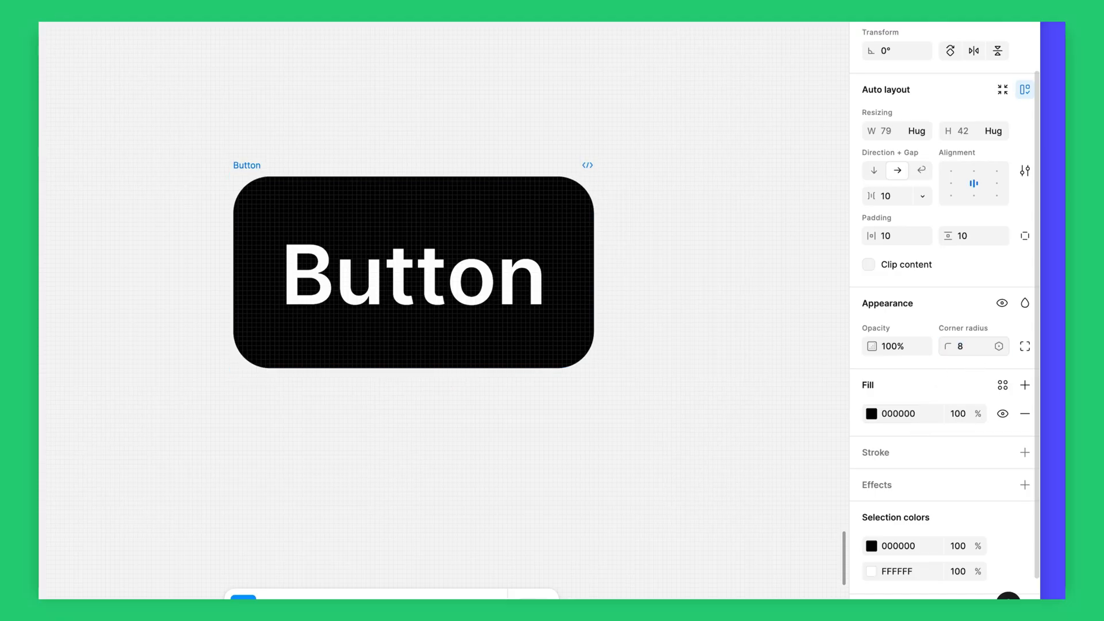
pyautogui.click(414, 271)
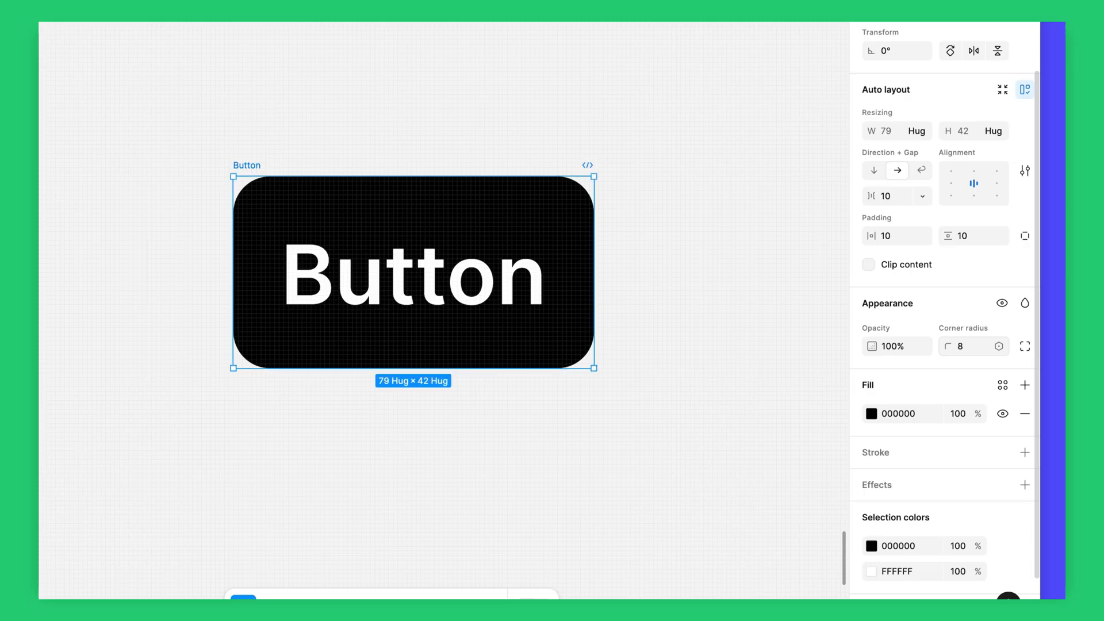